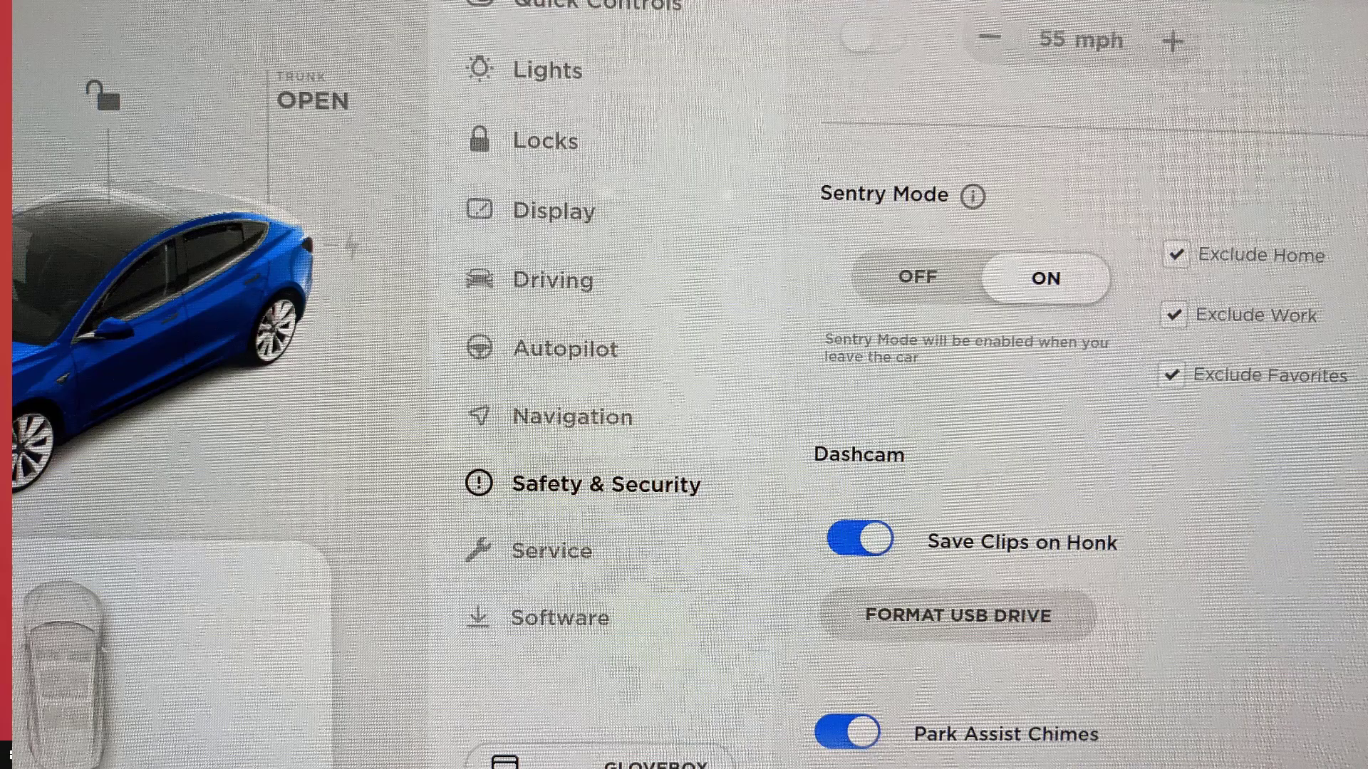
Step: Show the Safety & Security settings with the Dashcam and Format USB Drive options
left_click(955, 615)
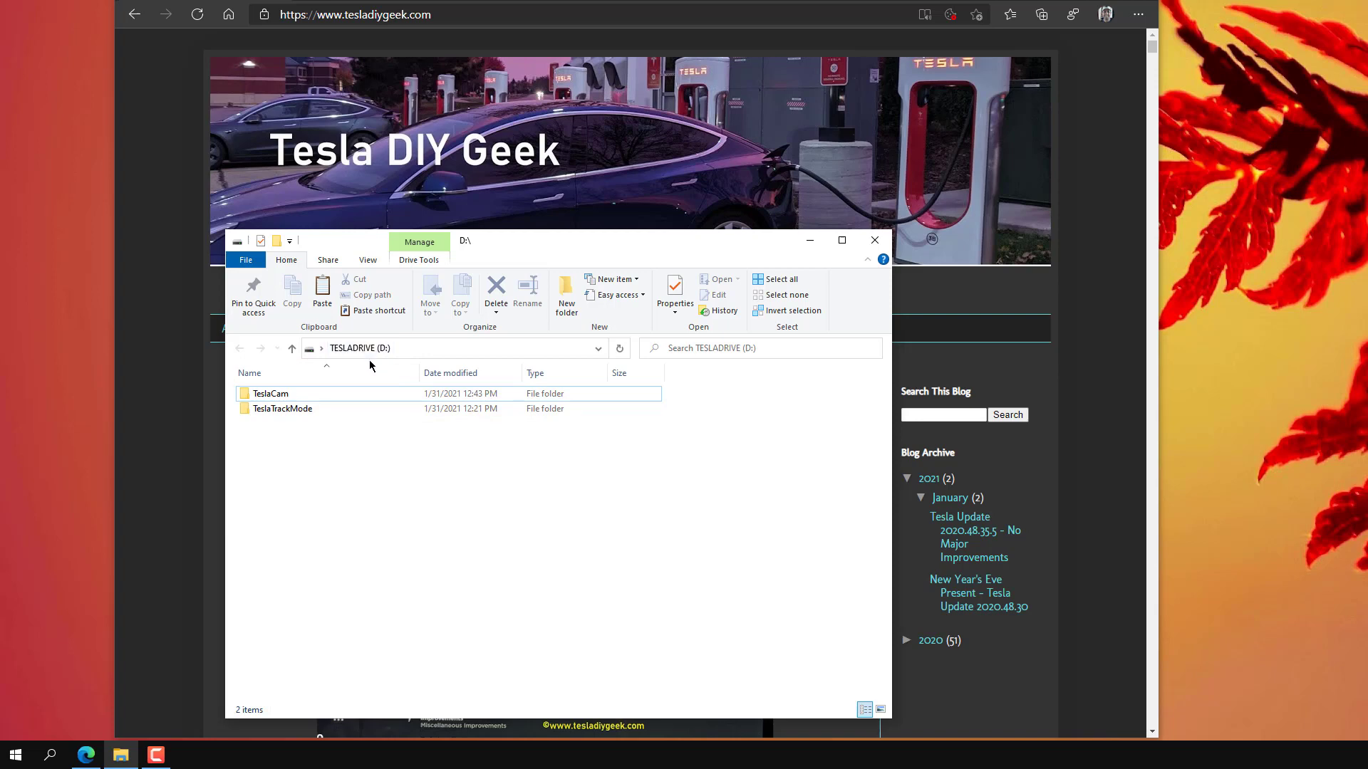
Step: Create a Boombox folder on D:\ next to TeslaCam and TeslaTrackMode
left_click(271, 393)
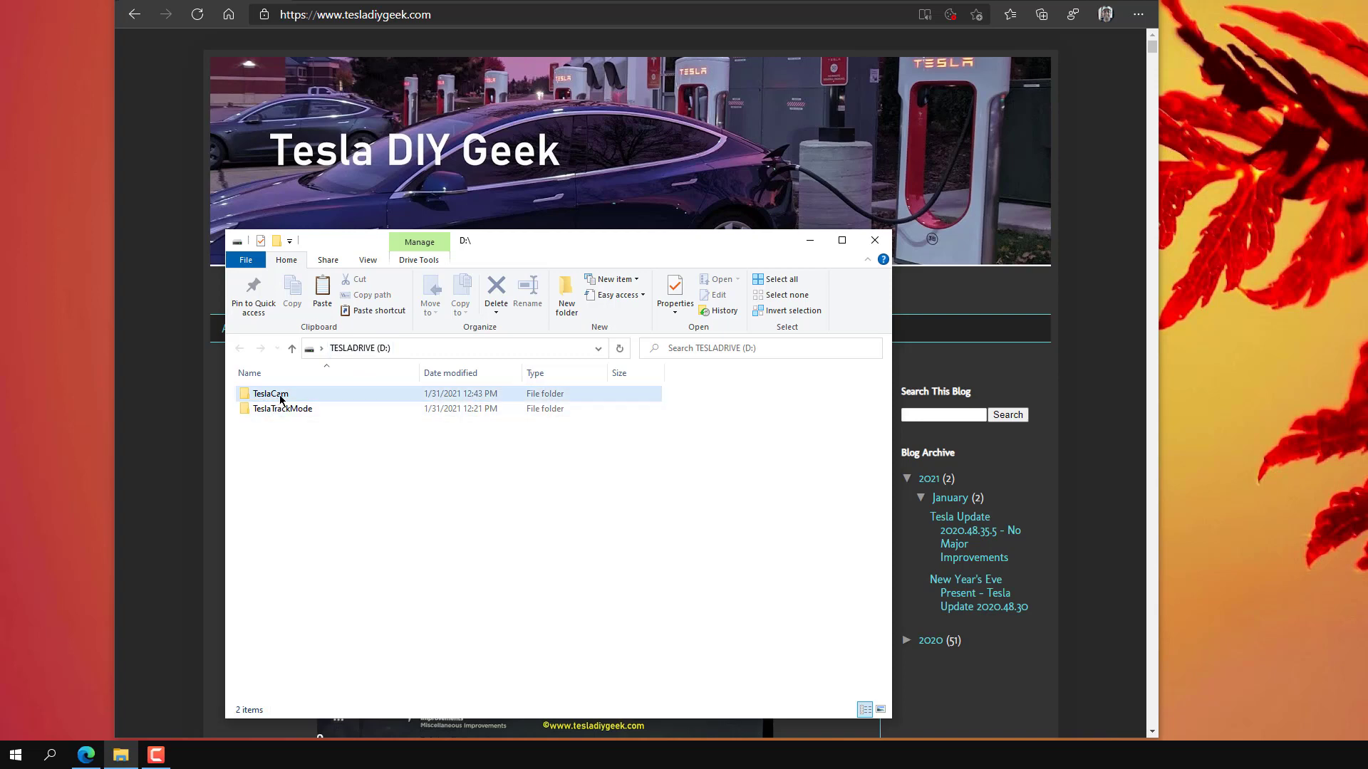
left_click(282, 409)
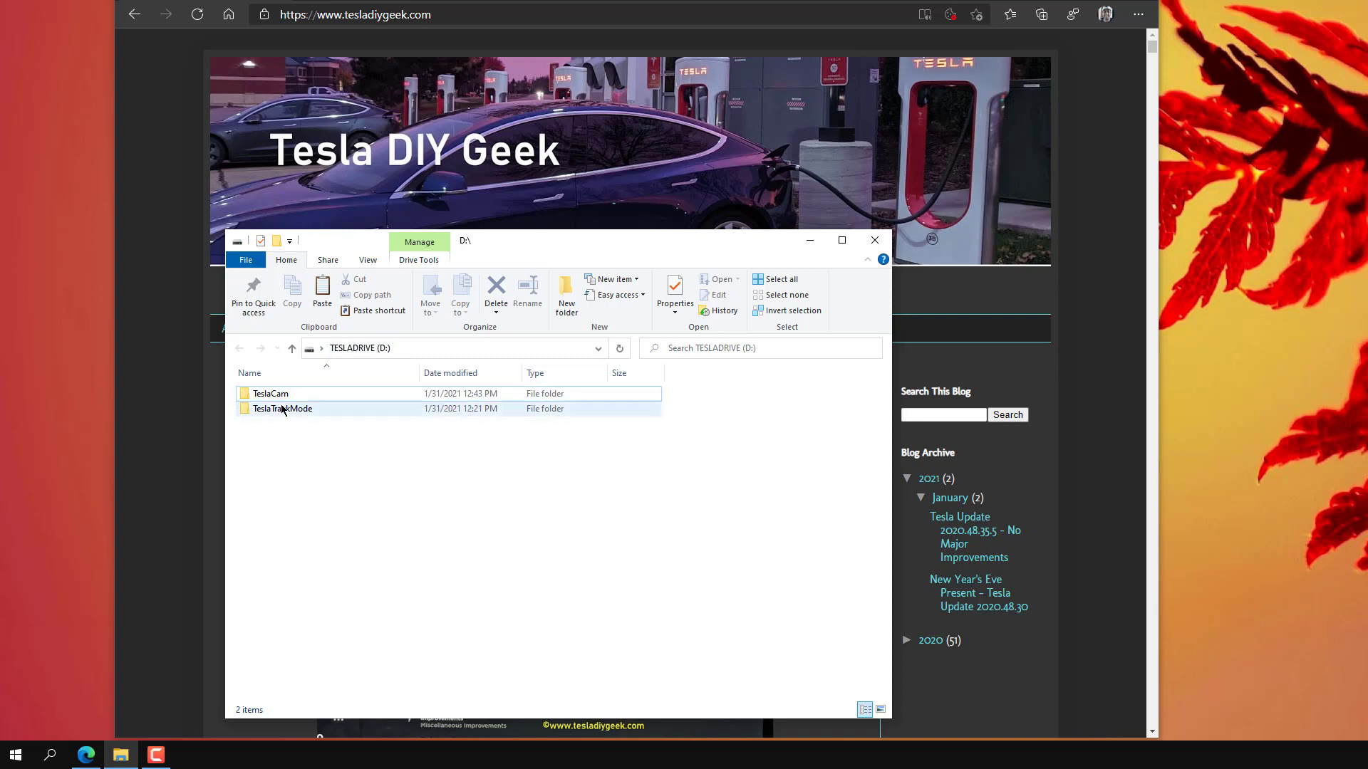
mouse_move(296, 410)
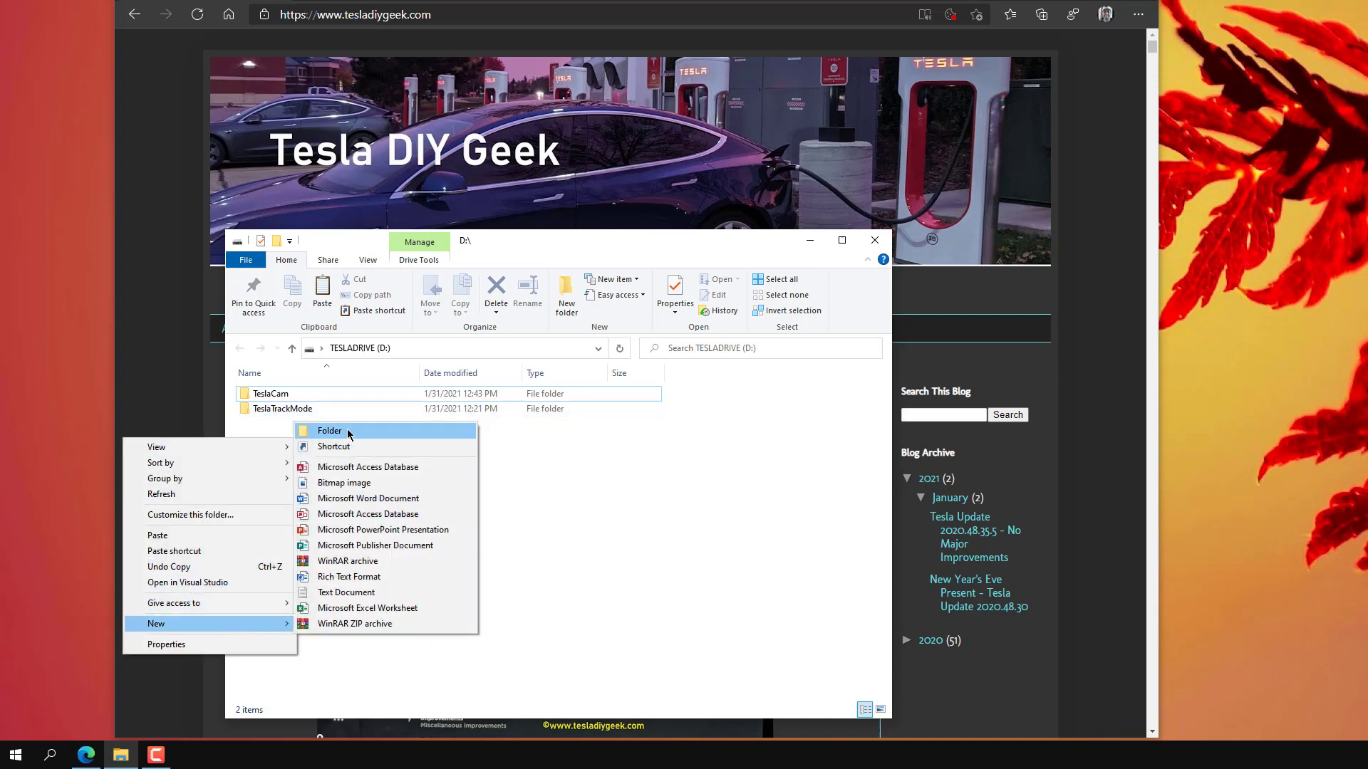
left_click(329, 430)
type("Boombox")
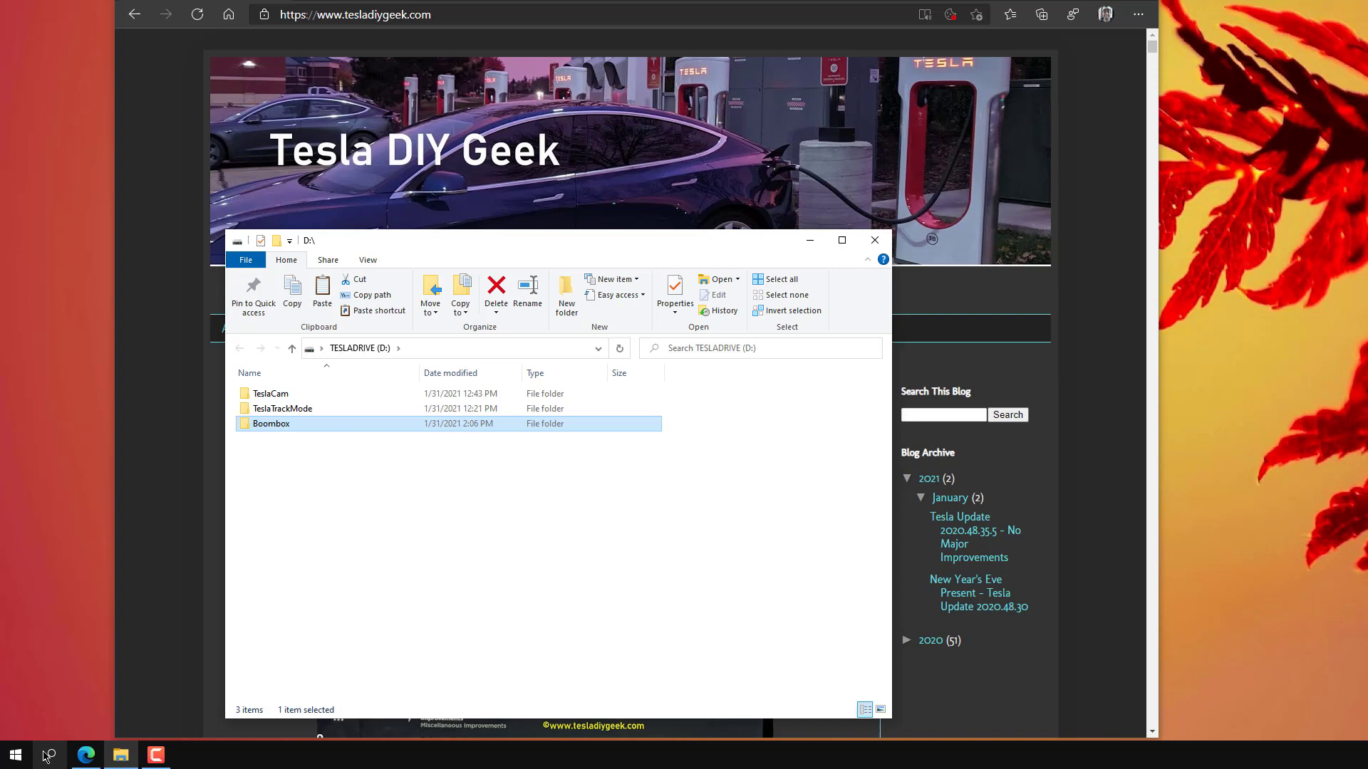
mouse_move(410, 616)
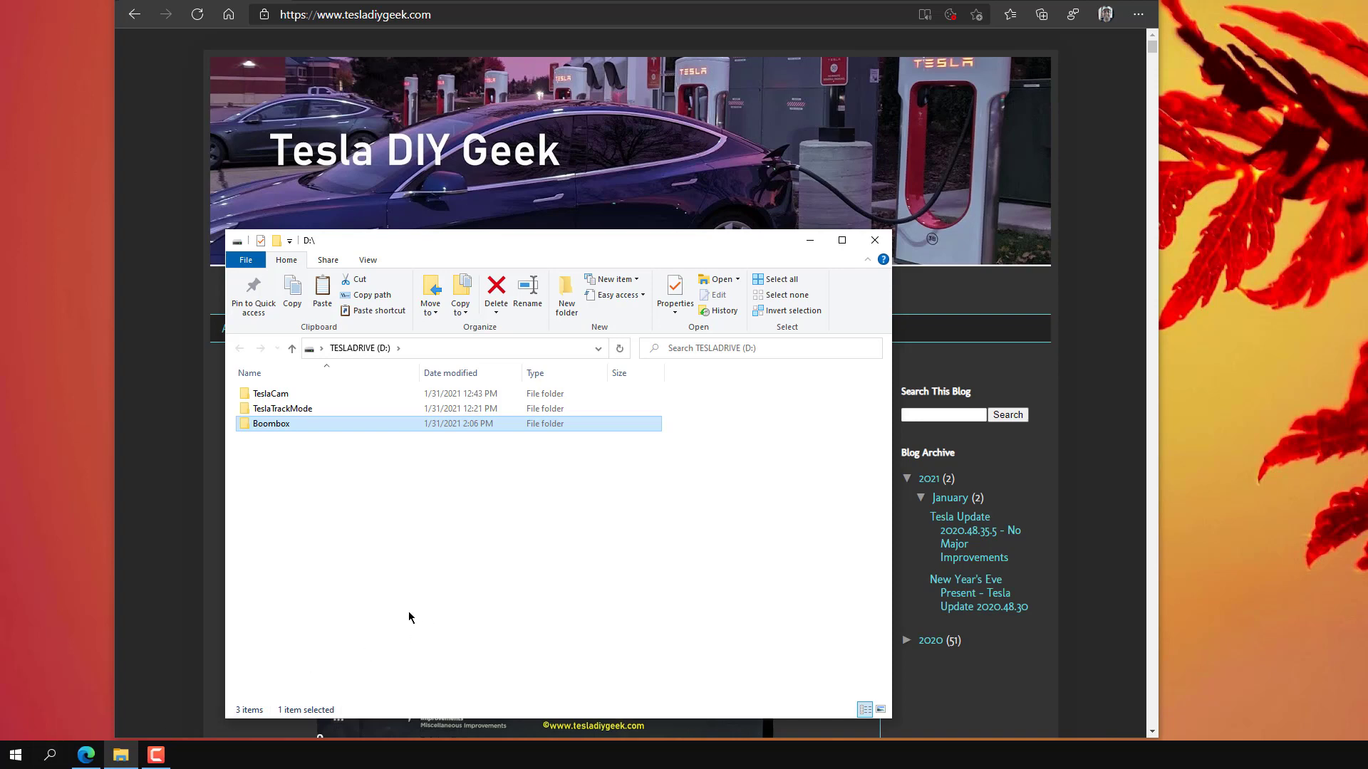
mouse_move(82, 741)
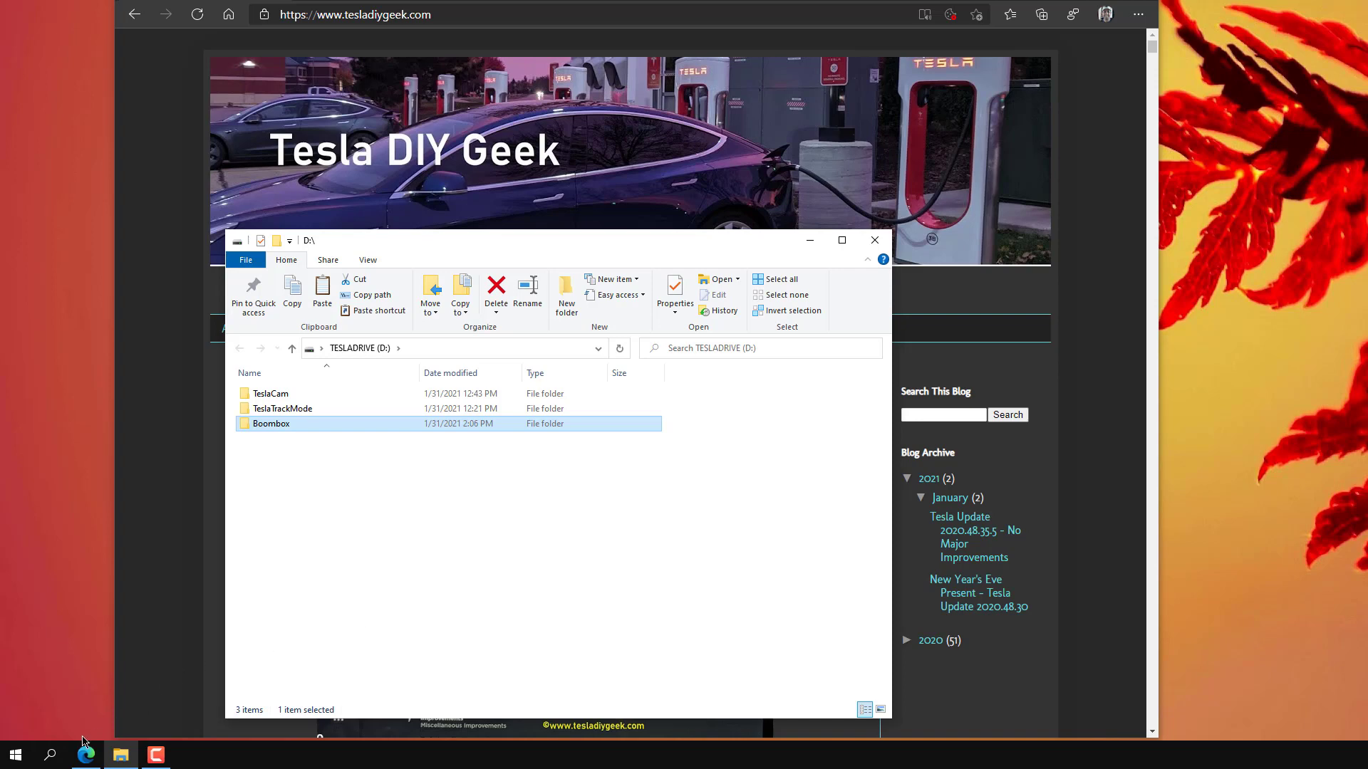
Step: Search Windows for 'disk' to find Create and format hard disk partitions
left_click(50, 755)
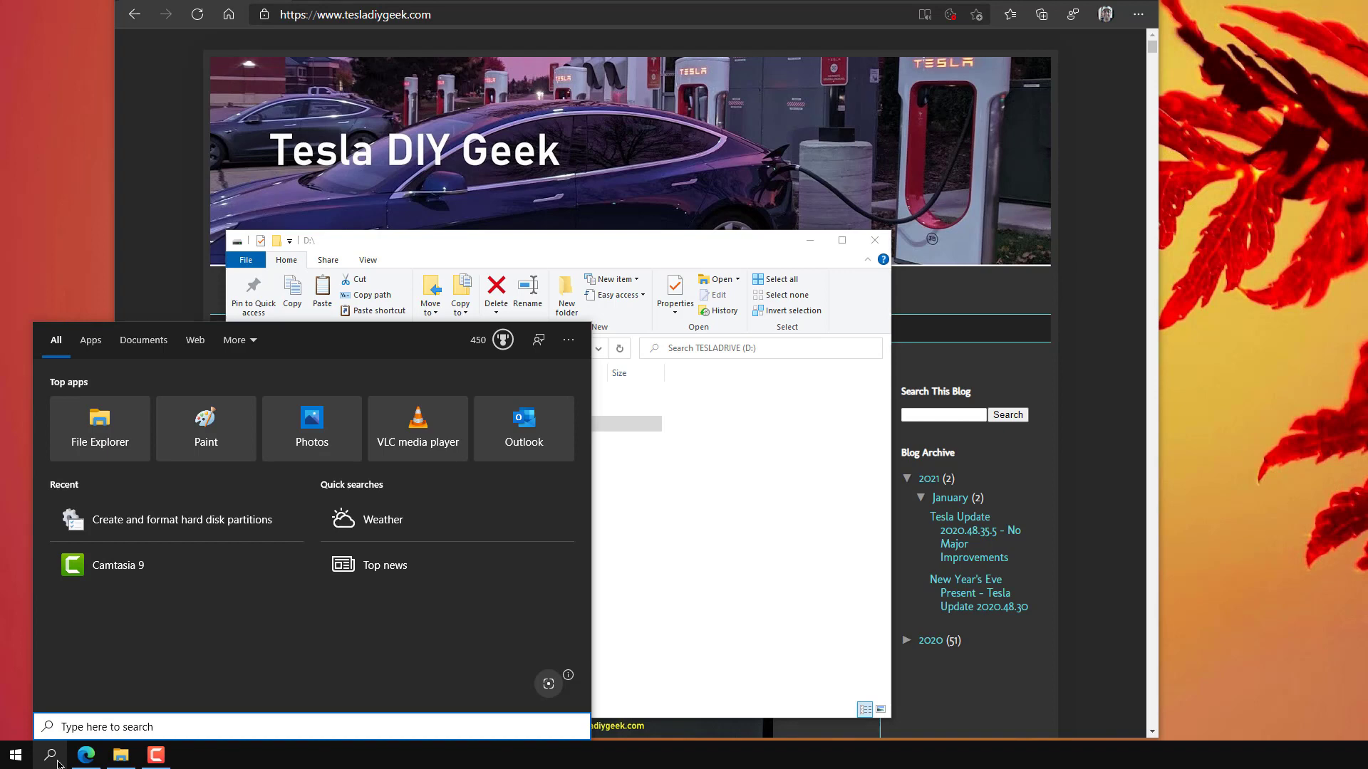
type("disk")
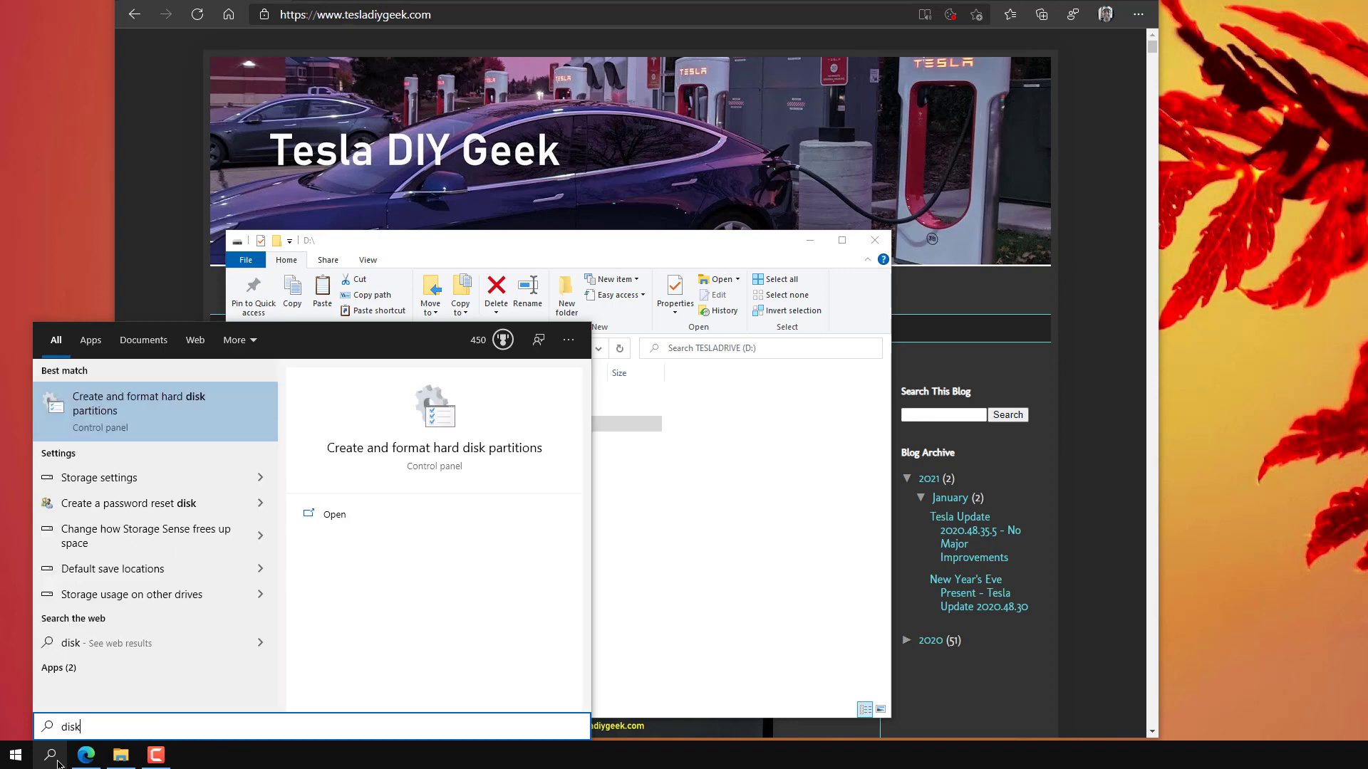
mouse_move(144, 535)
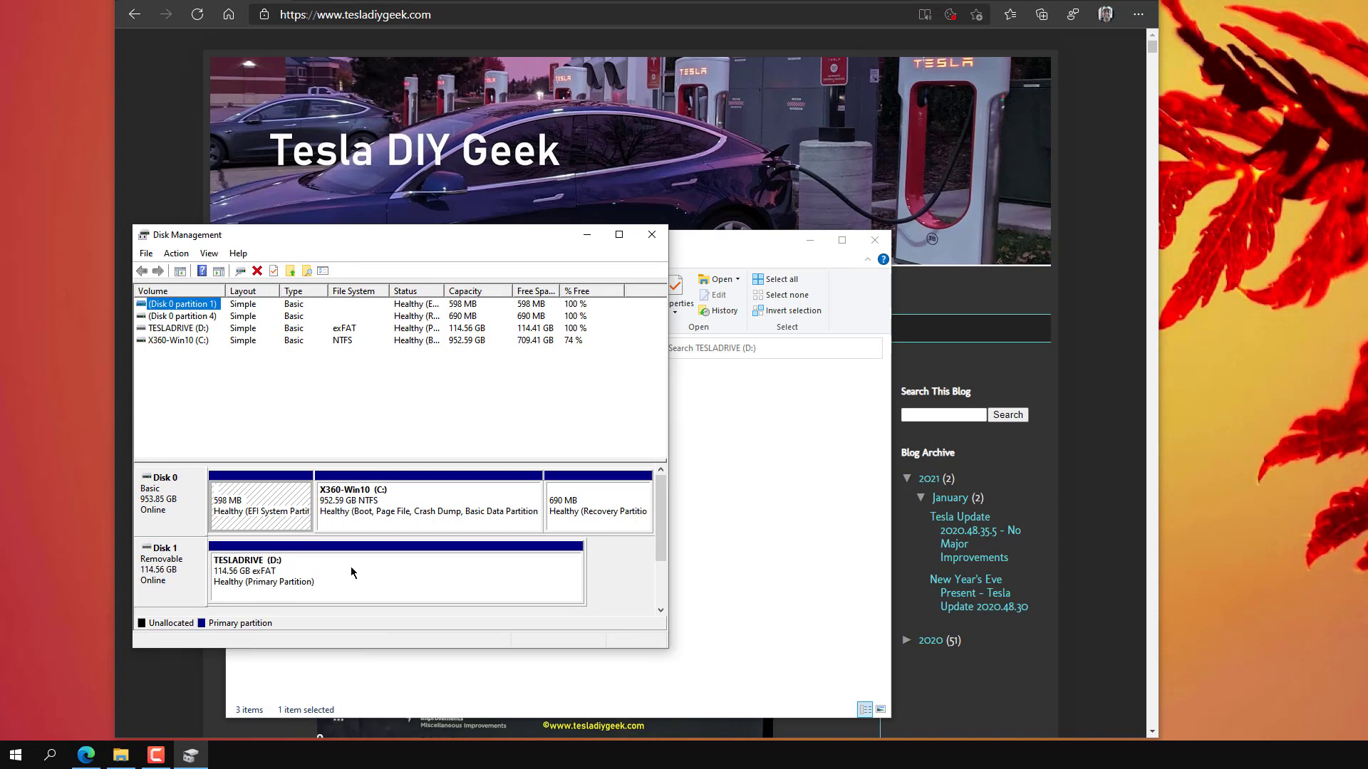
mouse_move(328, 579)
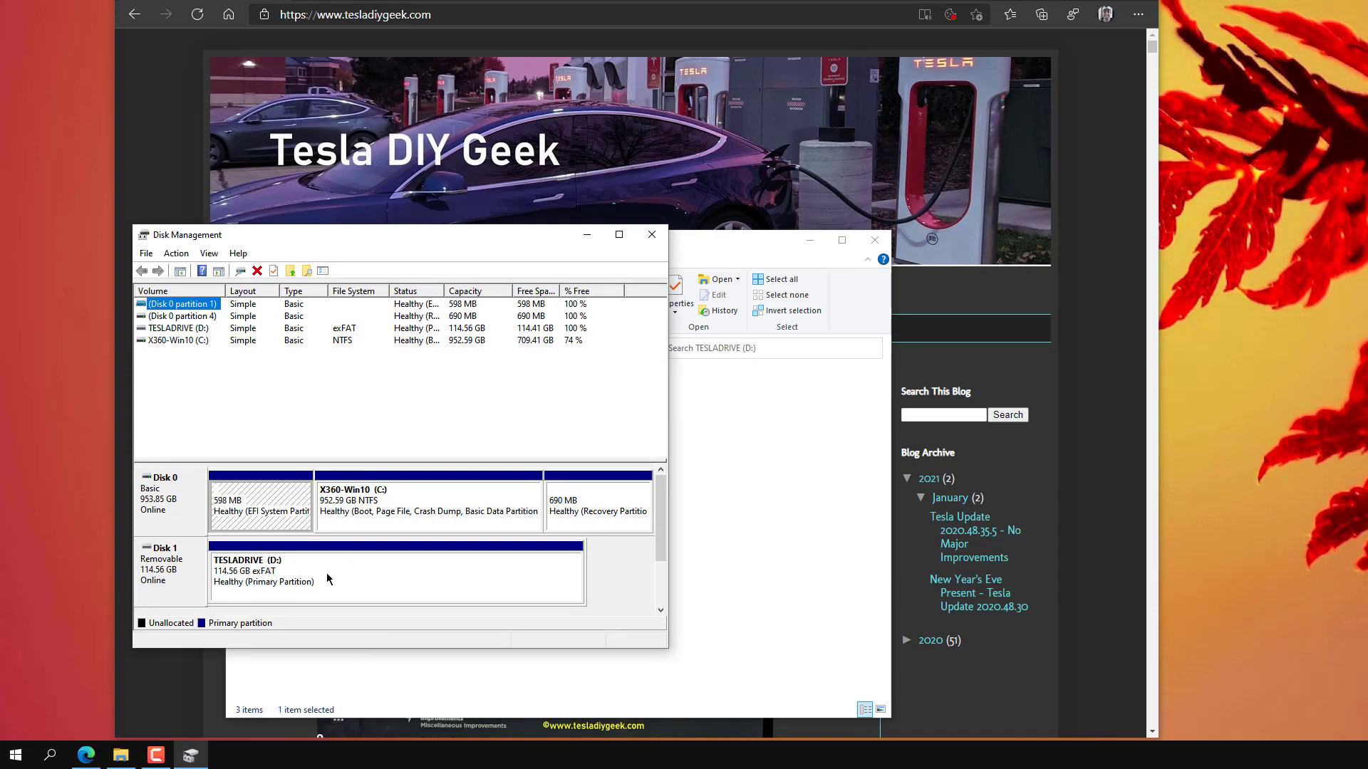
mouse_move(267, 579)
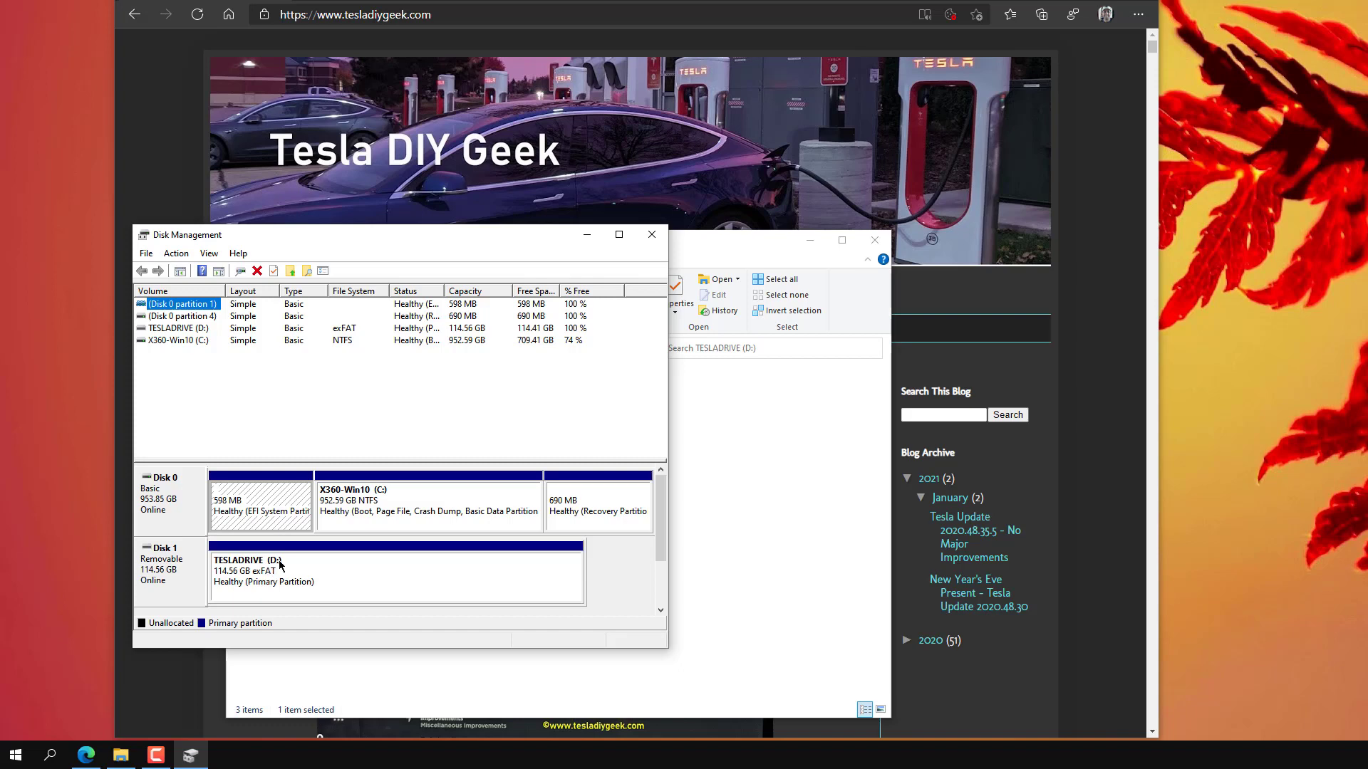
Step: Explore TESLADRIVE and copy all three folders to the desktop as a backup
right_click(279, 567)
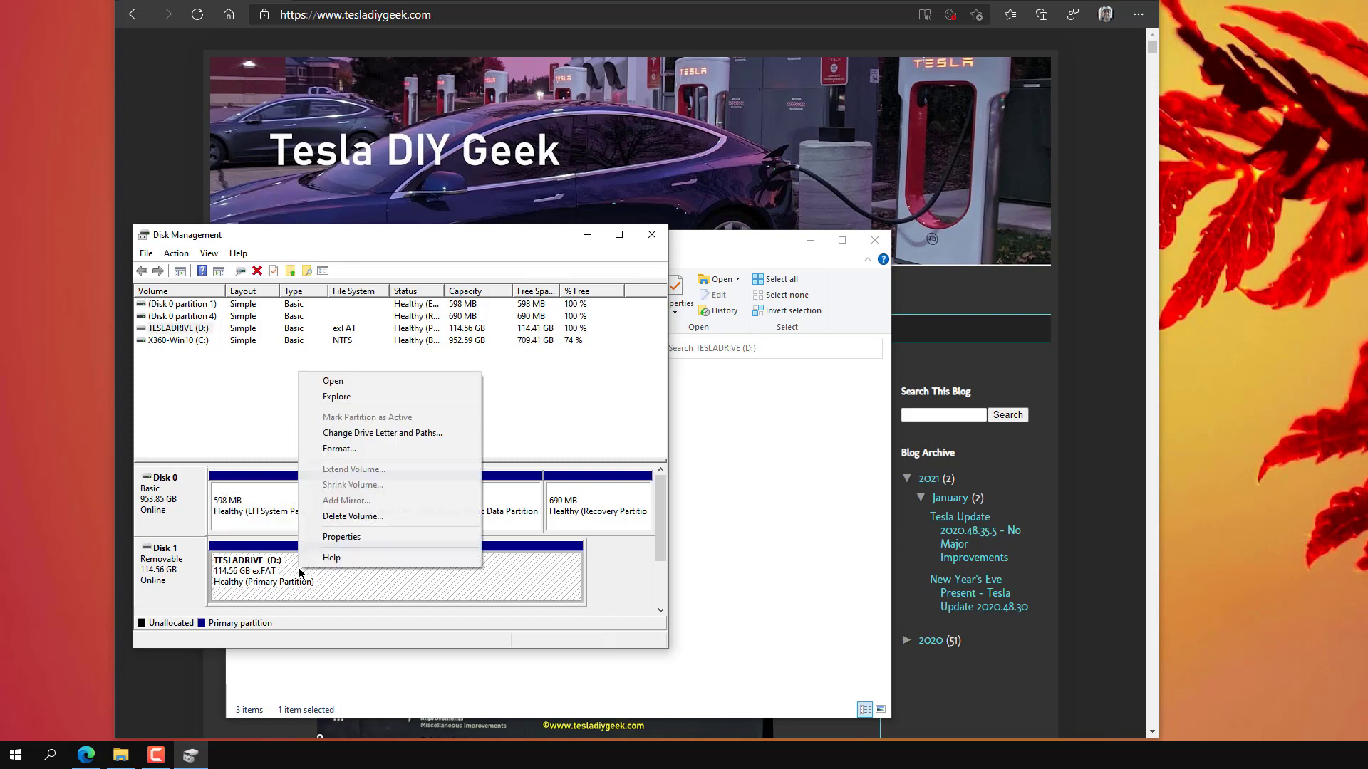
left_click(332, 382)
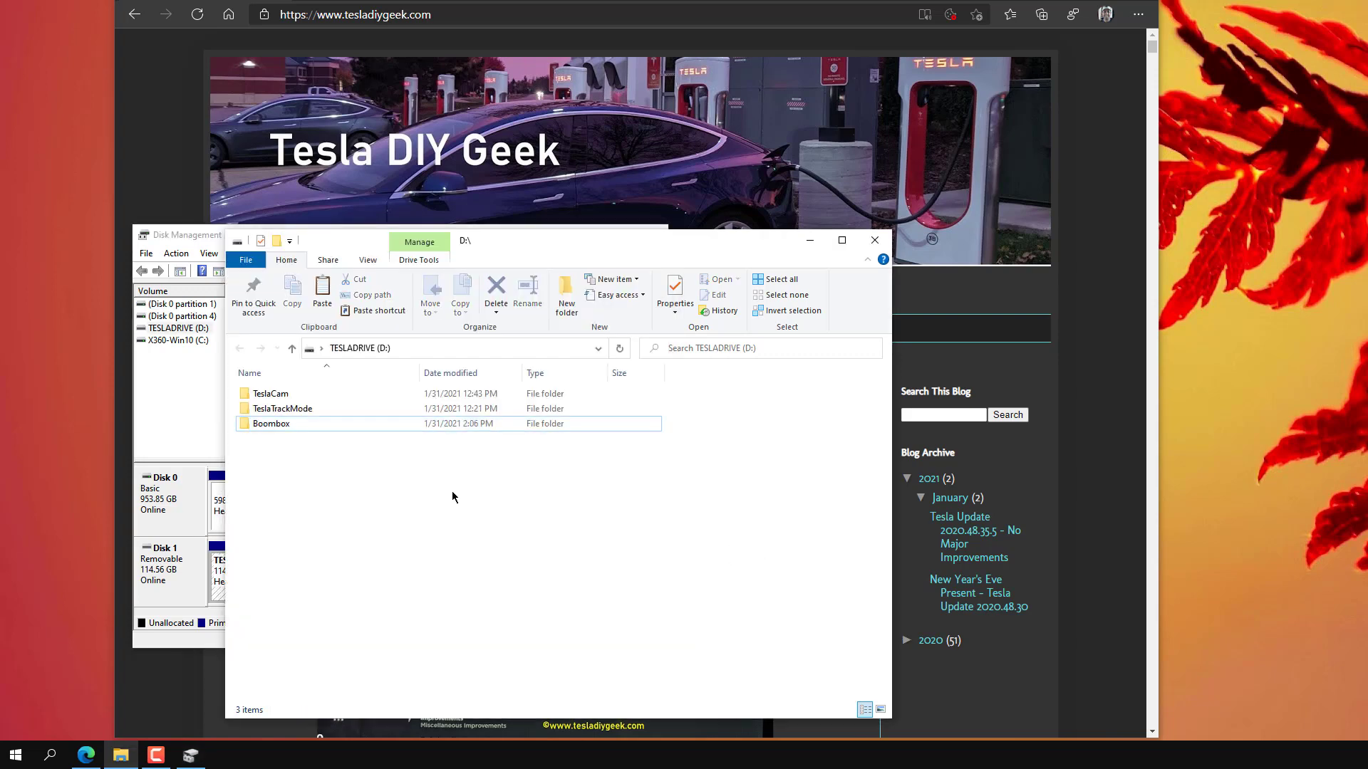
left_click(271, 423)
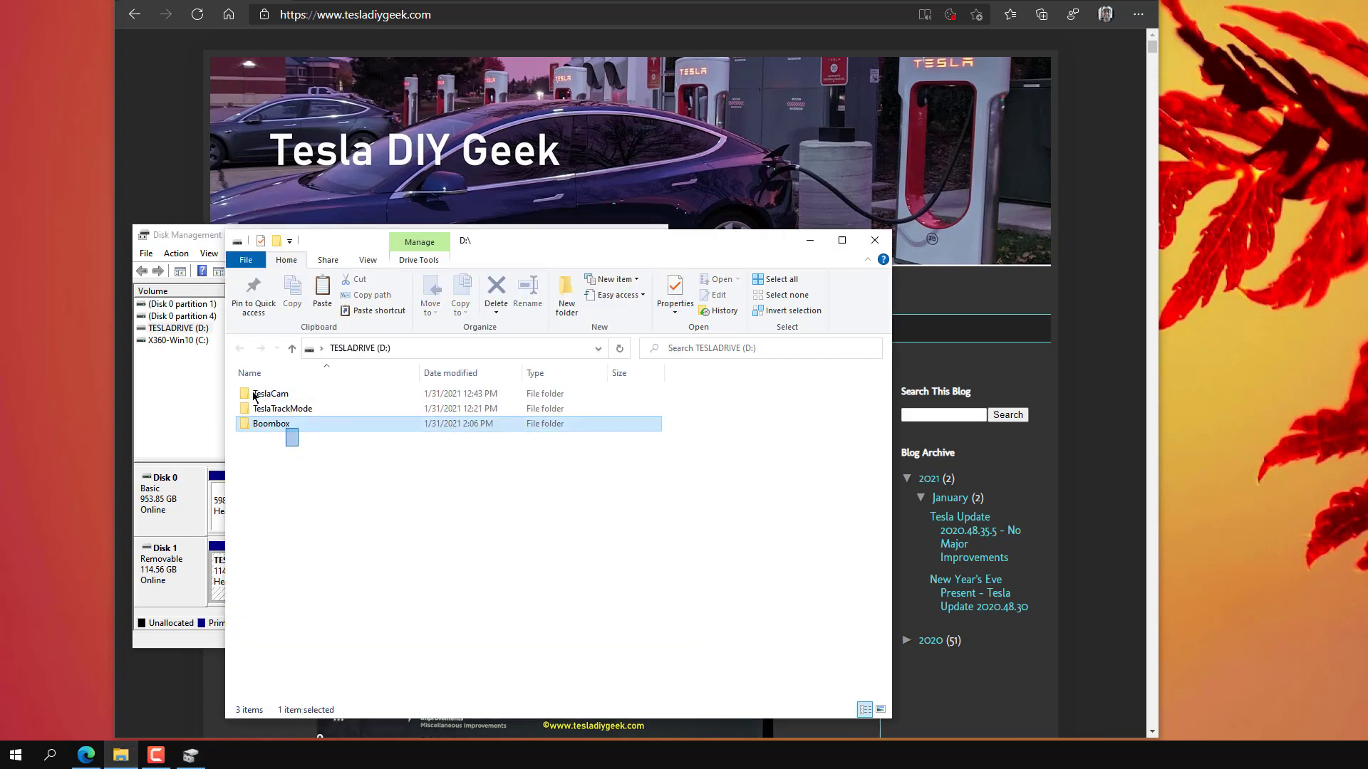
key("ctrl+a")
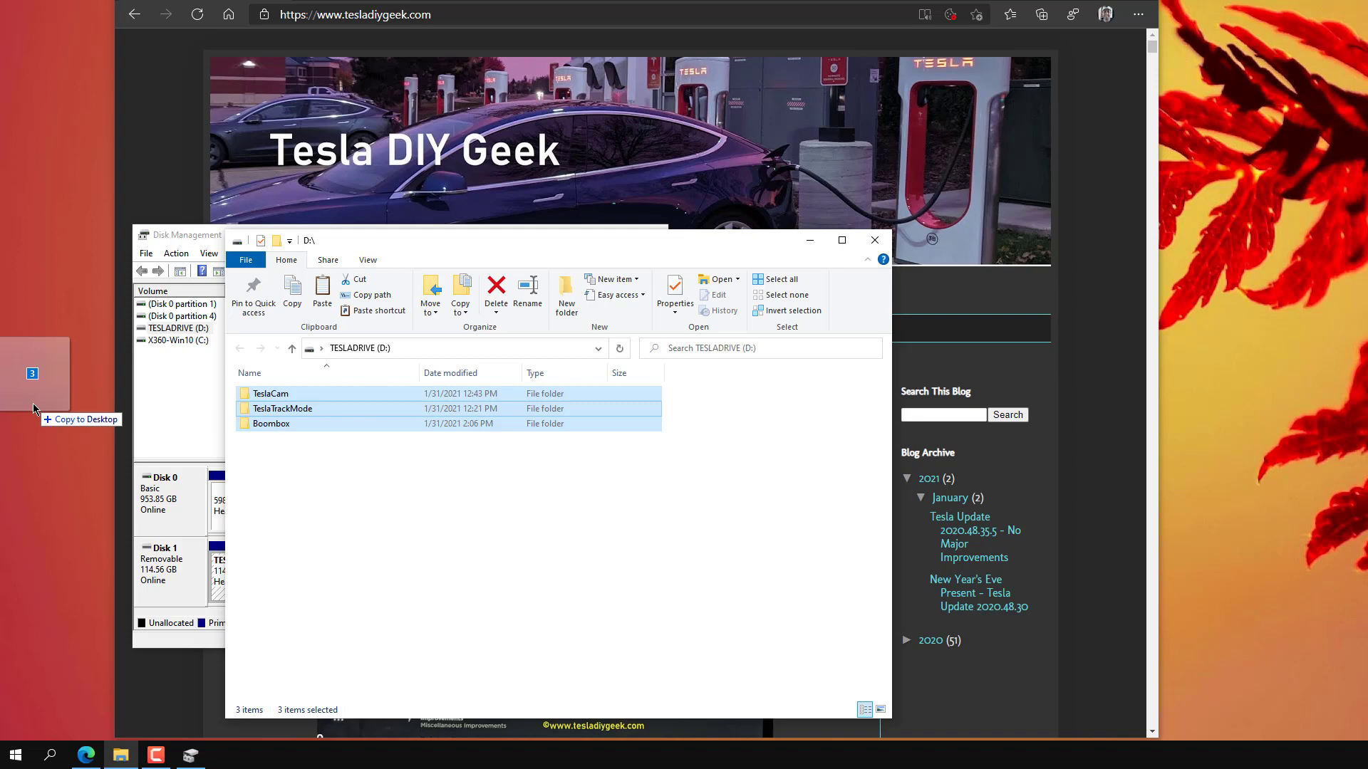
left_click_drag(33, 373, 327, 472)
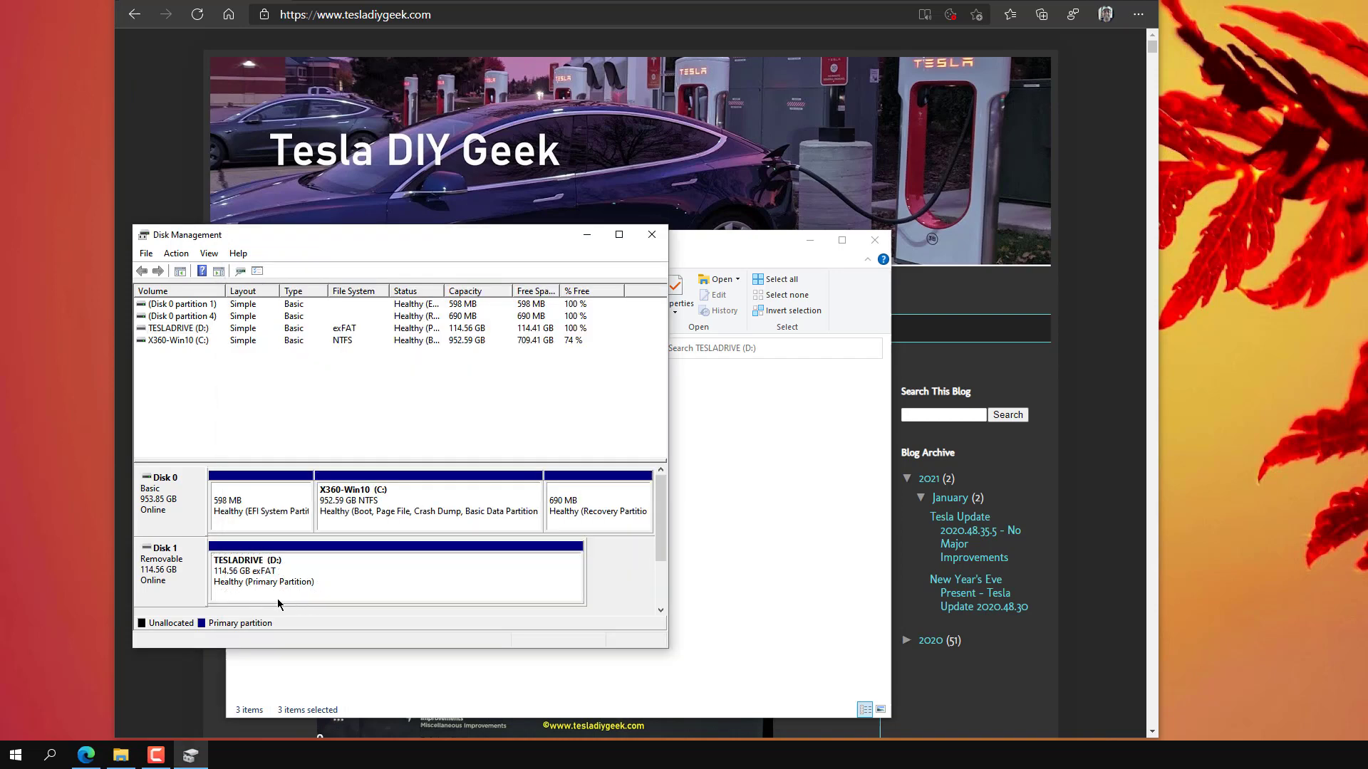
mouse_move(265, 460)
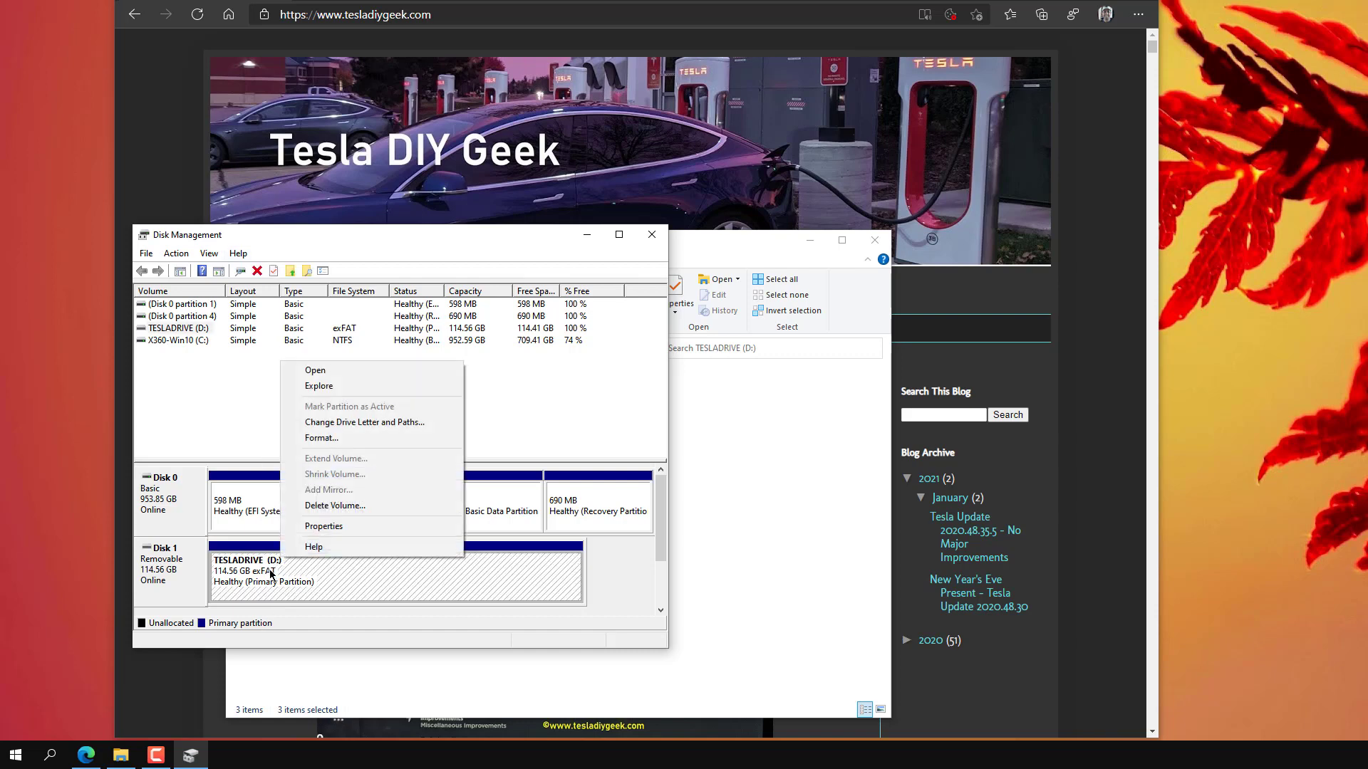
mouse_move(321, 503)
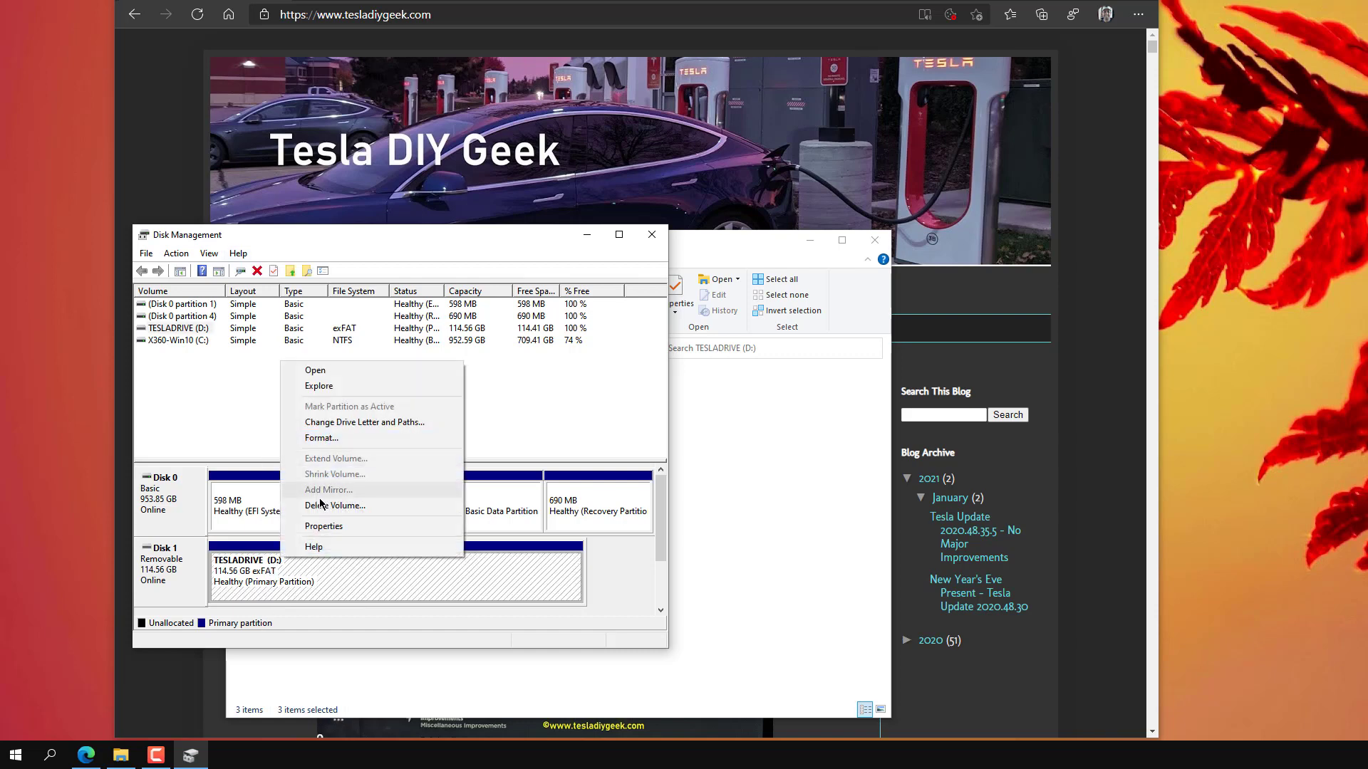
Step: Delete the TESLADRIVE volume, leaving Disk 1's 114.56 GB unallocated
left_click(335, 505)
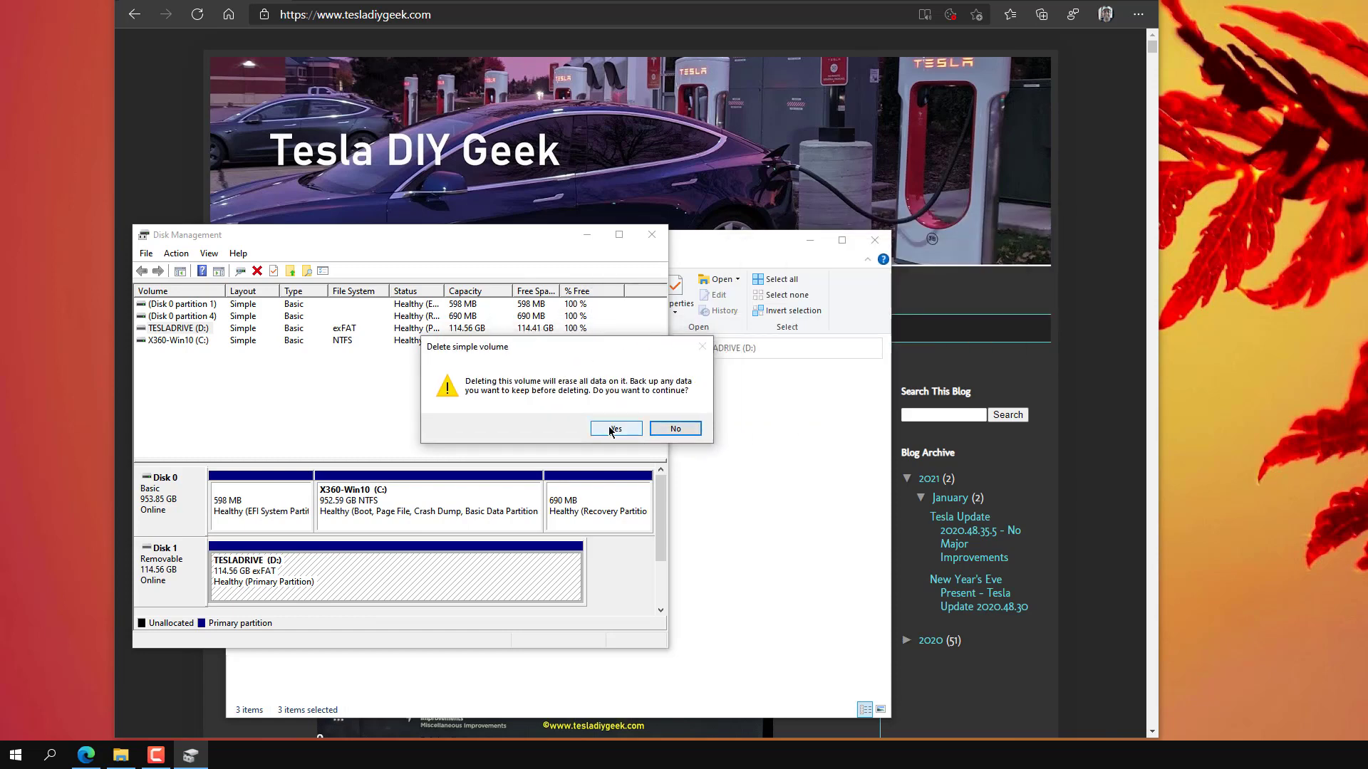
left_click(615, 428)
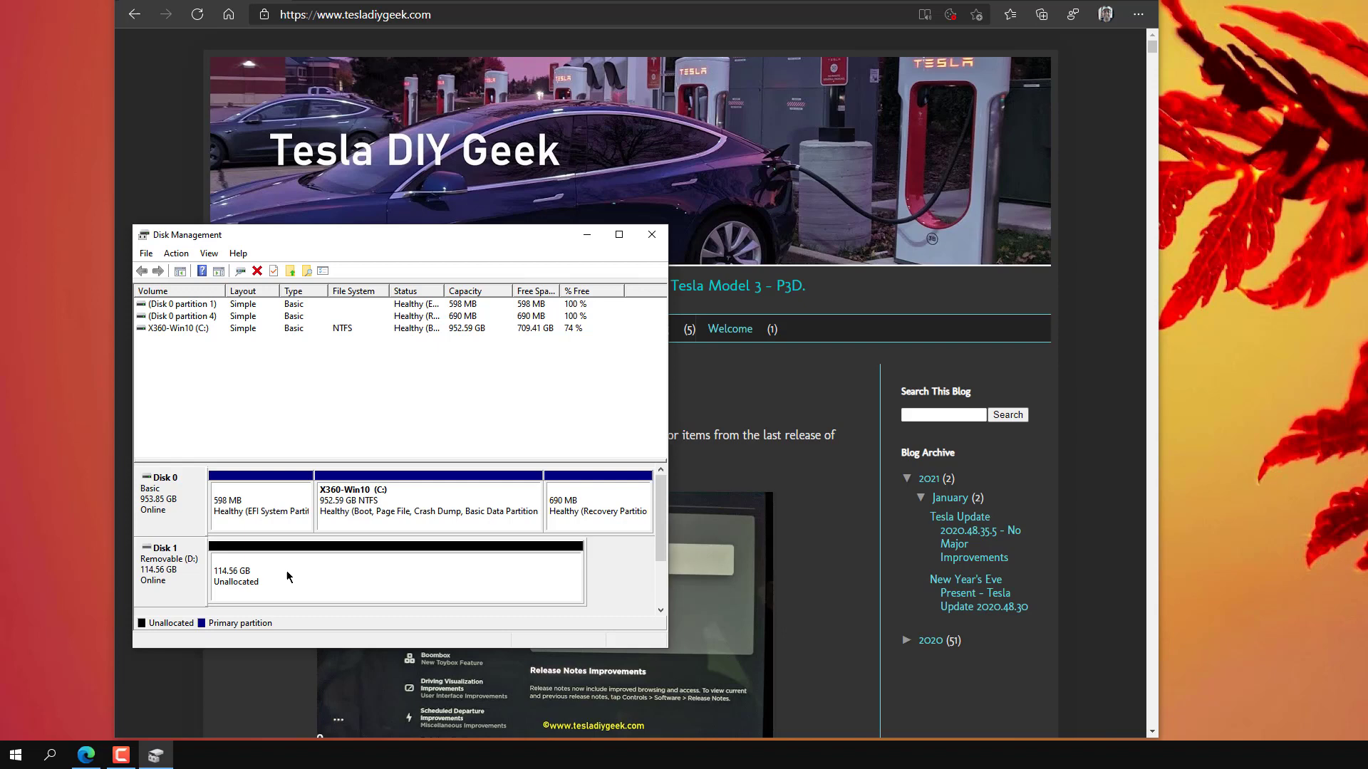
mouse_move(319, 574)
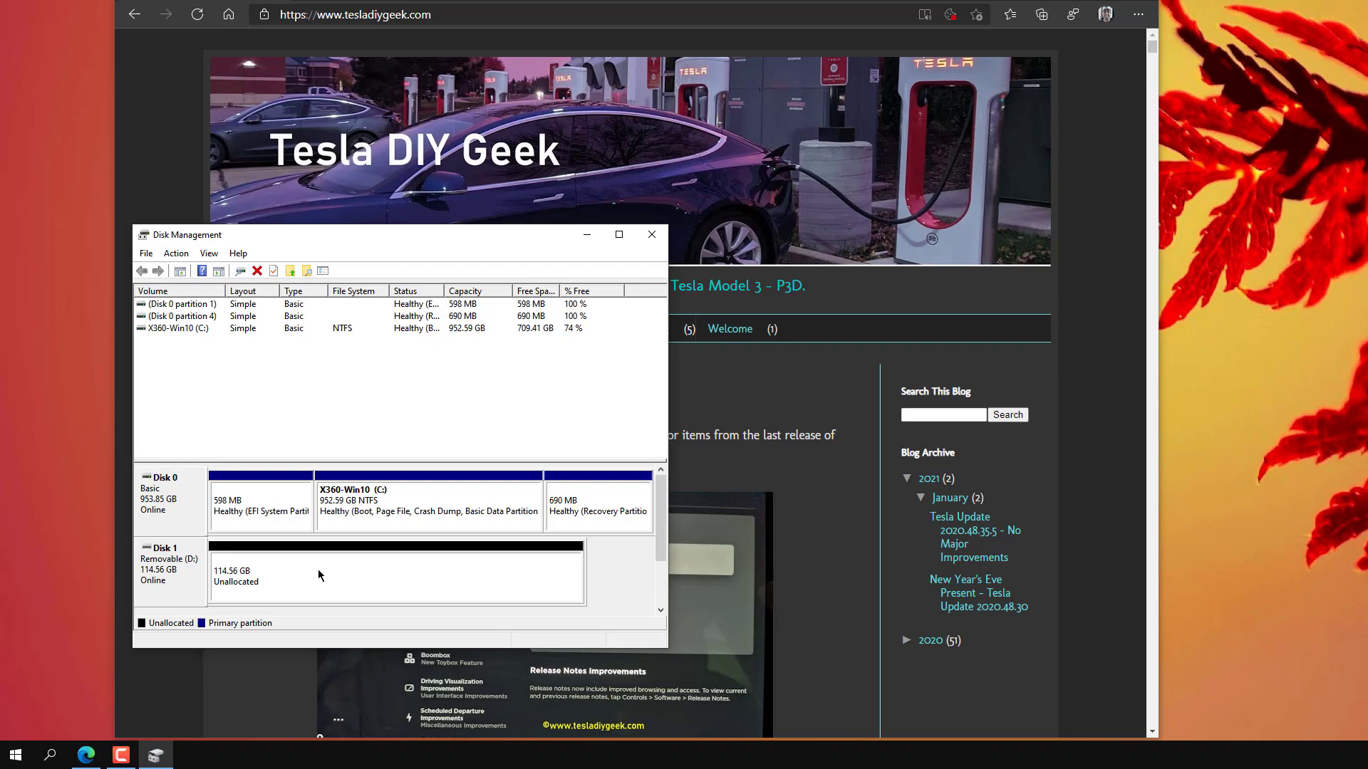
Step: Start a new simple volume on Disk 1 sized slightly below the maximum space
right_click(317, 576)
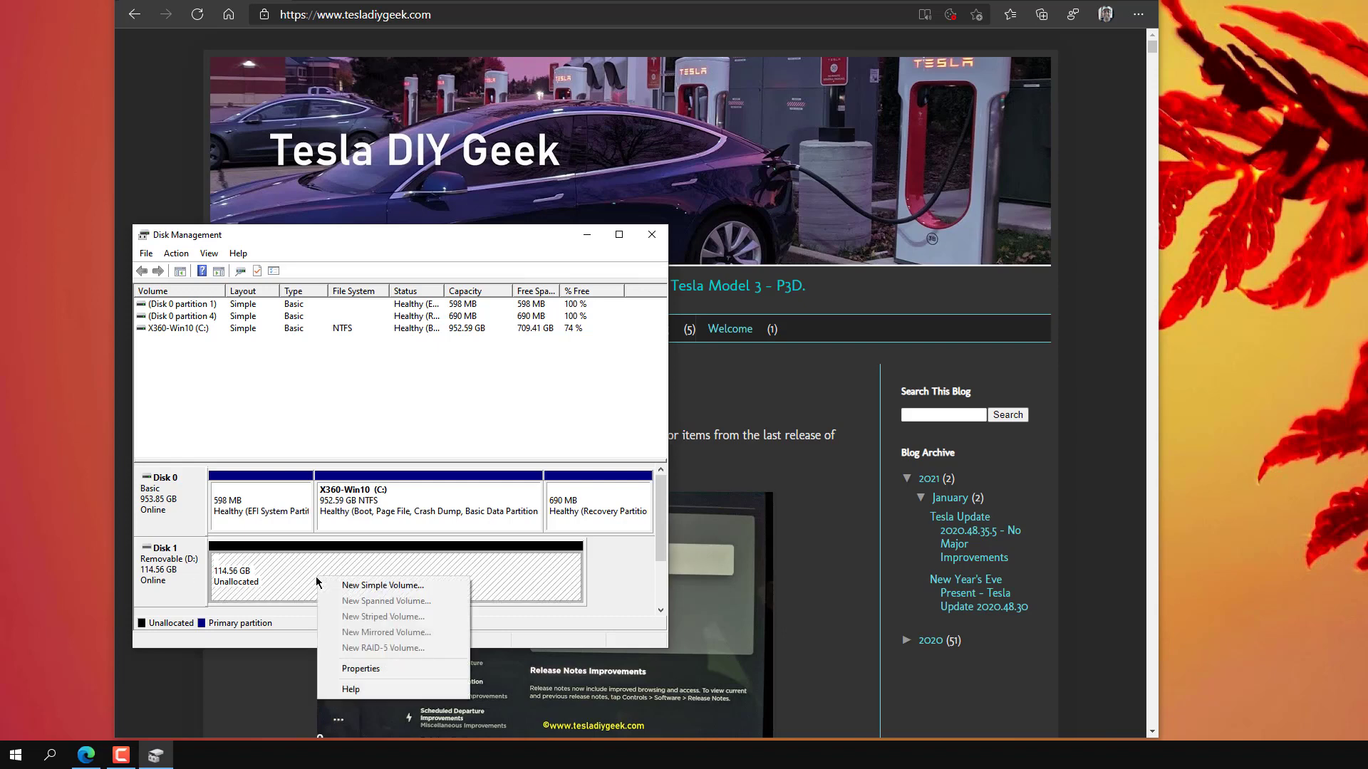
left_click(382, 585)
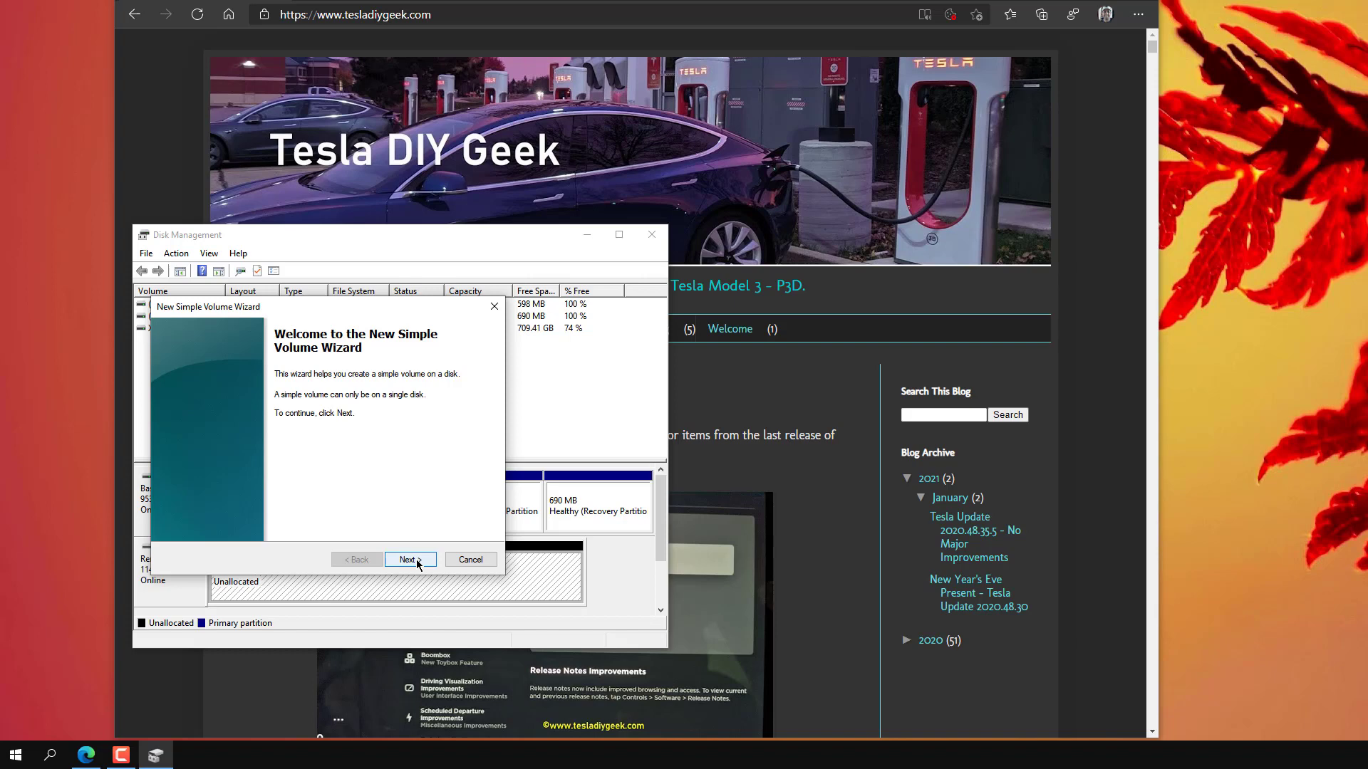
left_click(409, 558)
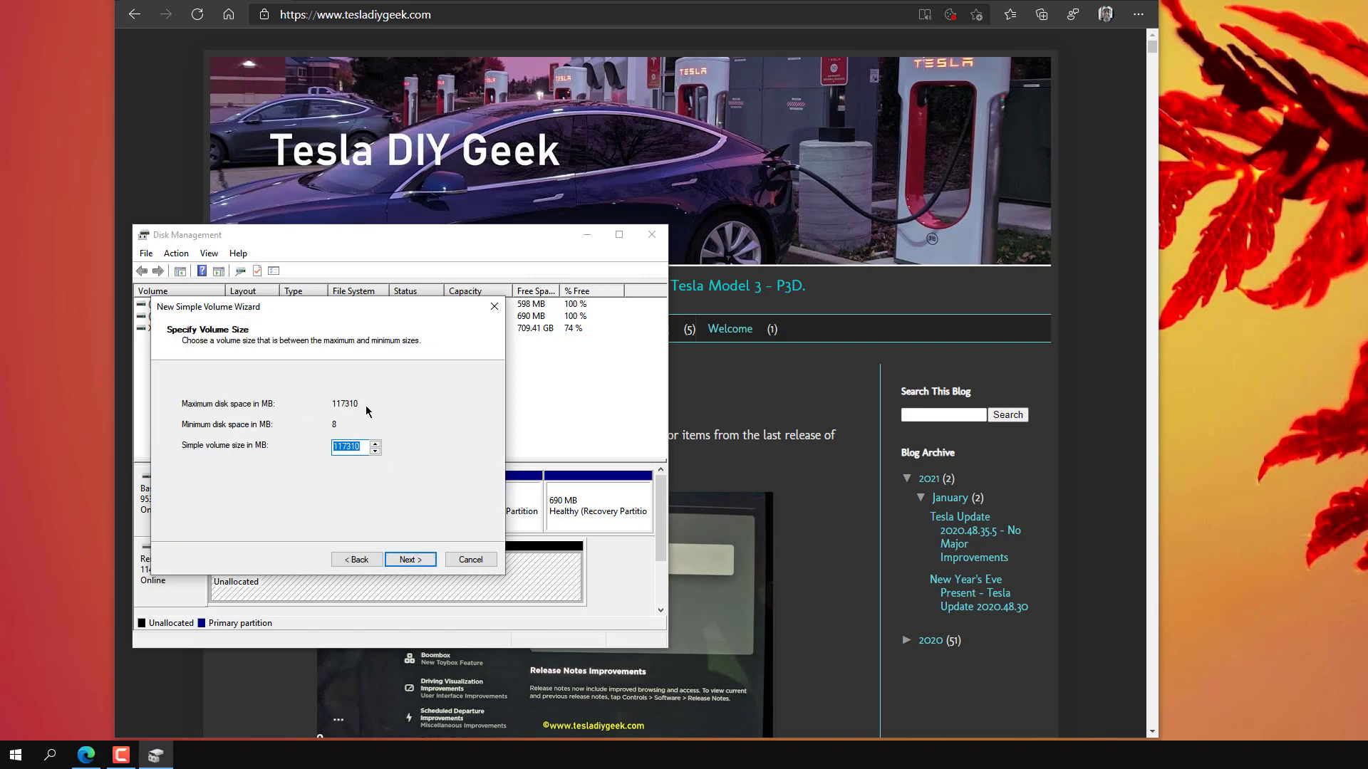
mouse_move(370, 516)
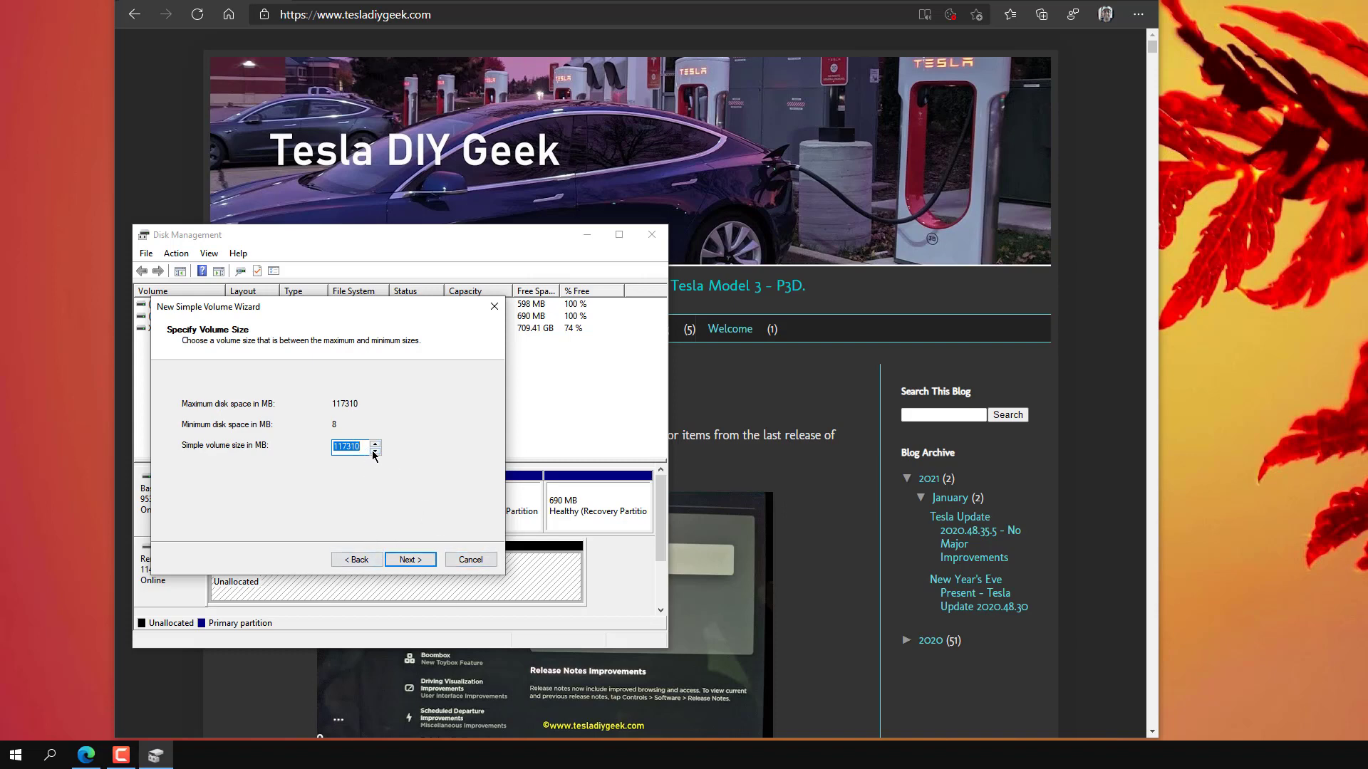
left_click(376, 450)
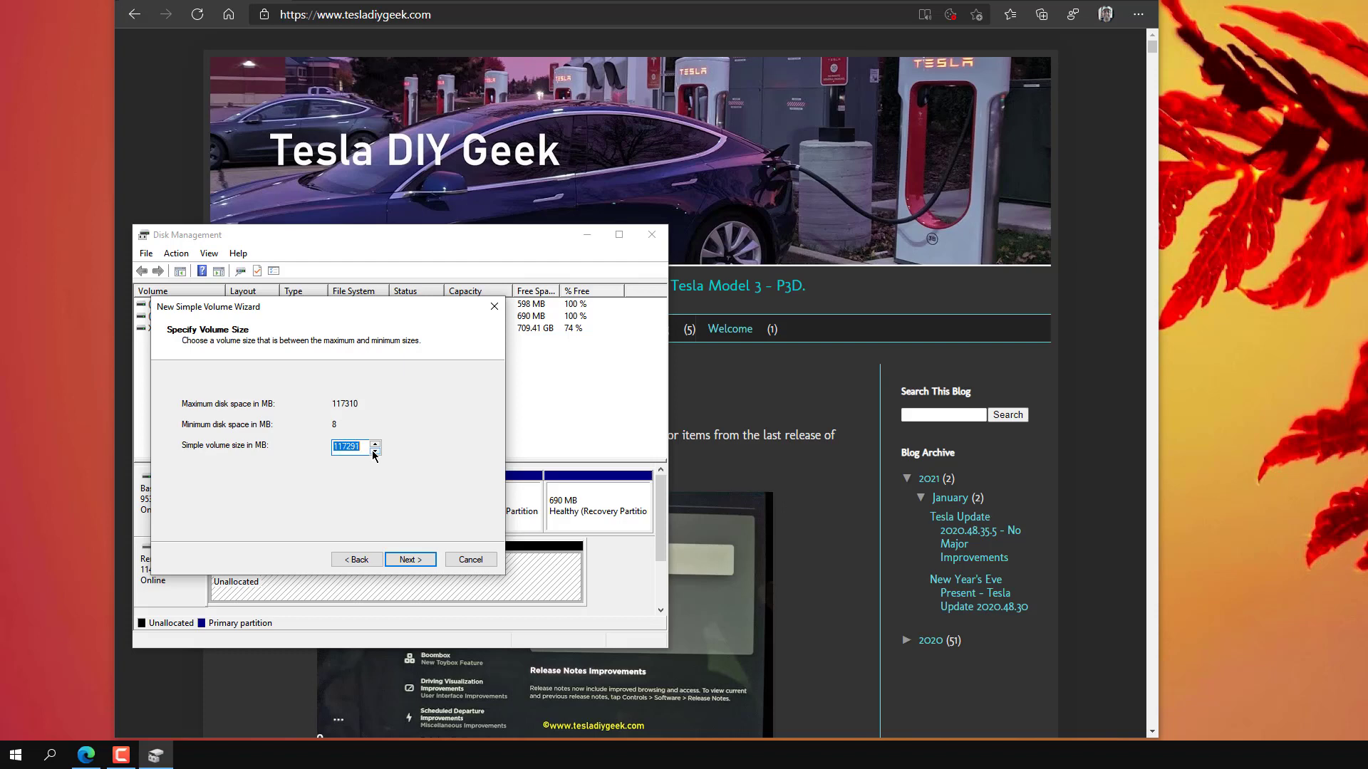
left_click(376, 450)
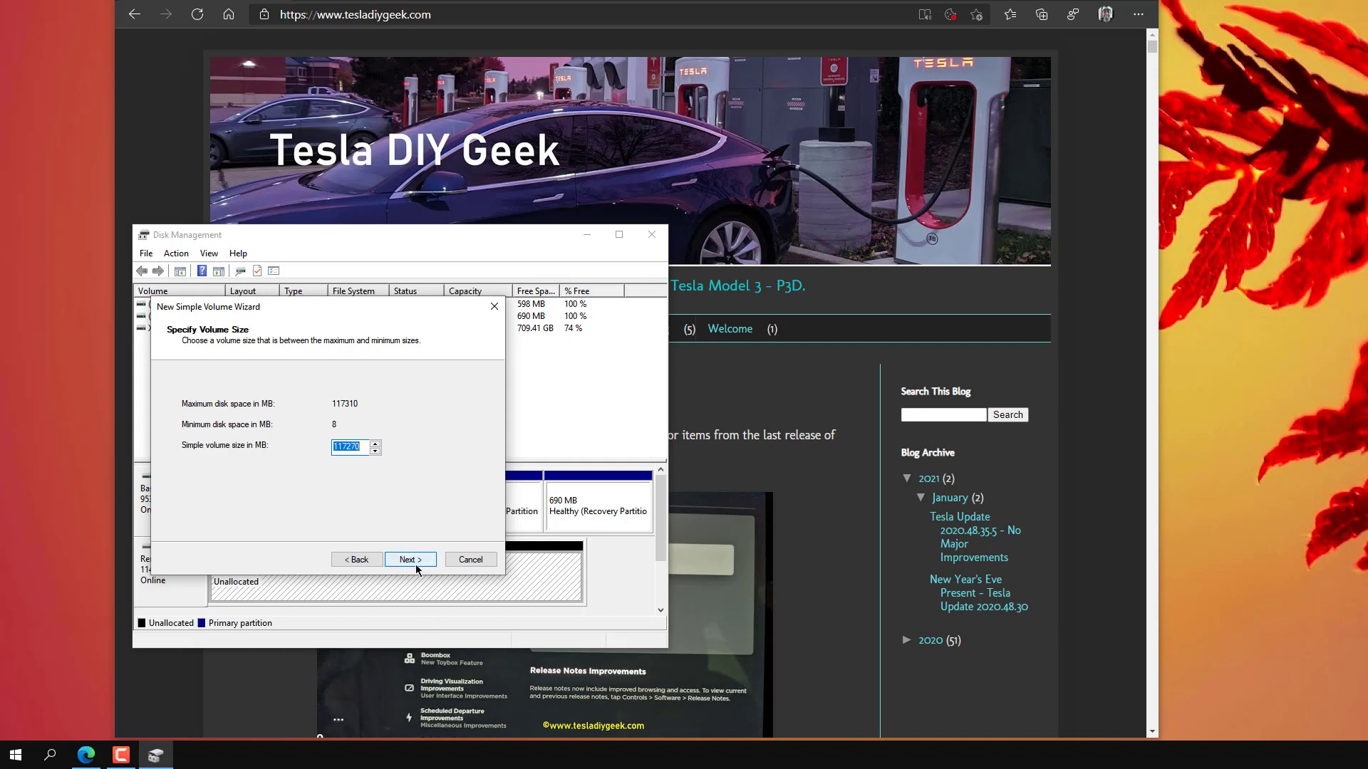
left_click(409, 559)
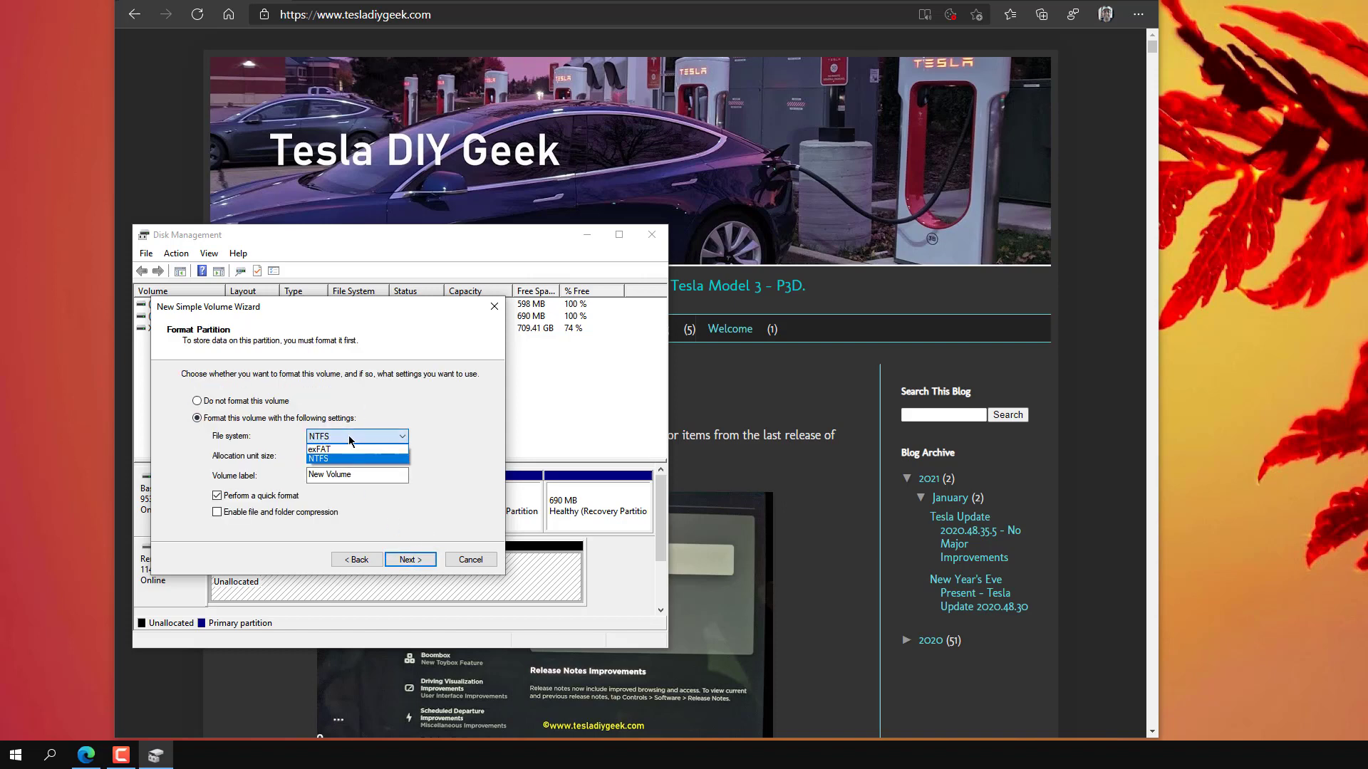
mouse_move(318, 449)
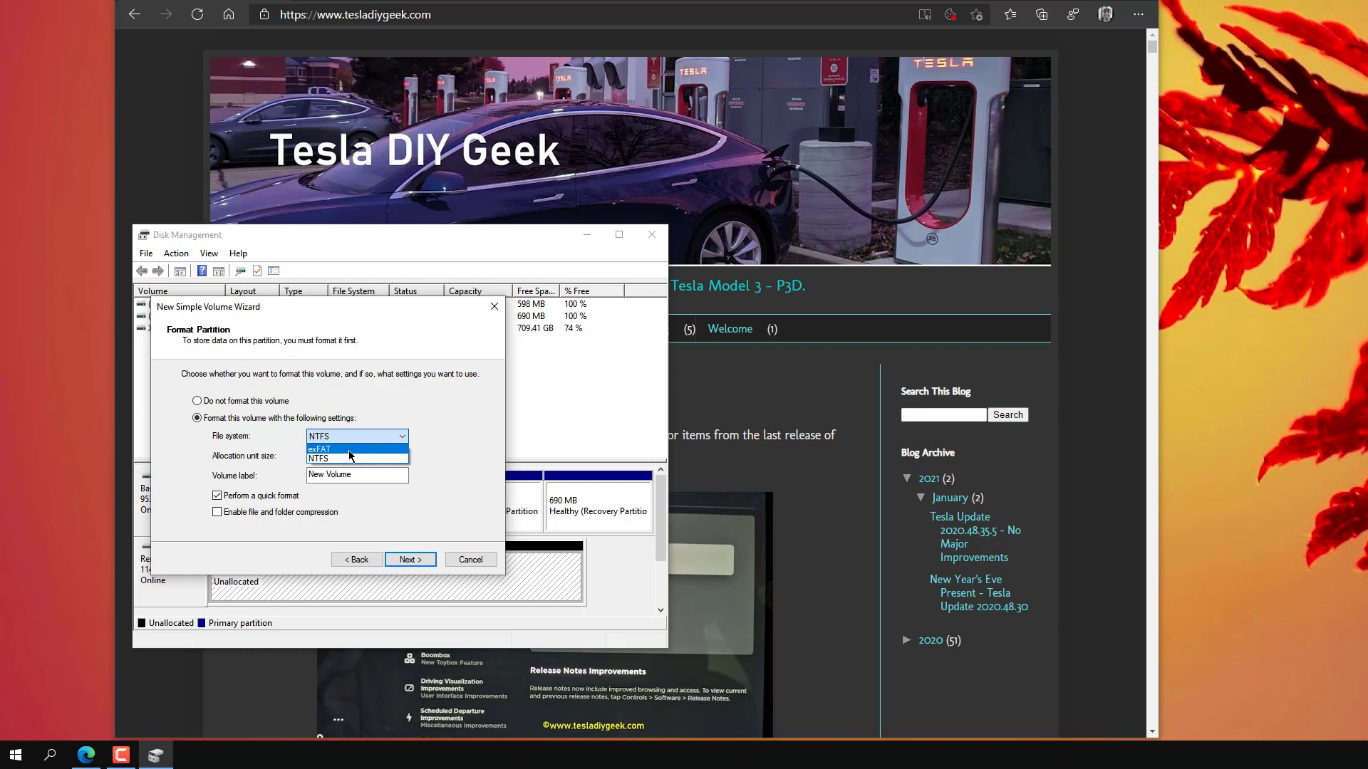
Step: Format the partition as exFAT labelled TESLADRIVE and finish the wizard
left_click(319, 448)
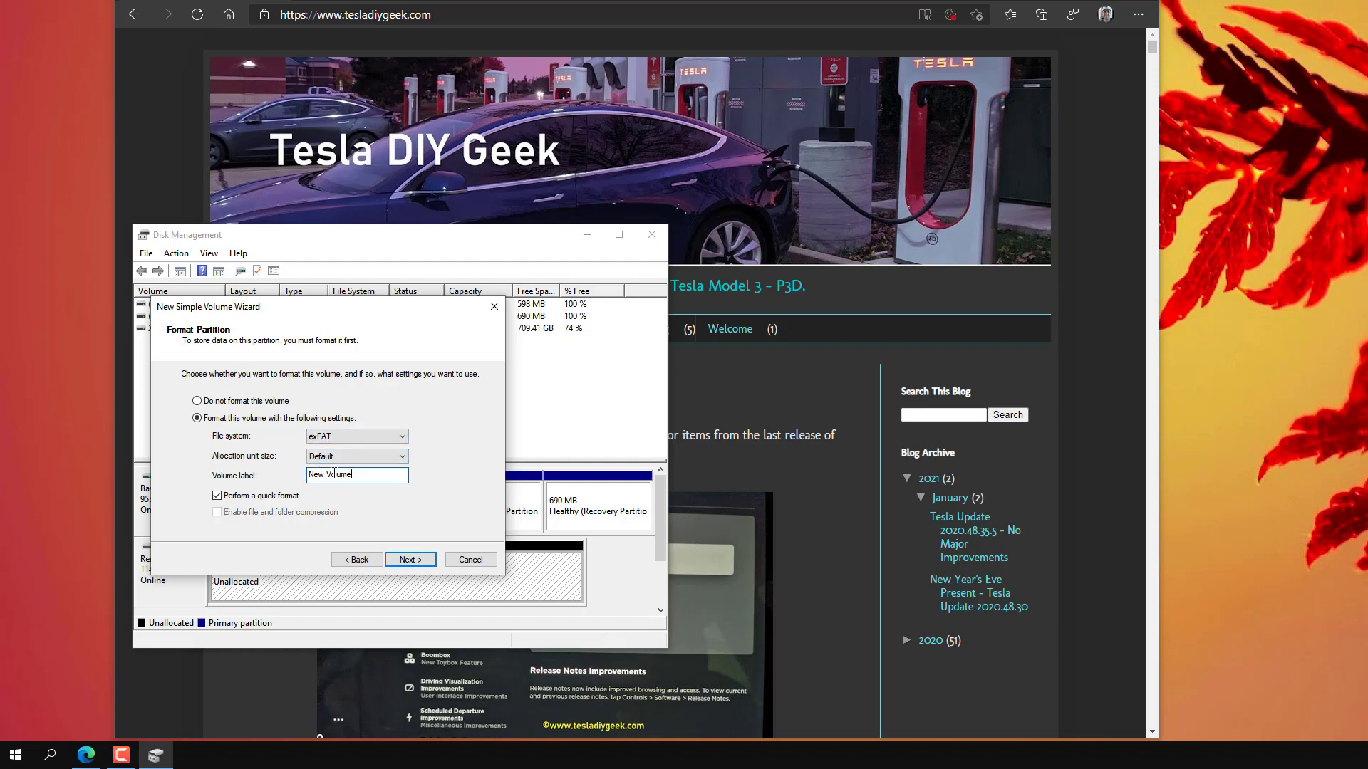
type("TESLADRIVE")
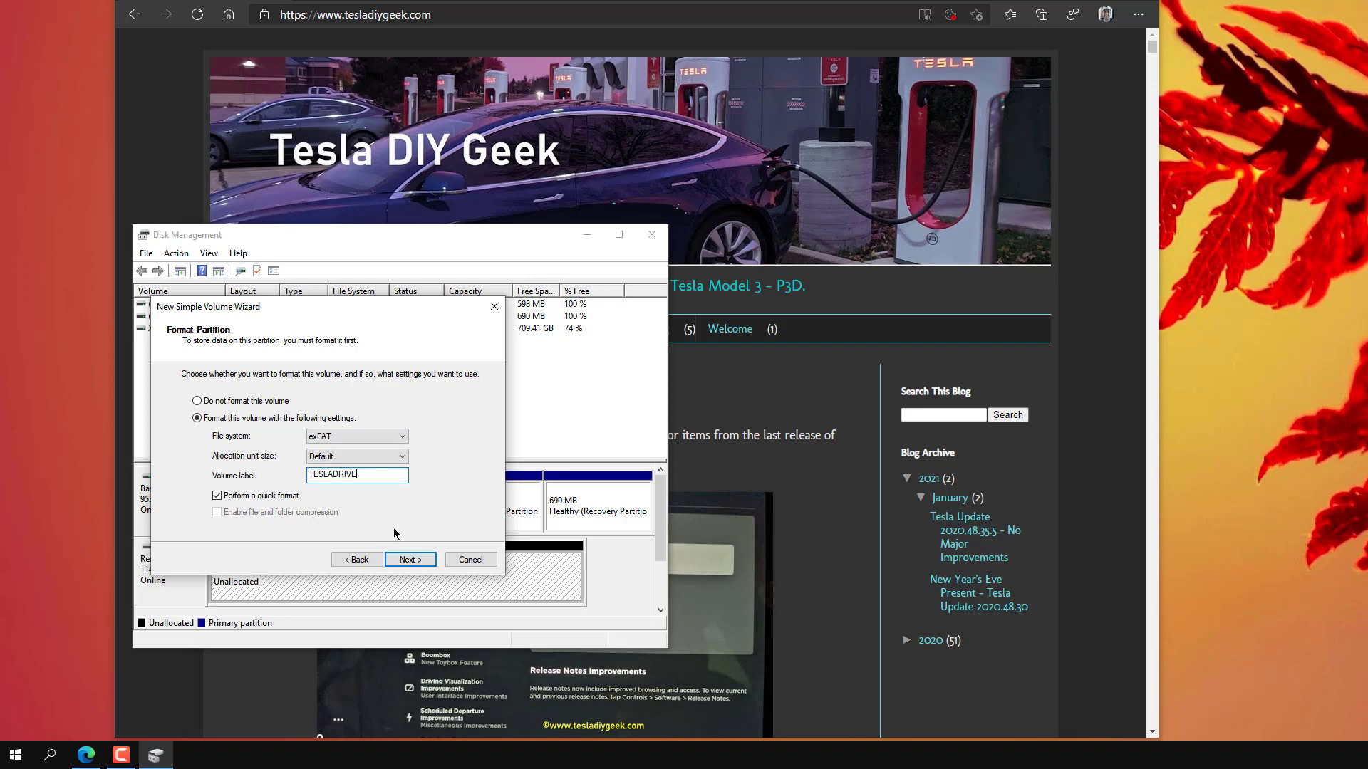
left_click(409, 559)
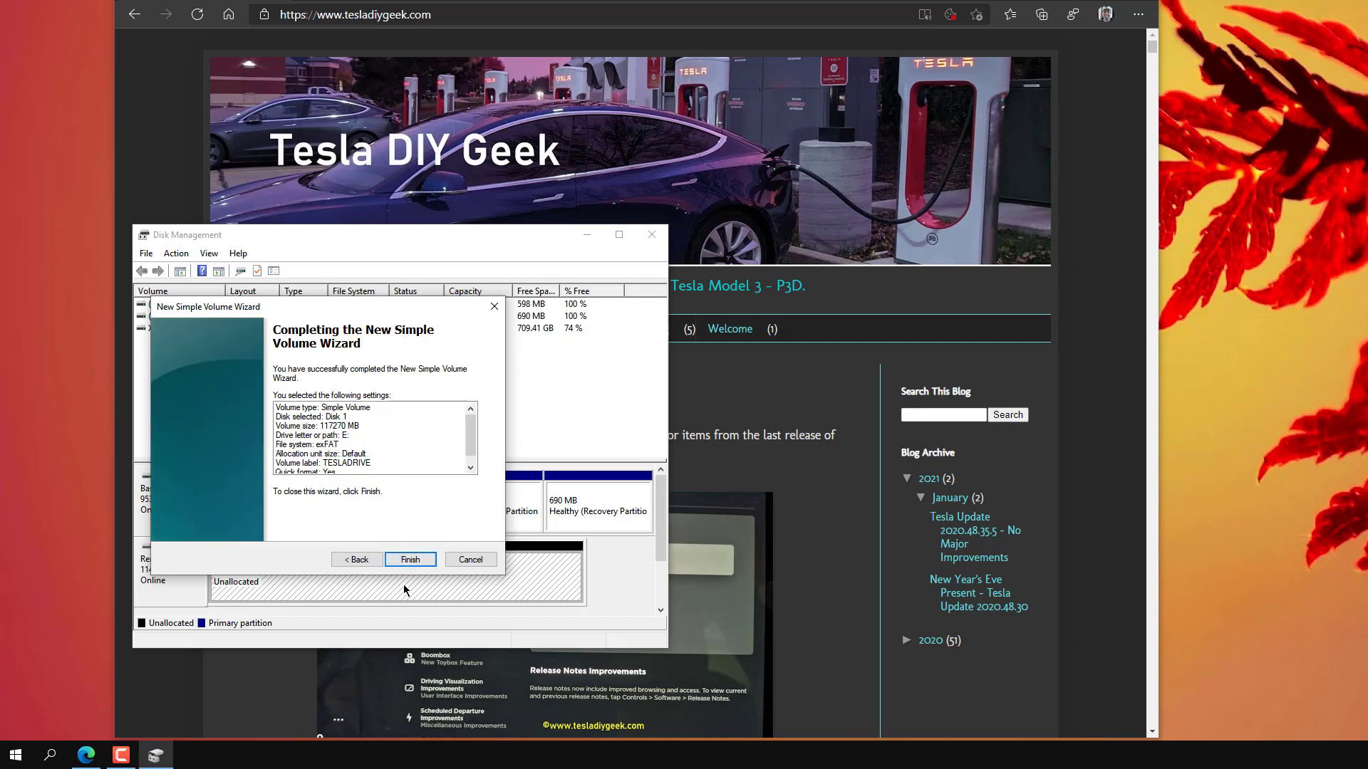
left_click(409, 558)
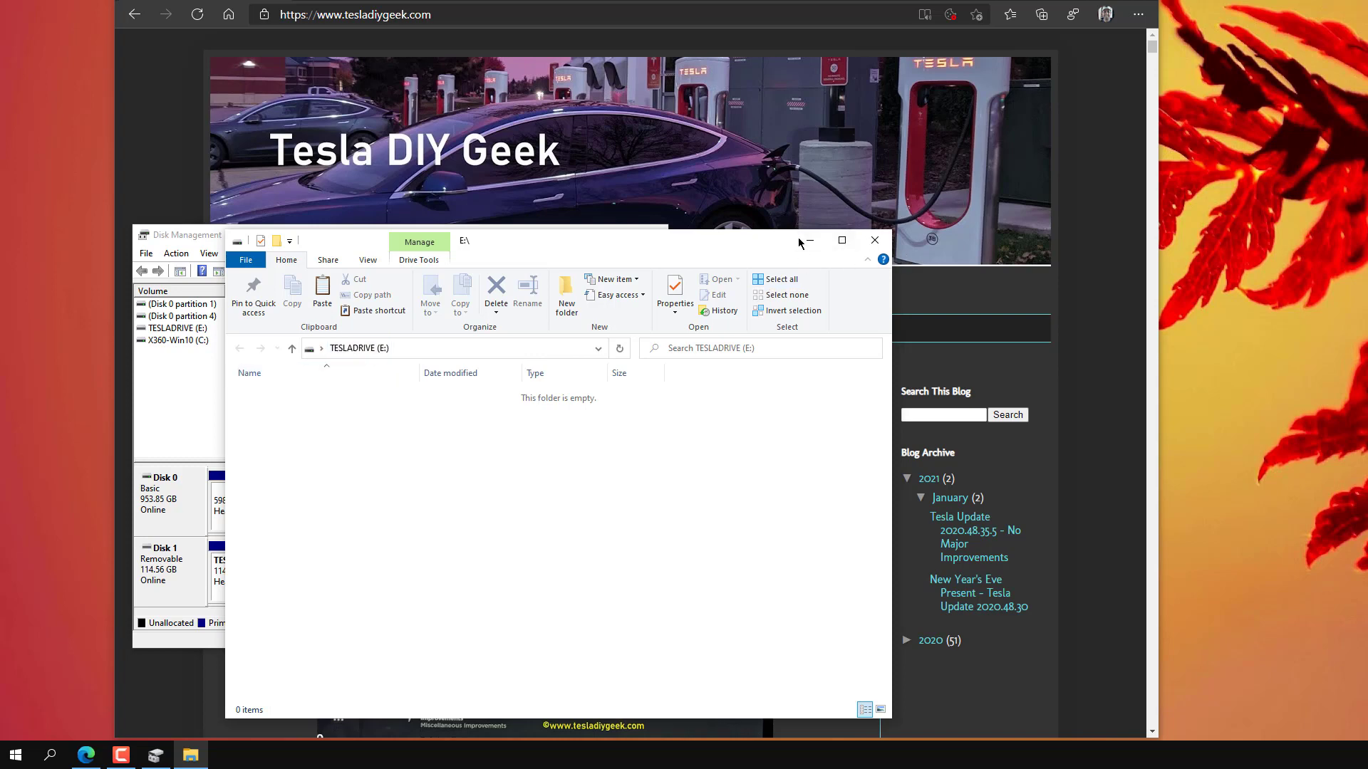
Step: Minimize the empty TESLADRIVE (E:) Explorer window
left_click(873, 240)
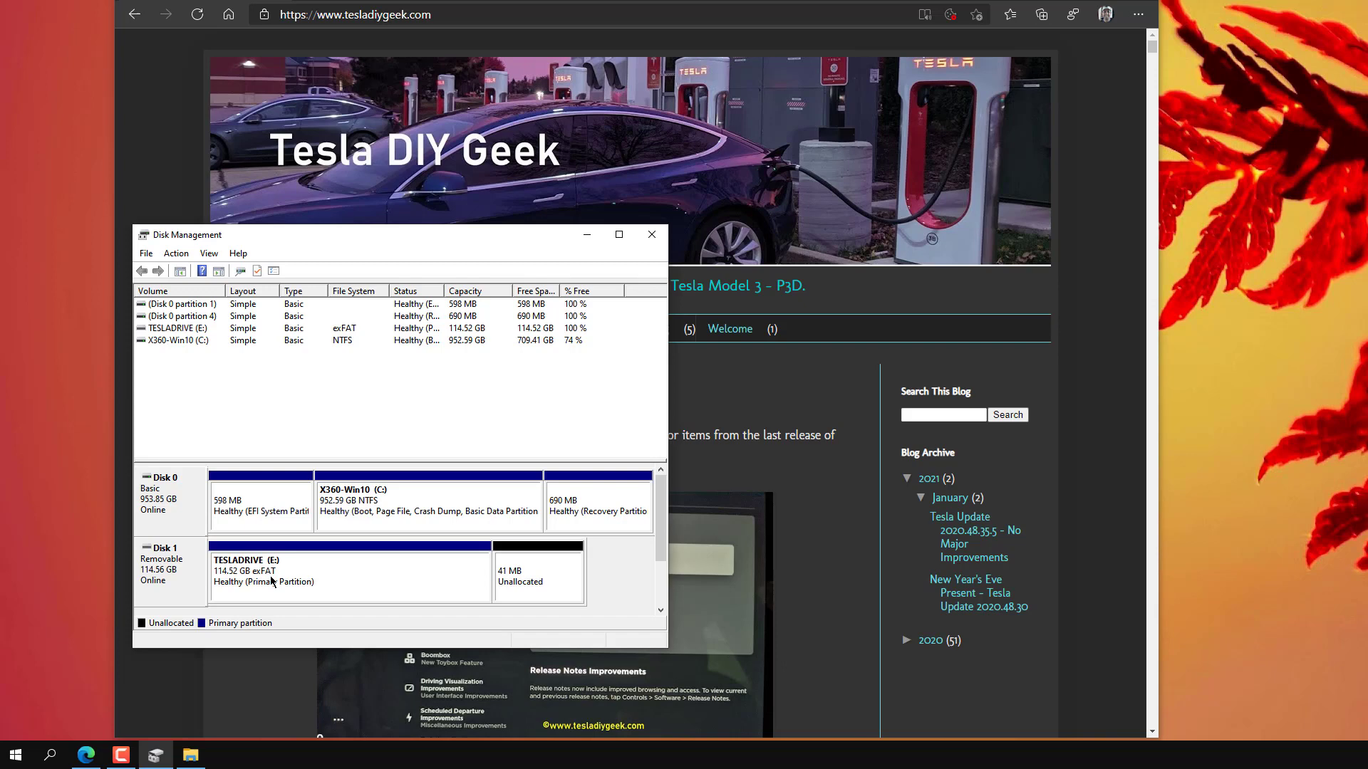
mouse_move(519, 507)
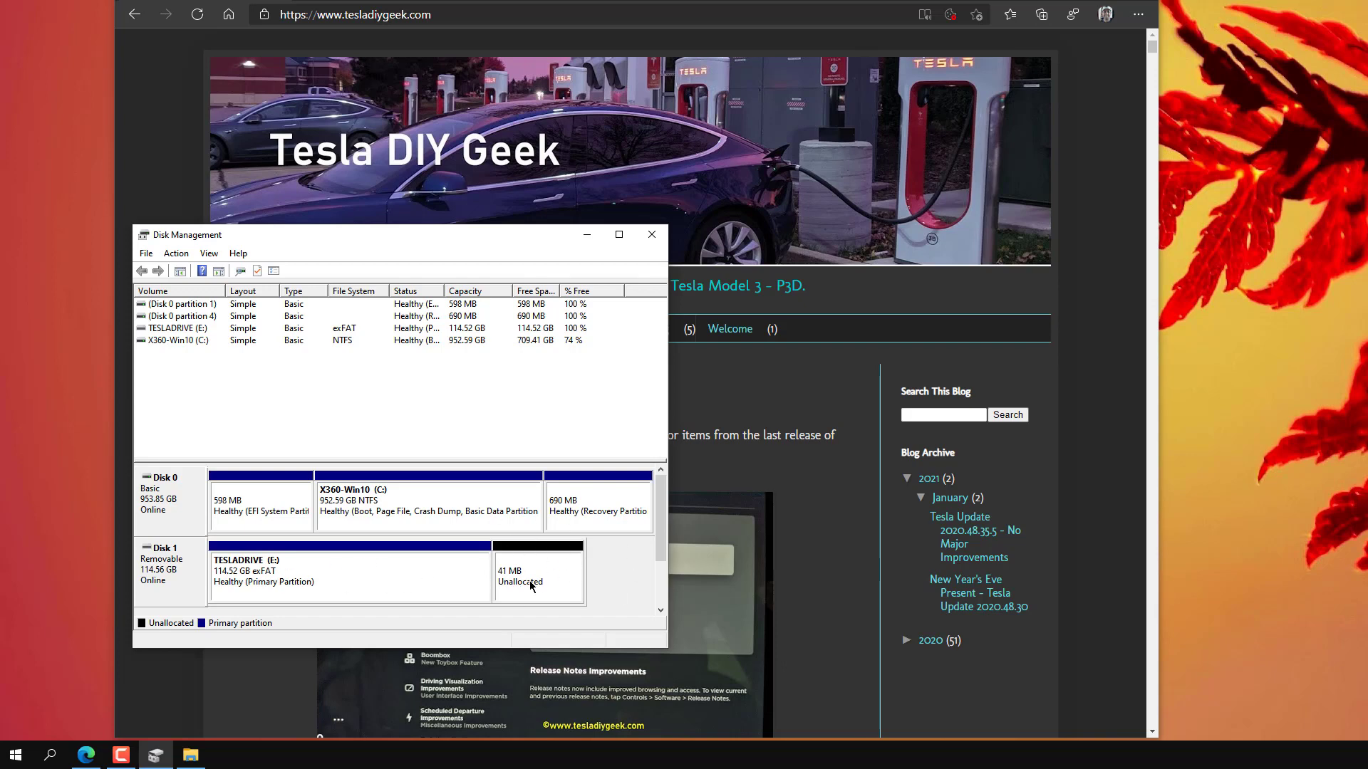
Step: Start a 40 MB simple volume on the unallocated space as drive D labelled BOOMBOX
right_click(538, 575)
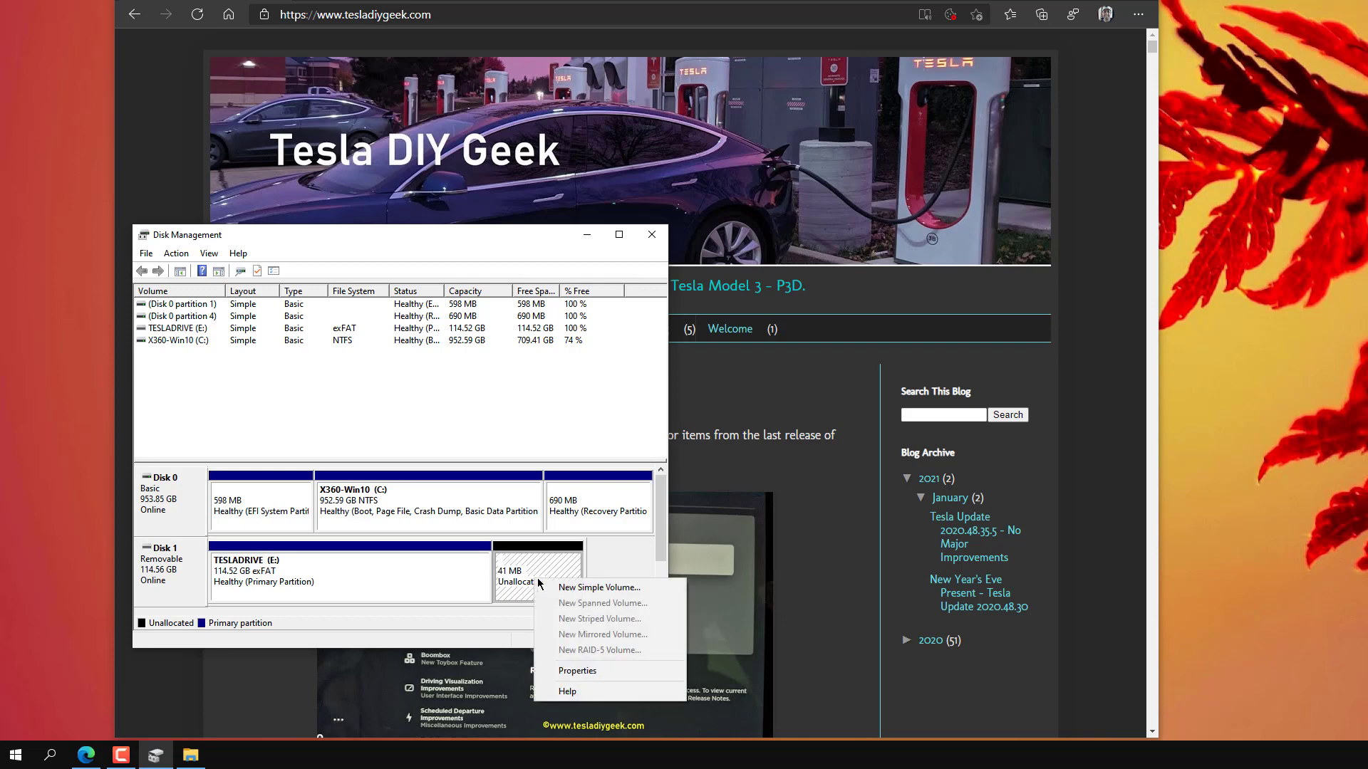
left_click(600, 587)
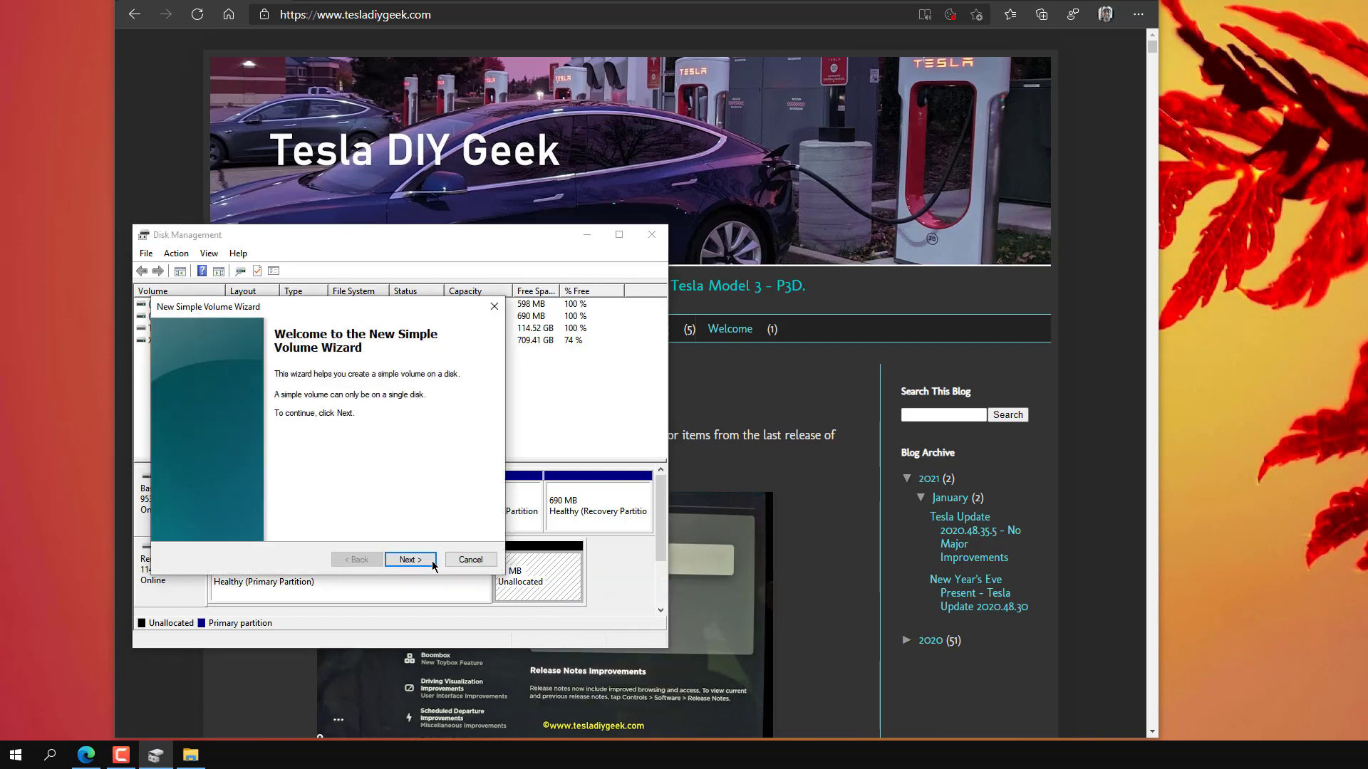
left_click(409, 558)
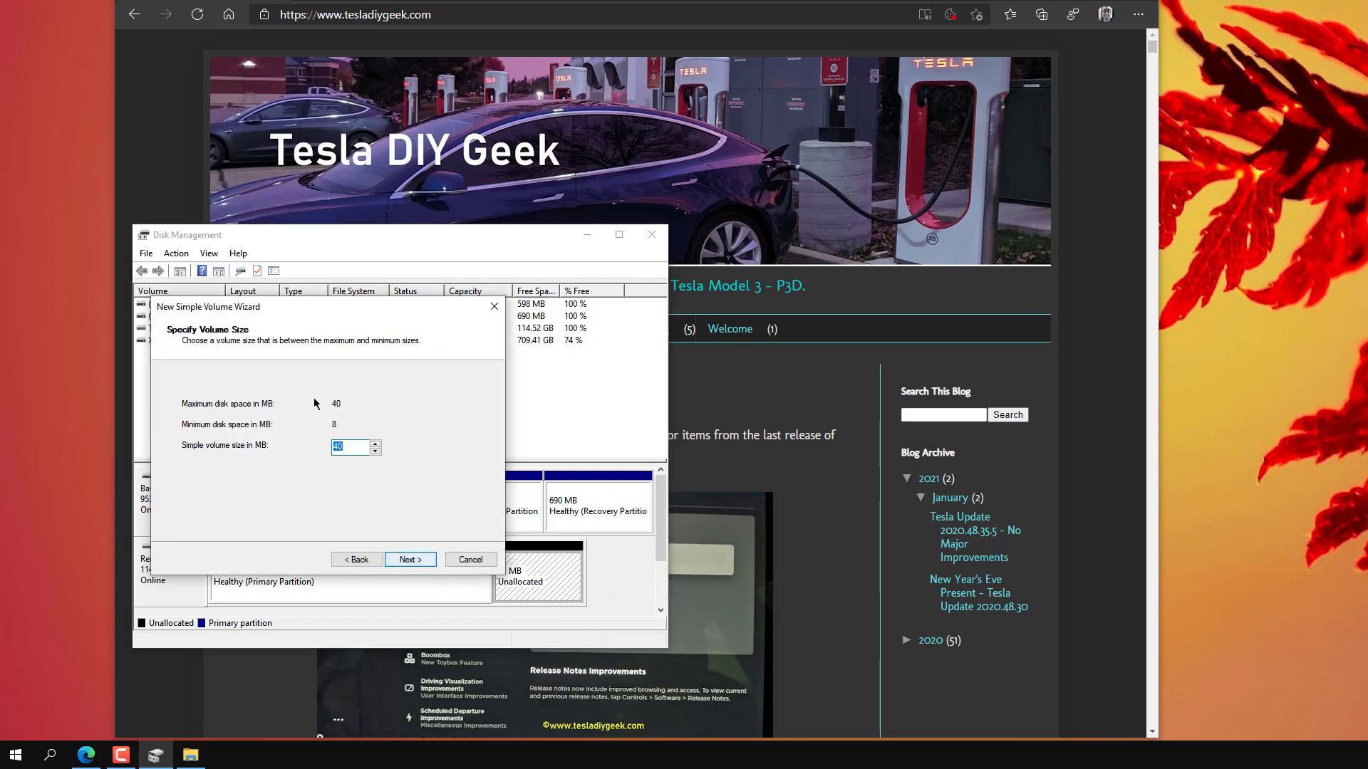
left_click(409, 558)
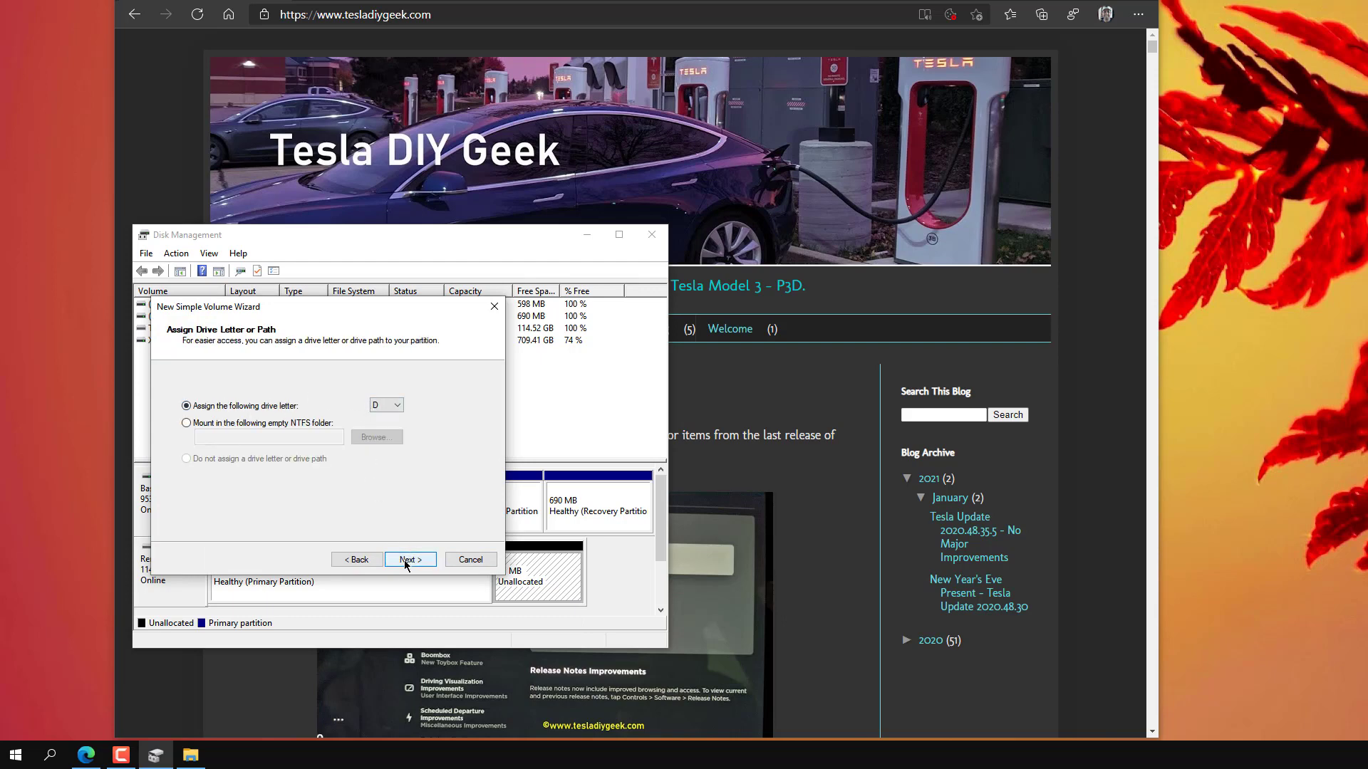
left_click(408, 558)
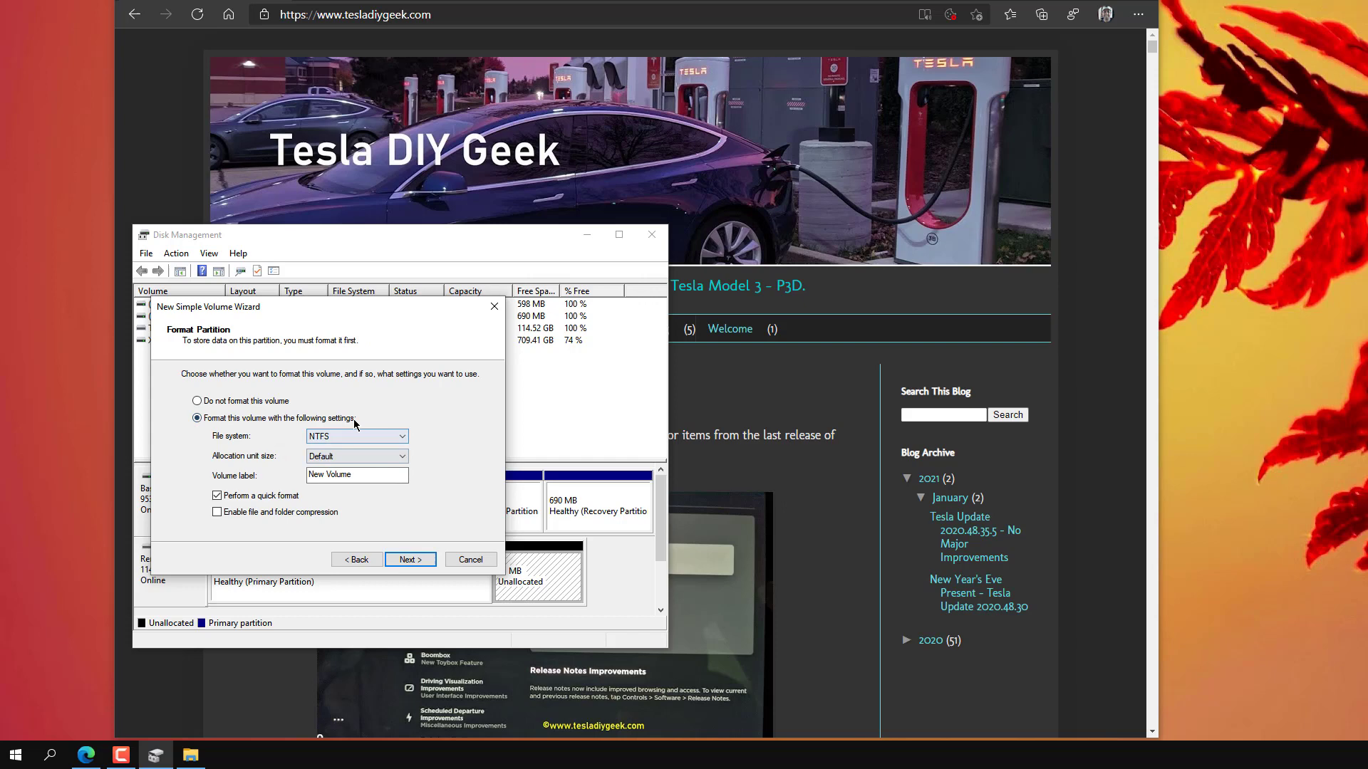
type("B")
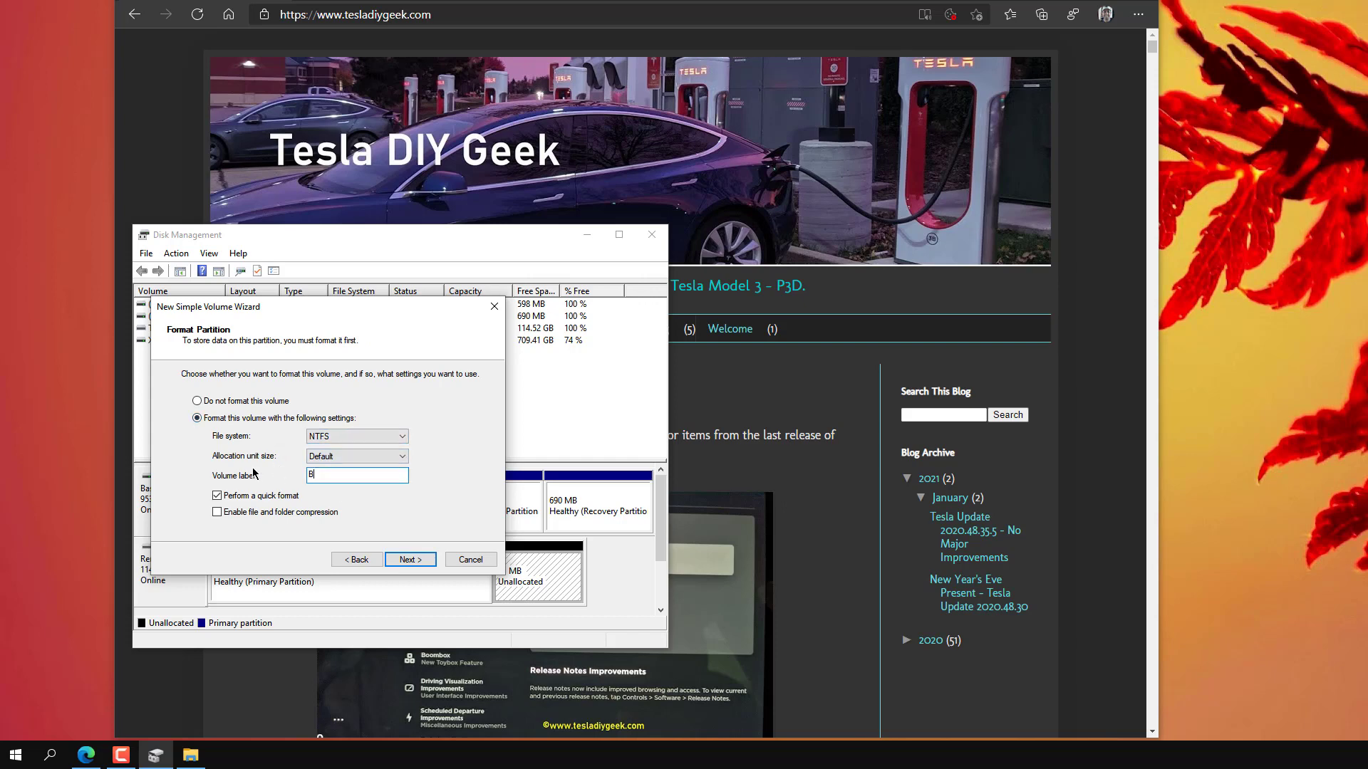
type("OOMBOX")
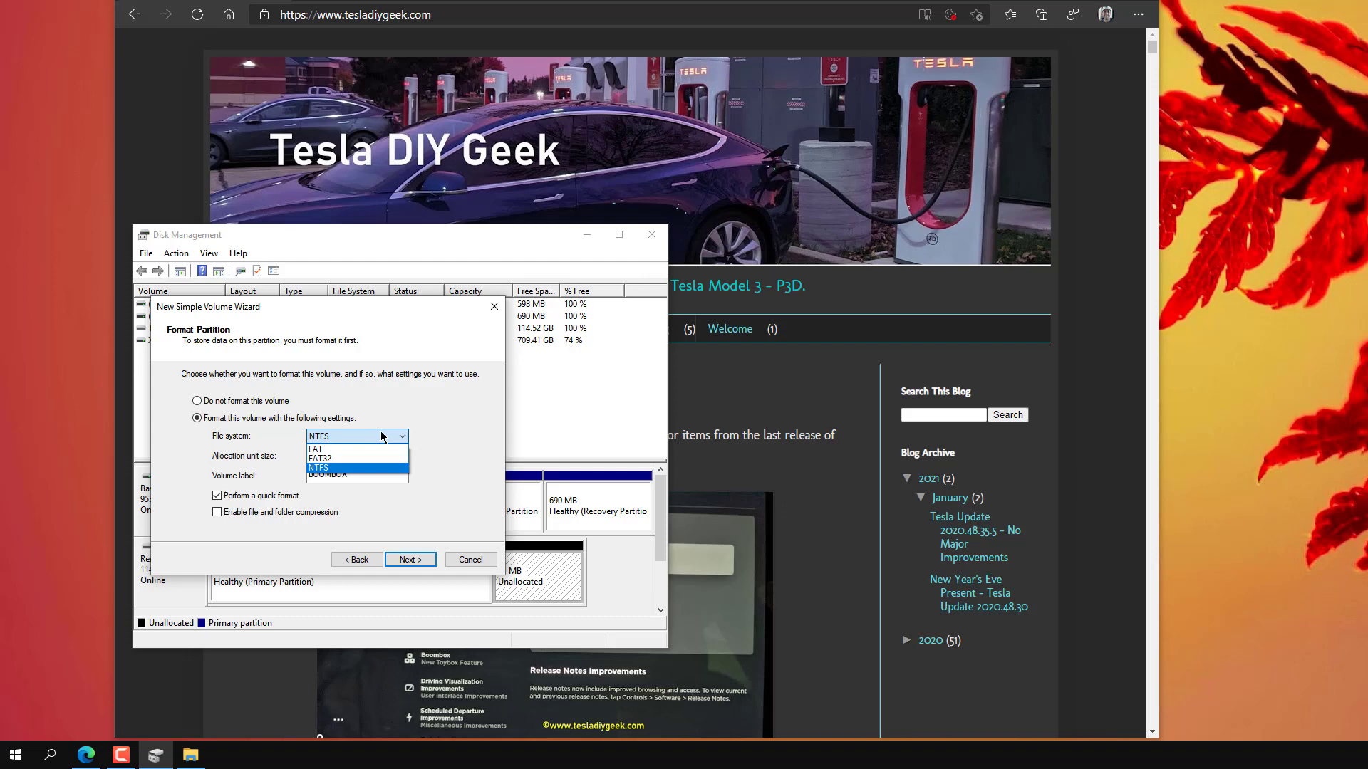
mouse_move(379, 437)
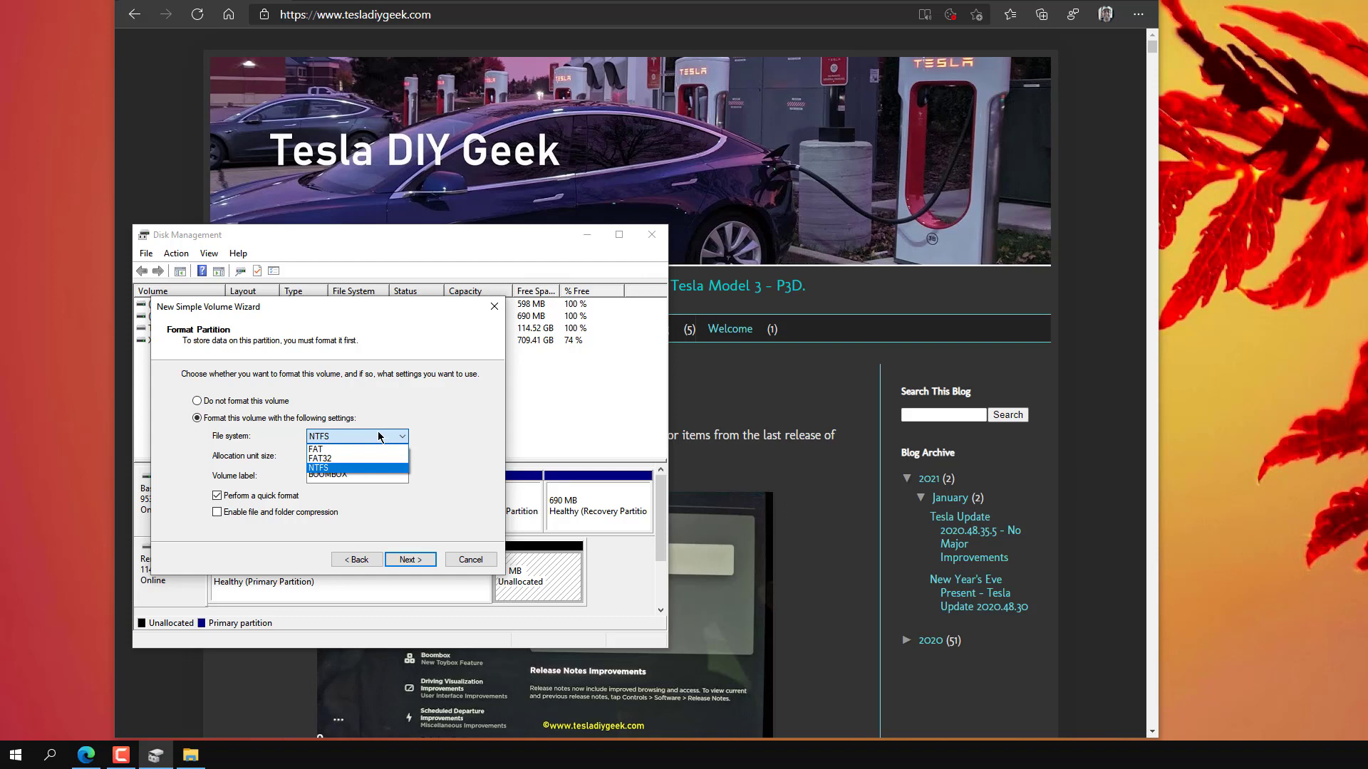
mouse_move(353, 469)
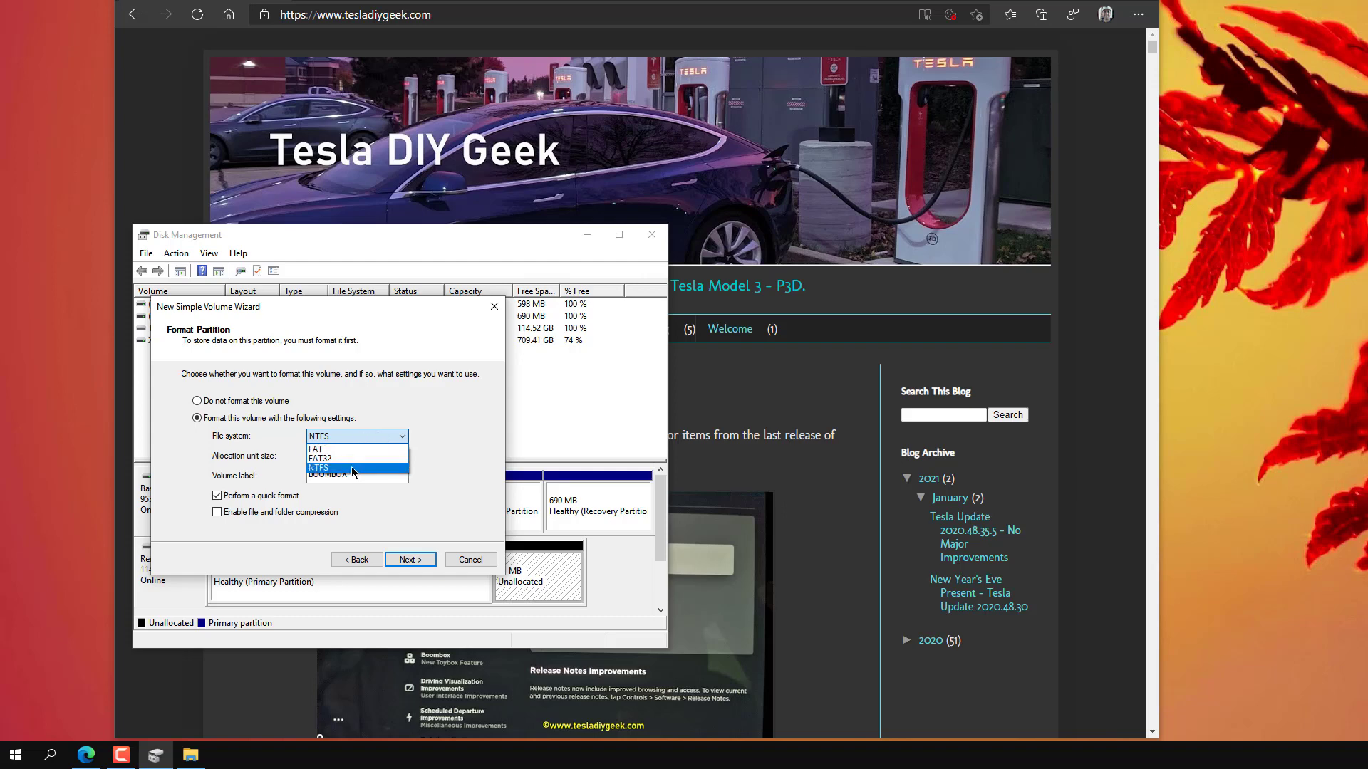
Step: Finish the BOOMBOX volume as NTFS and minimize its empty Explorer window
left_click(318, 467)
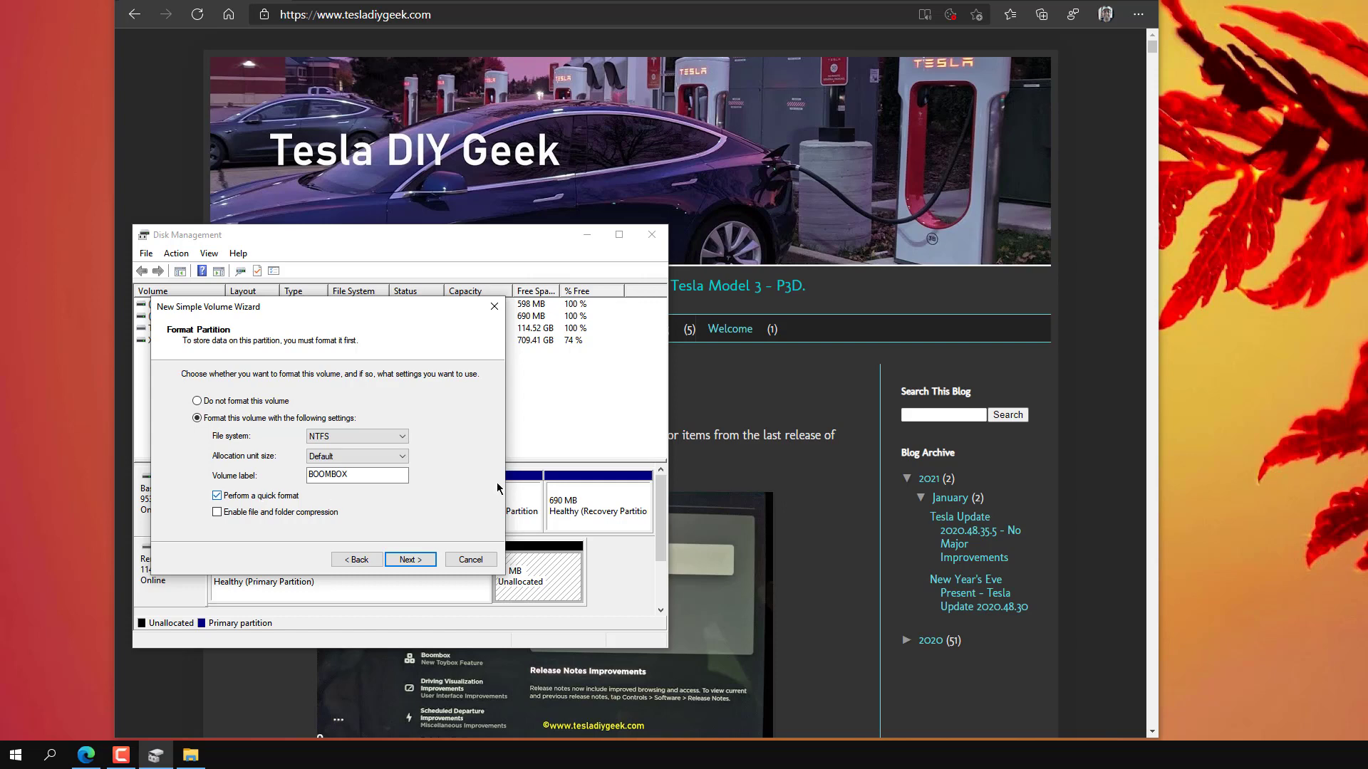
left_click(409, 559)
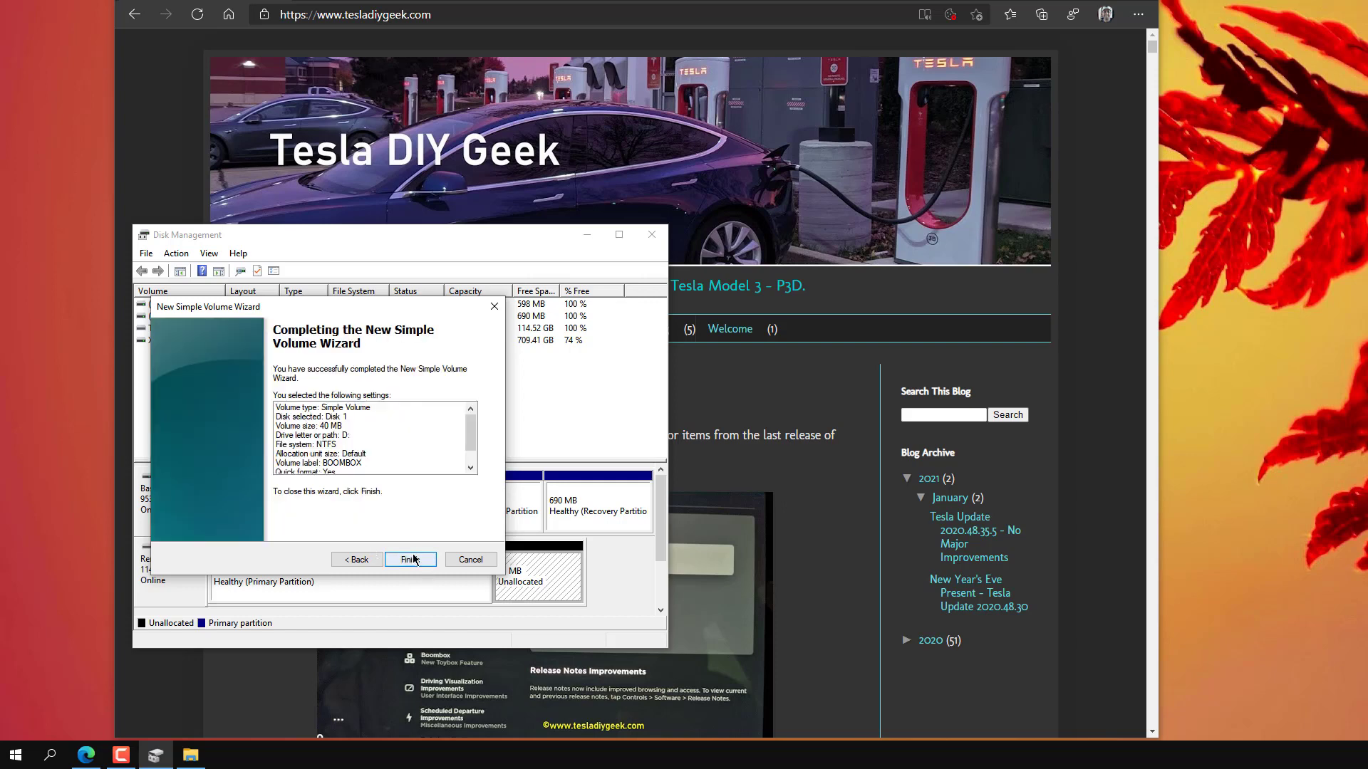
left_click(411, 558)
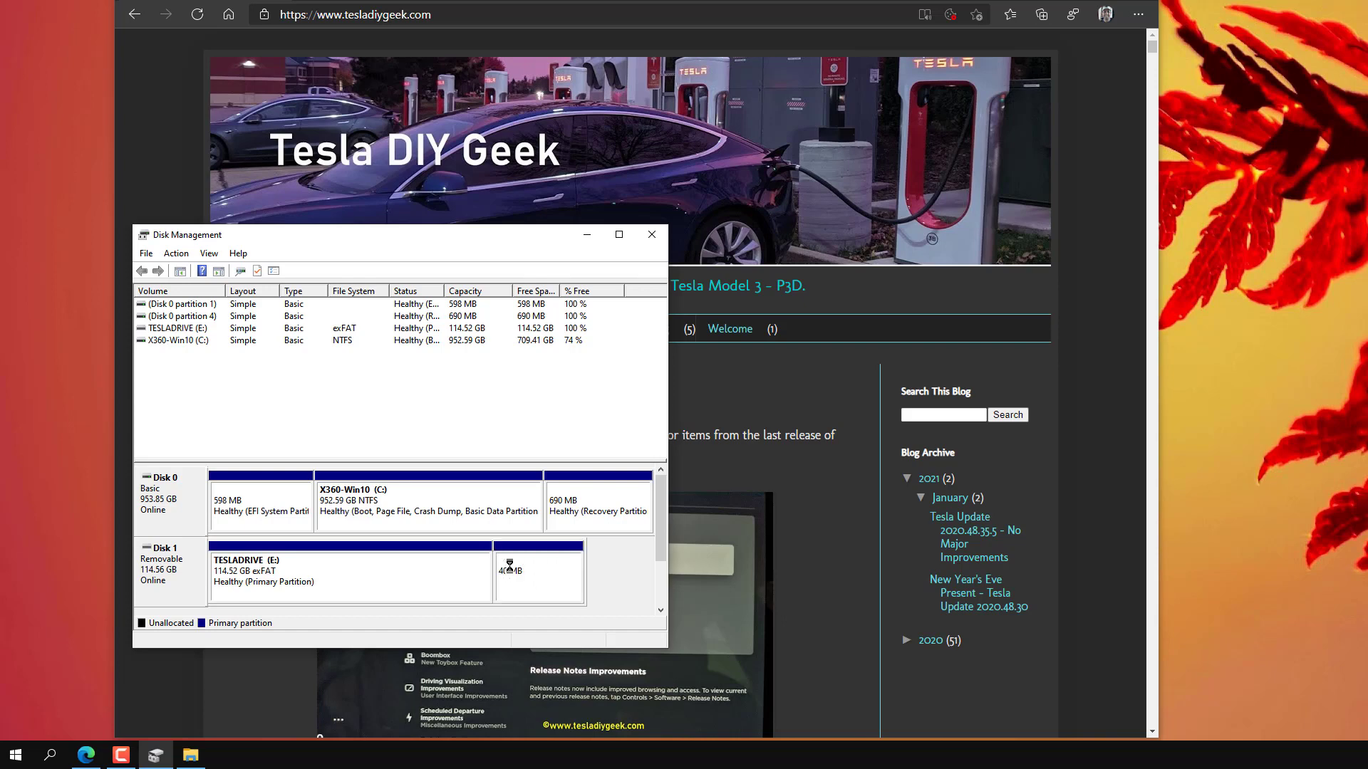
mouse_move(541, 599)
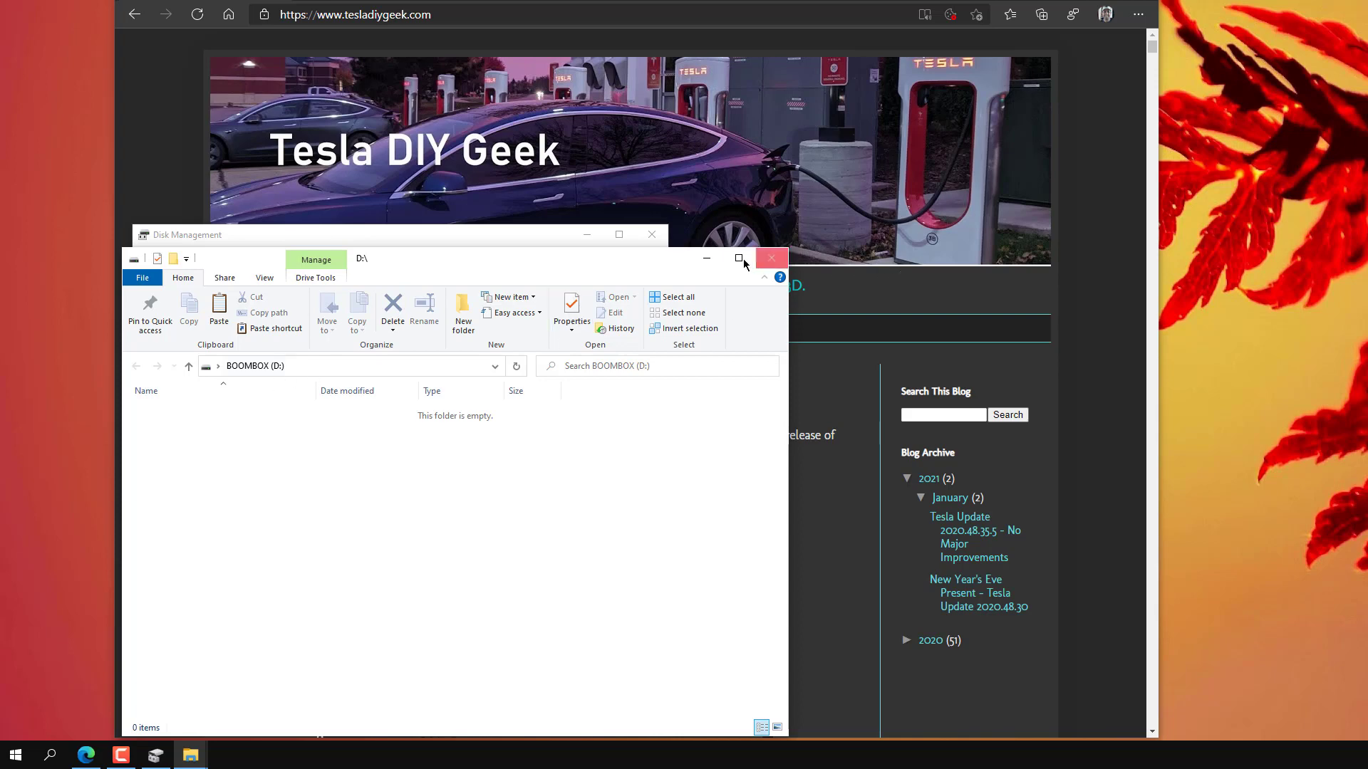
left_click(771, 258)
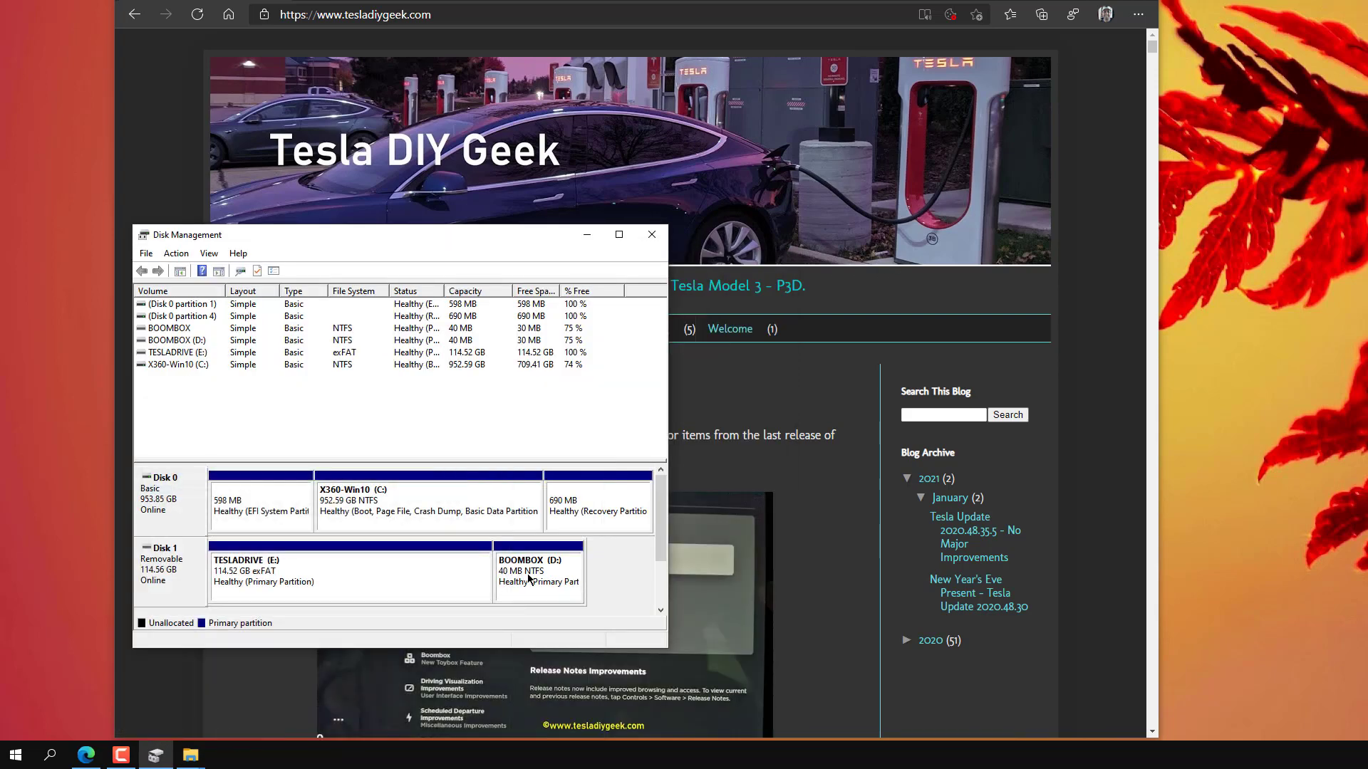
Step: Reformat BOOMBOX (D:) as exFAT, keeping its label, and confirm the erase warning
right_click(538, 582)
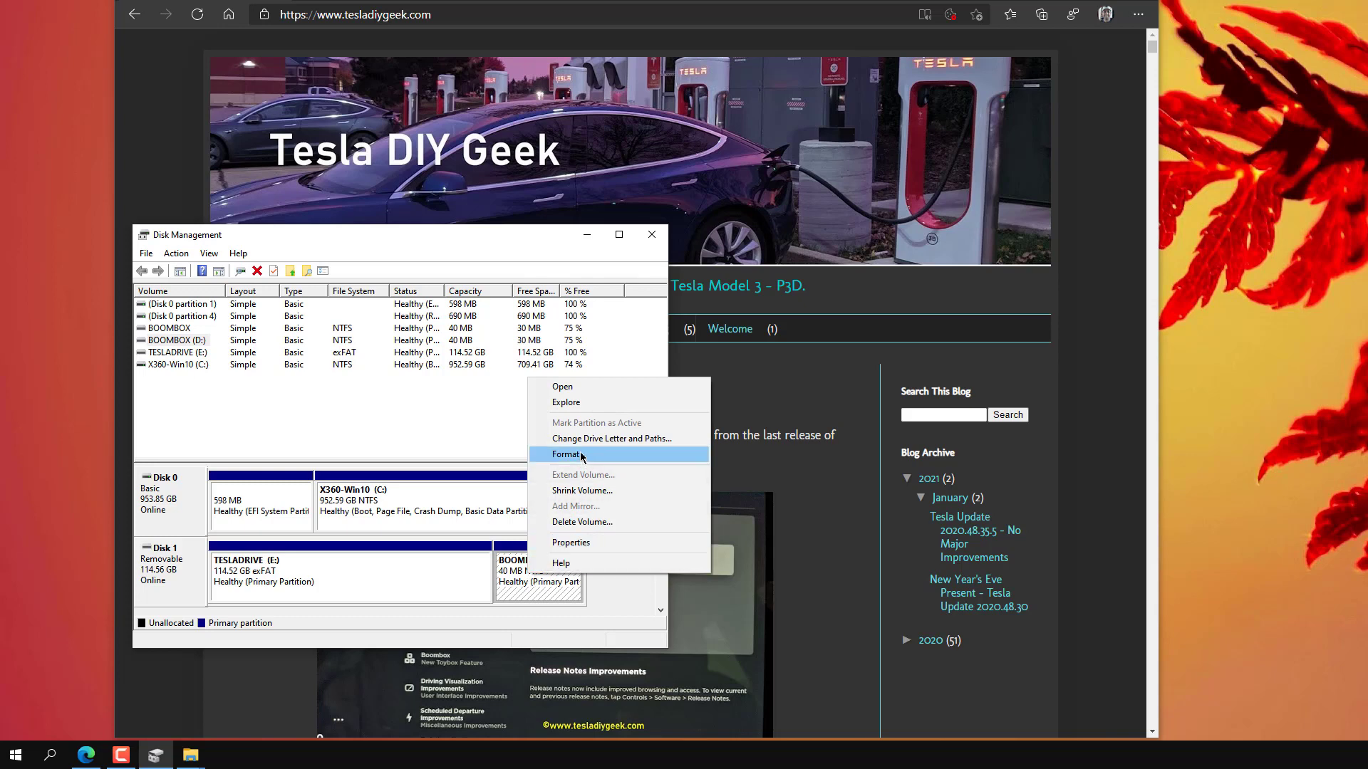
left_click(566, 454)
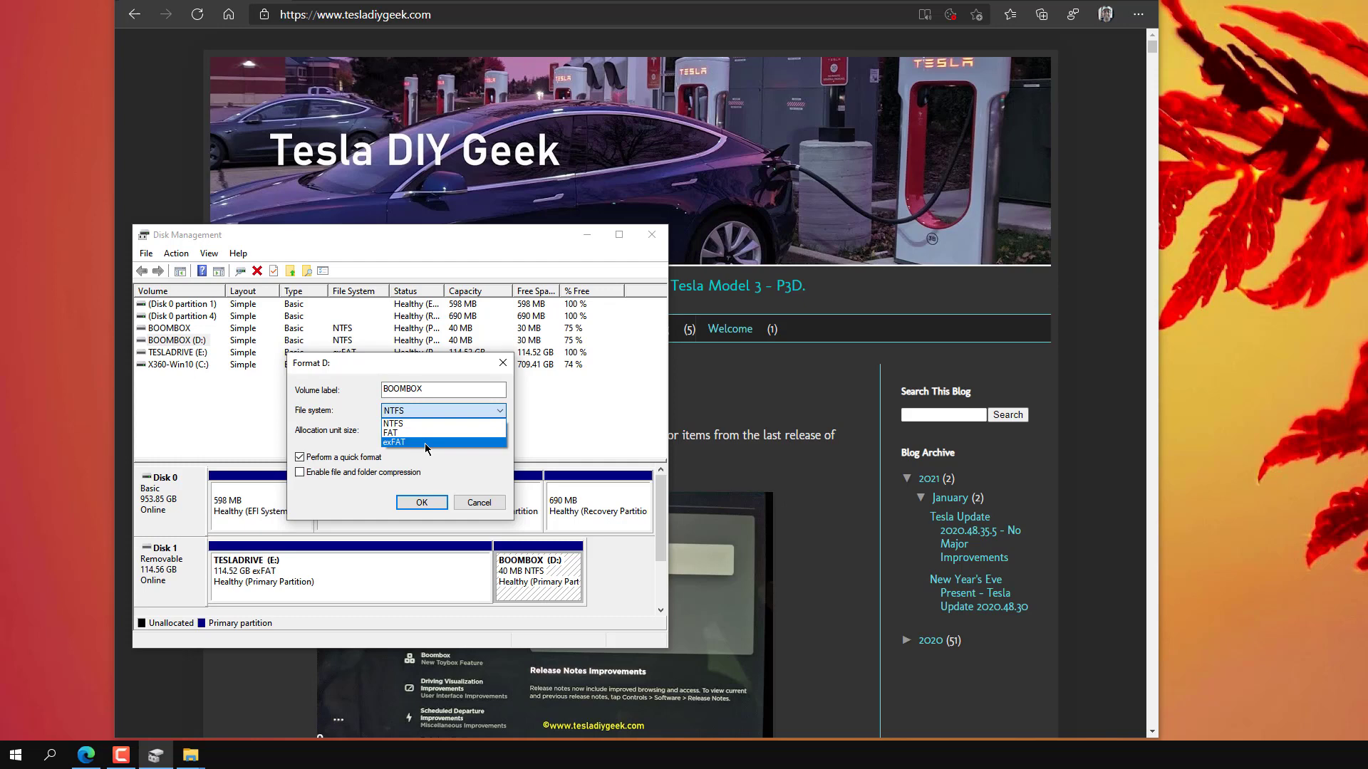
left_click(393, 442)
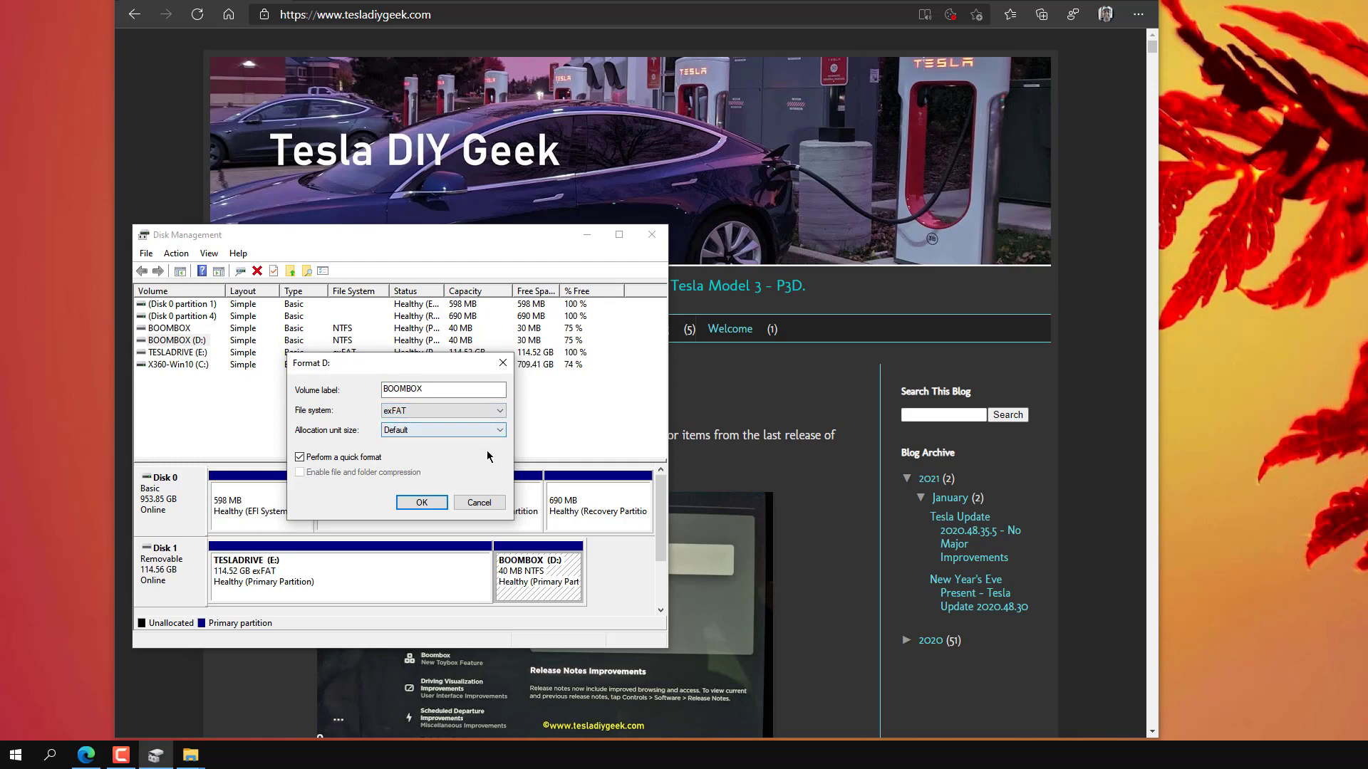
left_click(422, 503)
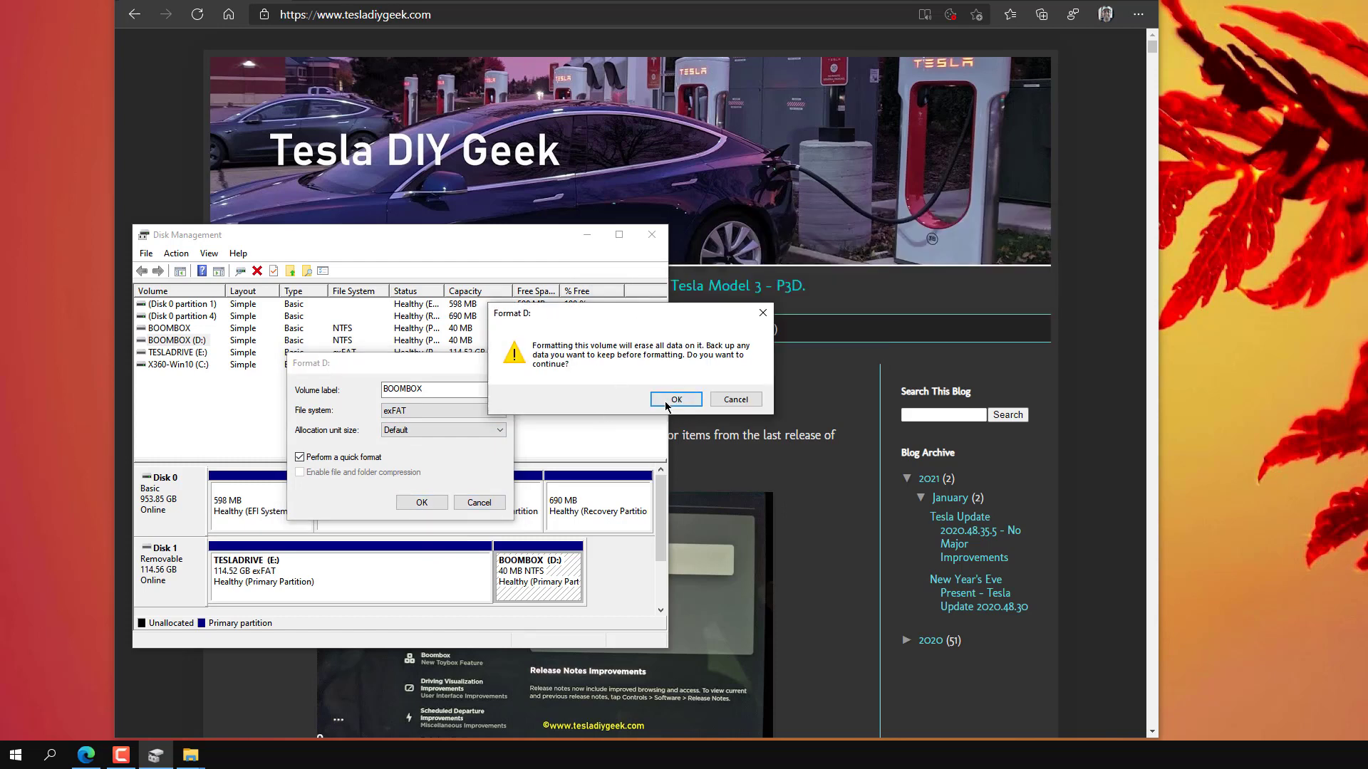
left_click(675, 399)
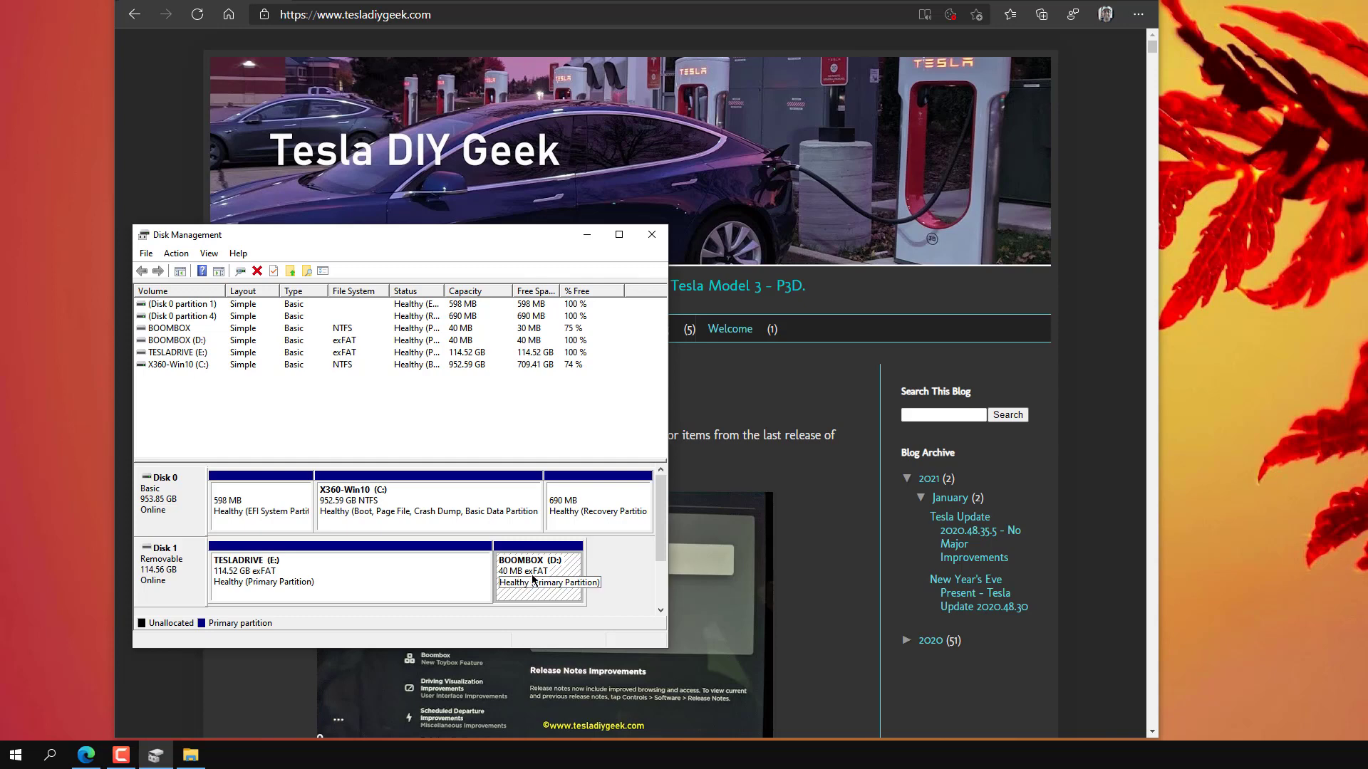
left_click(349, 571)
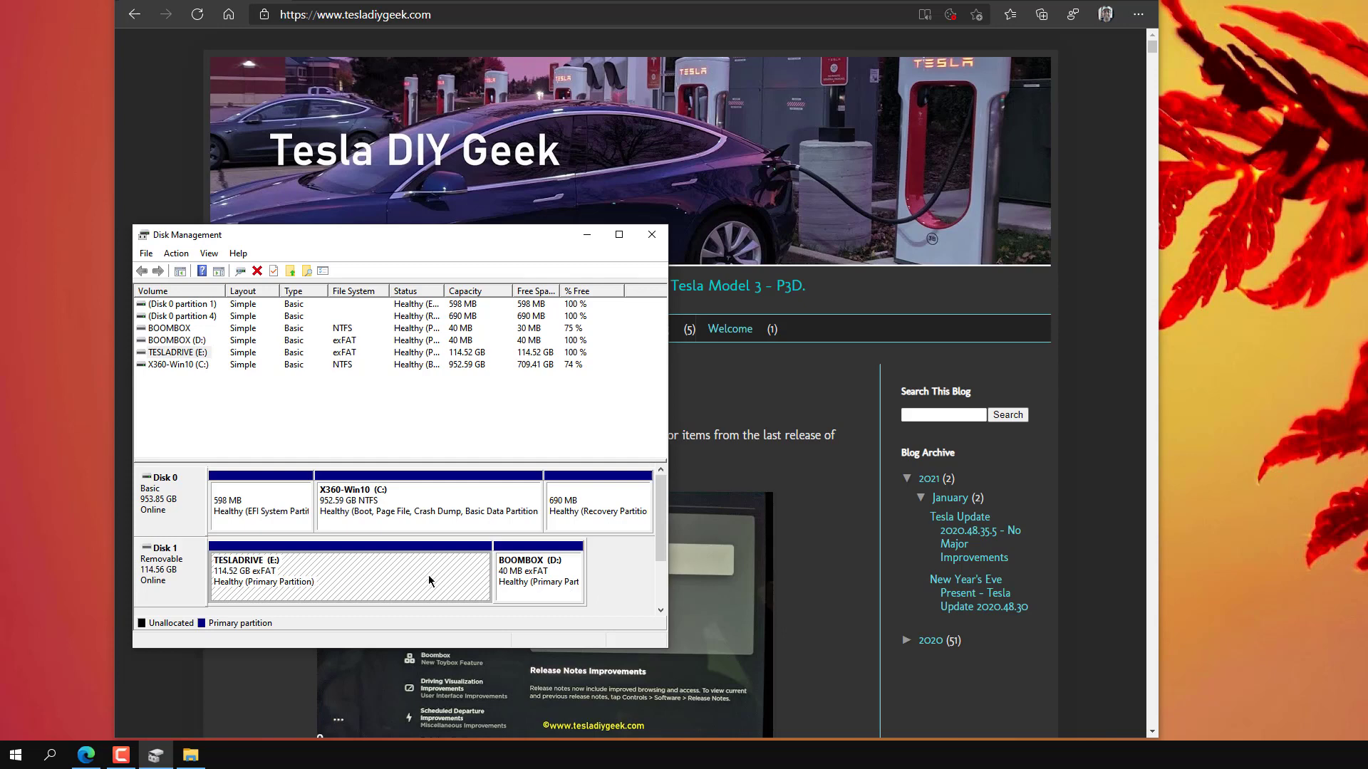
left_click(550, 581)
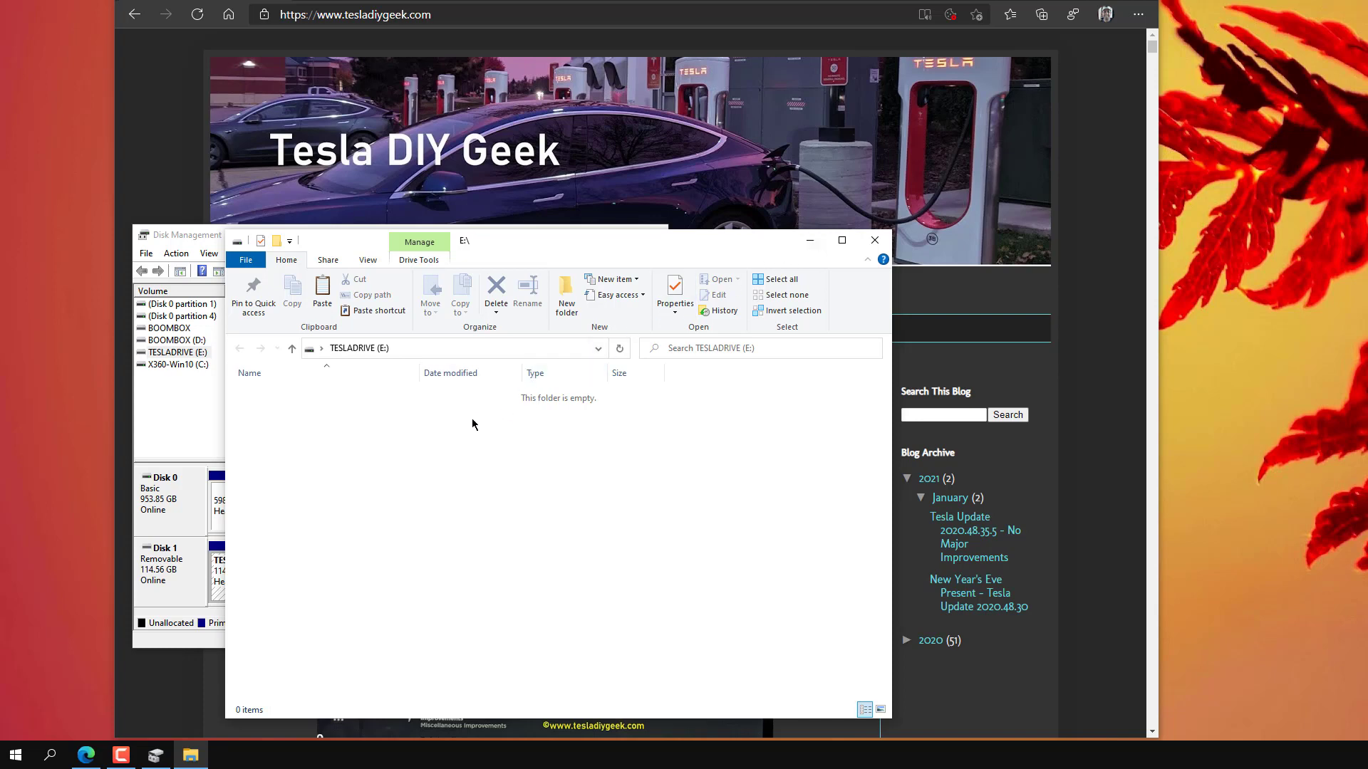
mouse_move(460, 556)
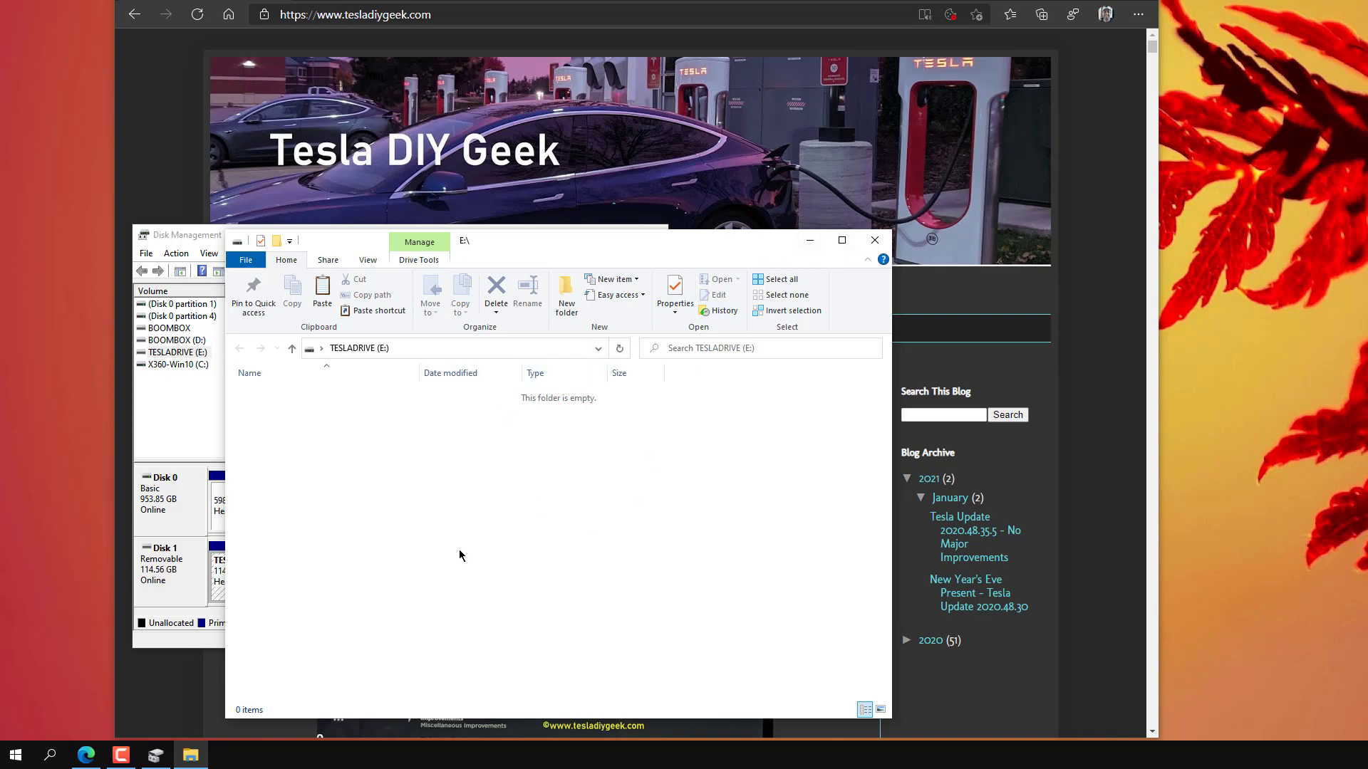
mouse_move(287, 399)
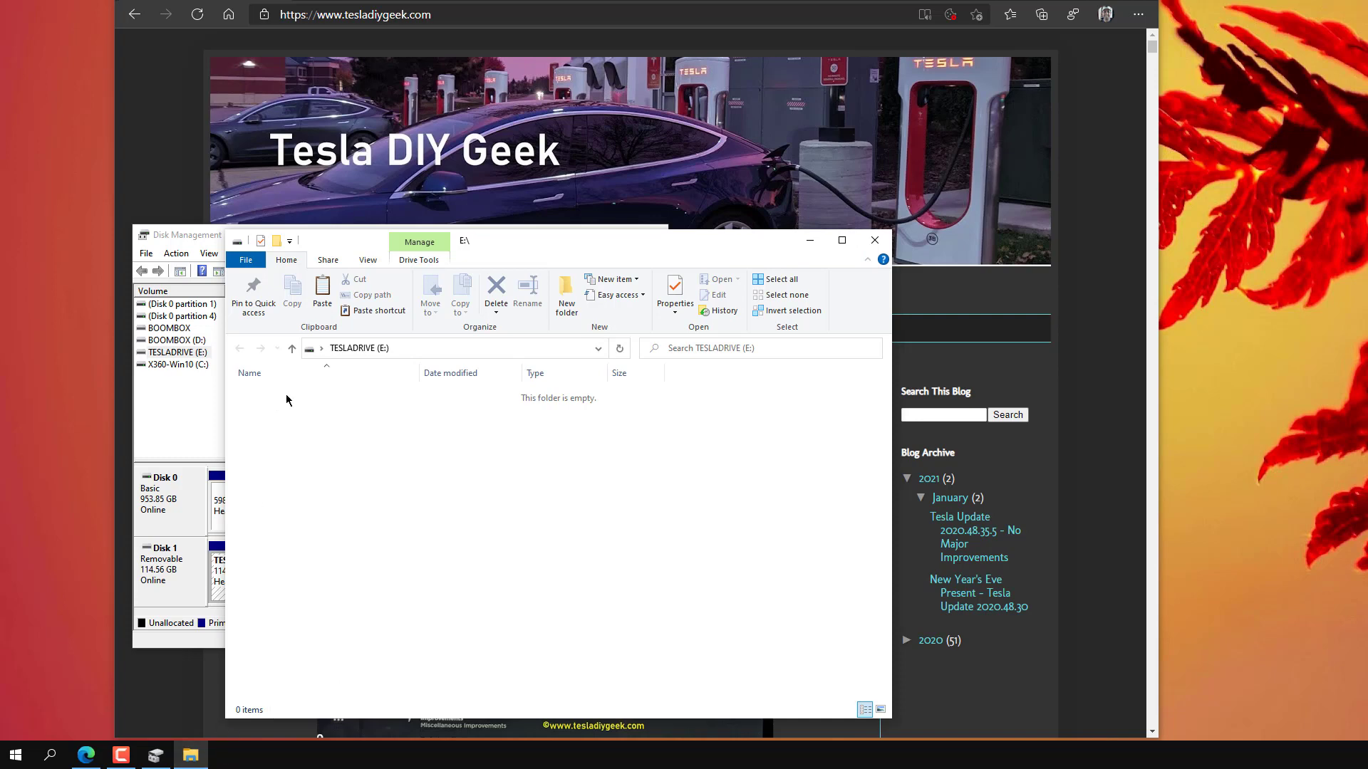
mouse_move(266, 402)
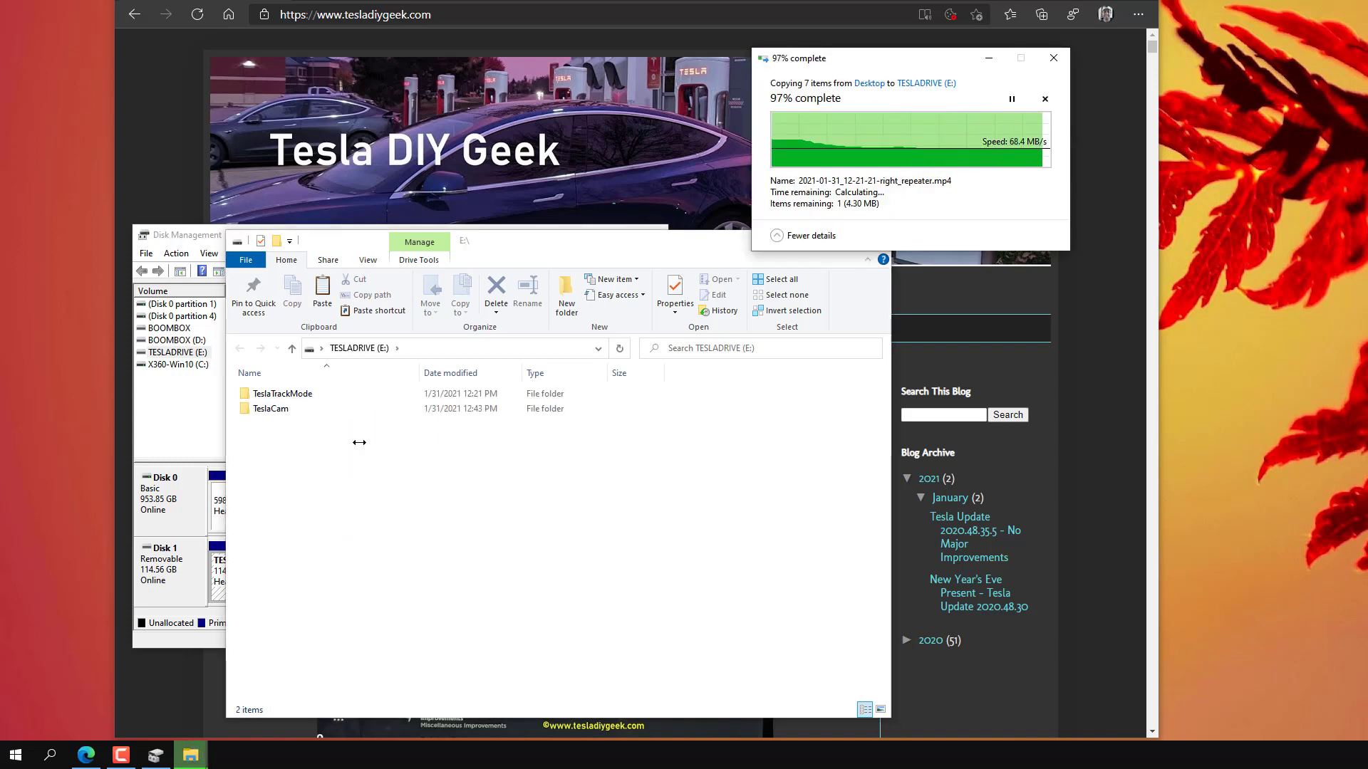
Step: Bring the TESLADRIVE (E:) window forward after the Desktop copy completes
left_click(271, 409)
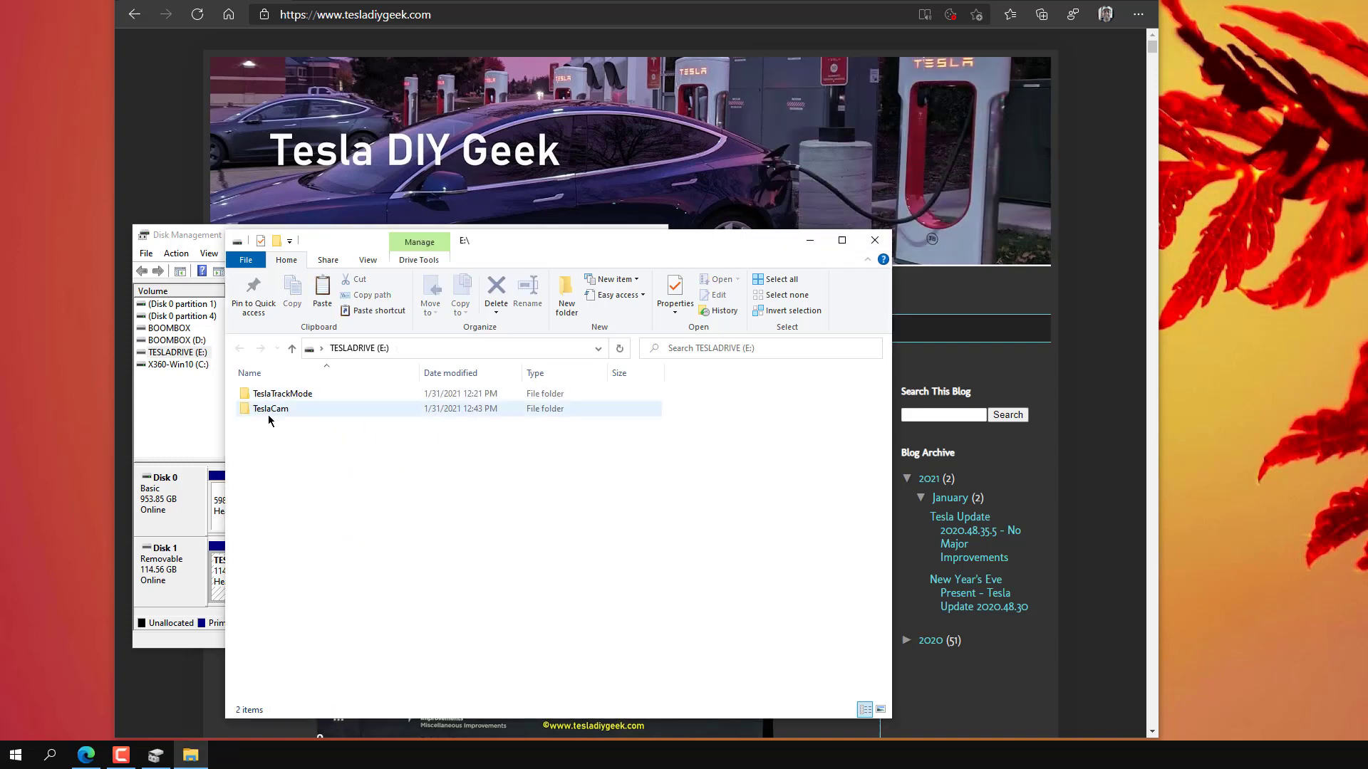
mouse_move(279, 409)
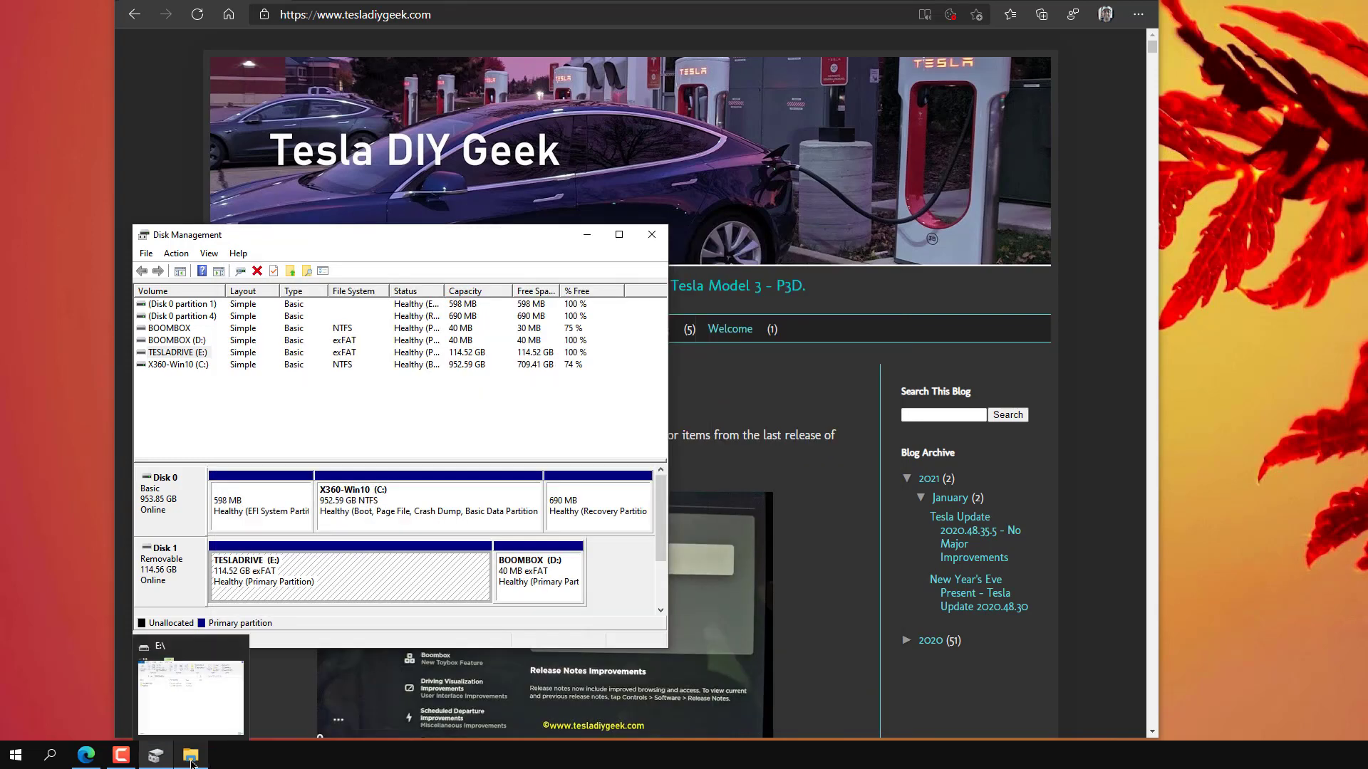
Step: Create a new folder named Boombox on BOOMBOX (D:) and enter it
right_click(538, 576)
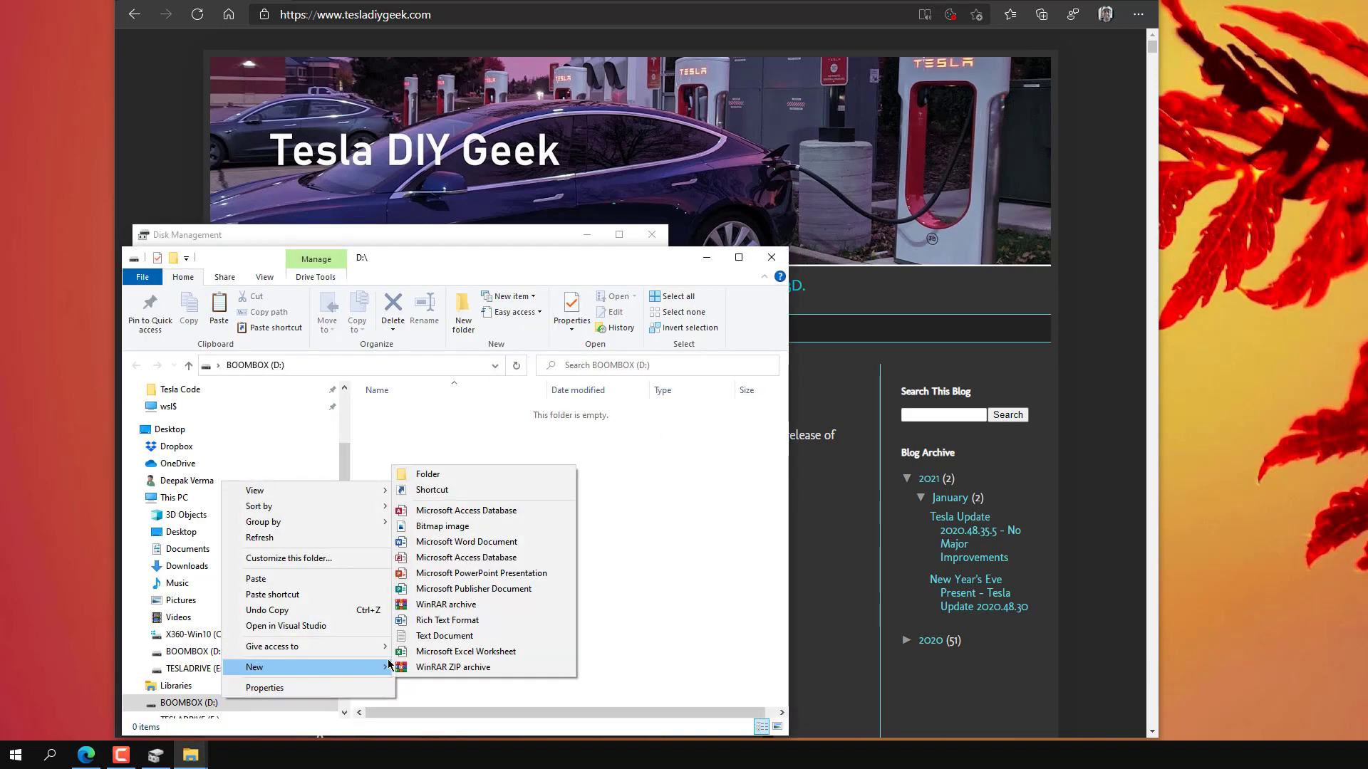
left_click(427, 473)
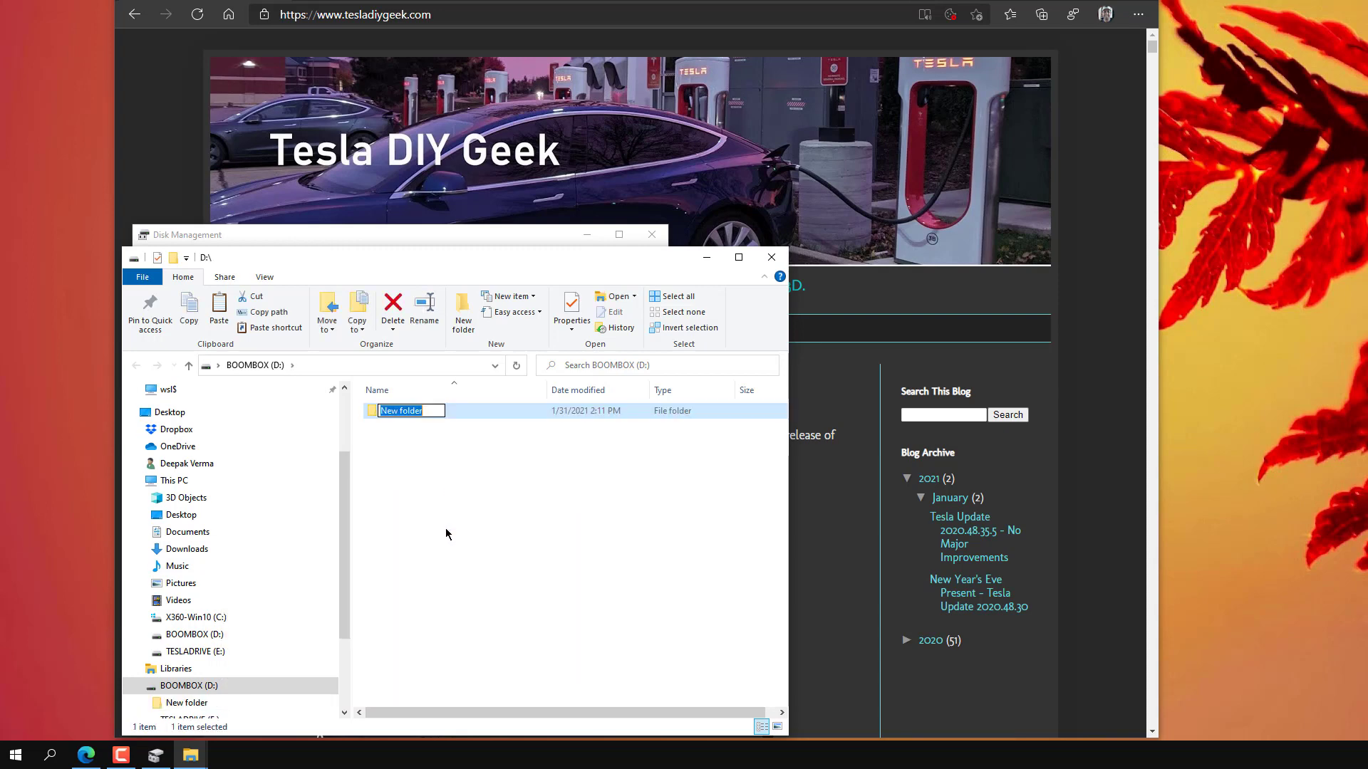
type("Boombox")
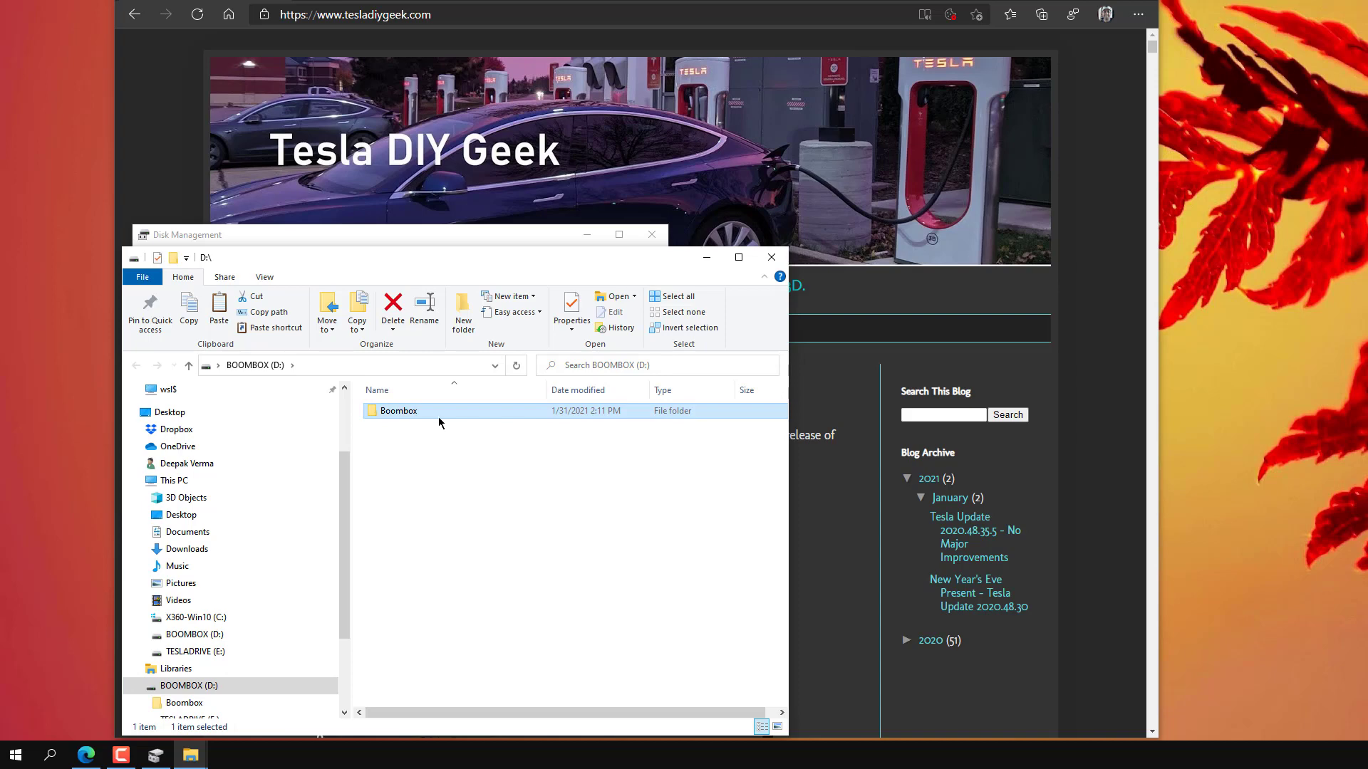
mouse_move(390, 417)
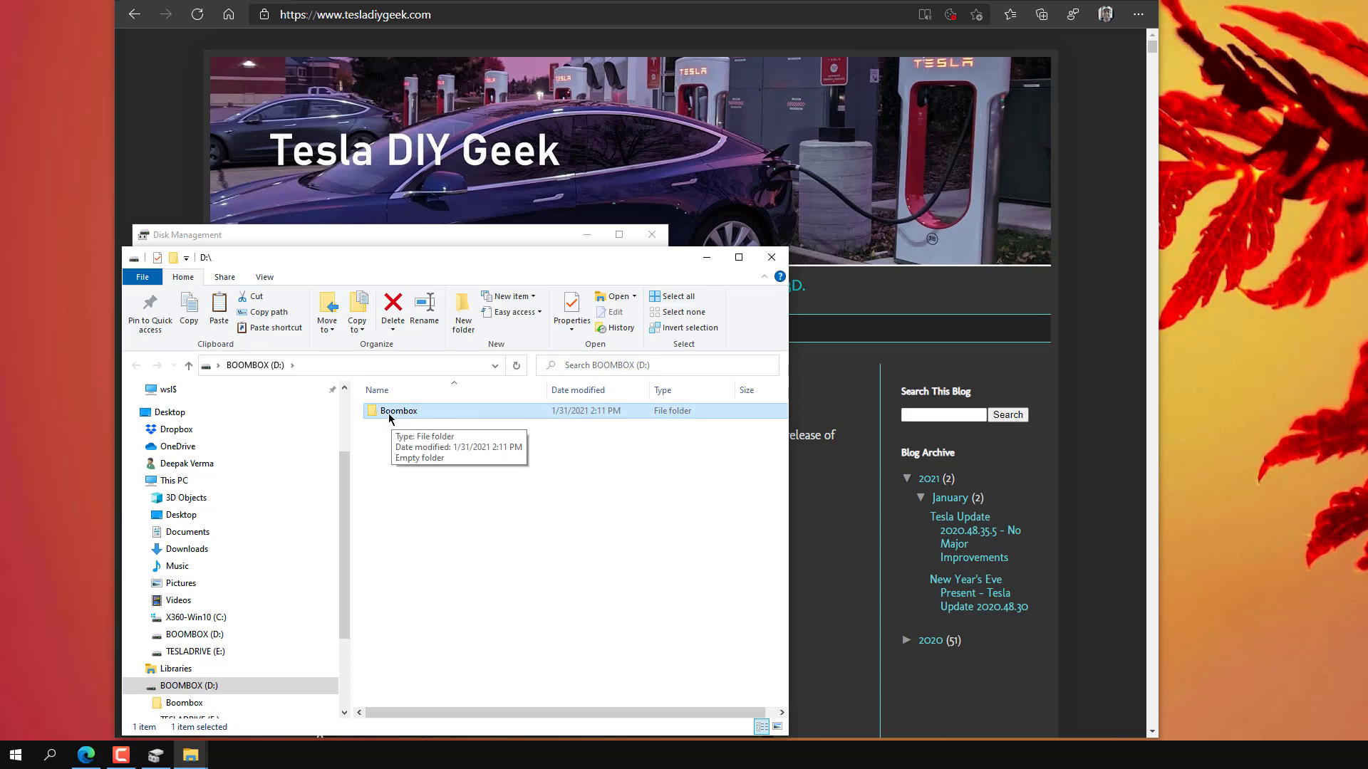
mouse_move(390, 419)
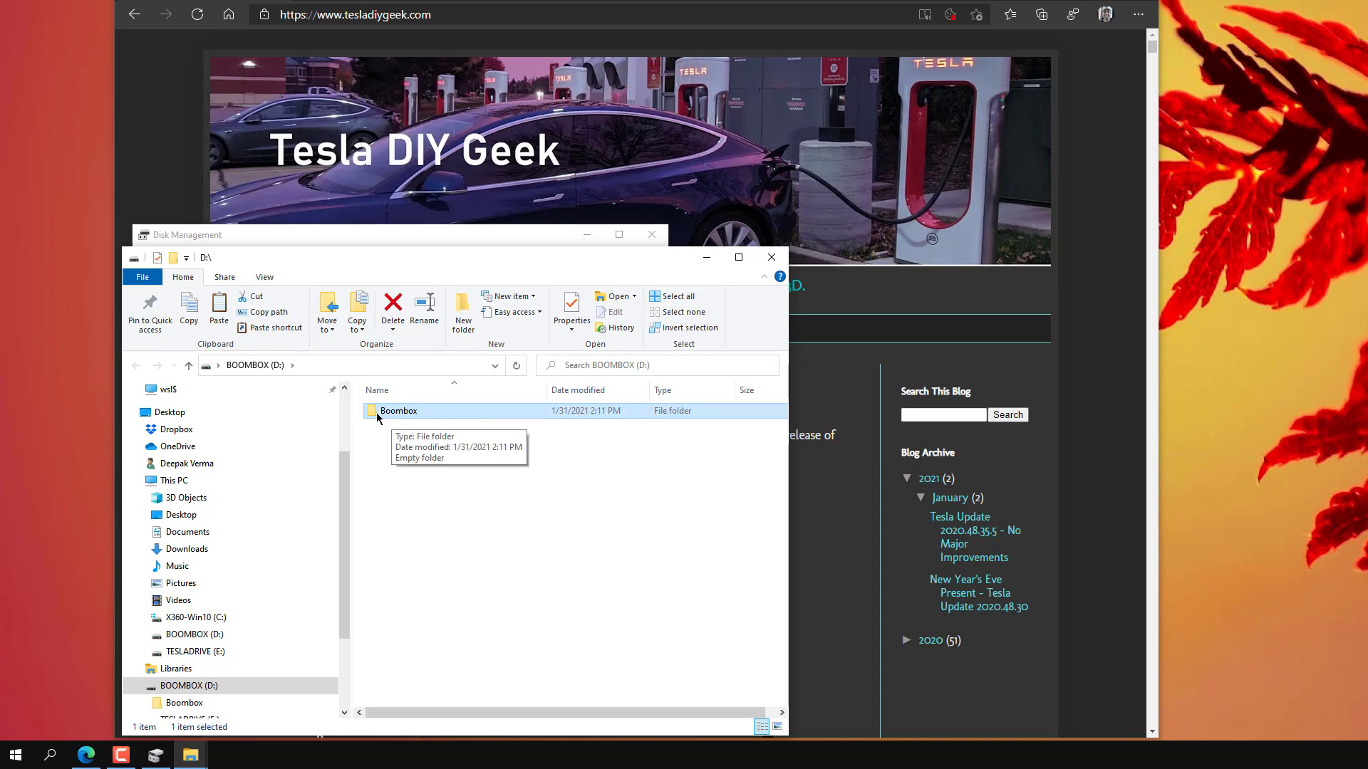
double_click(399, 410)
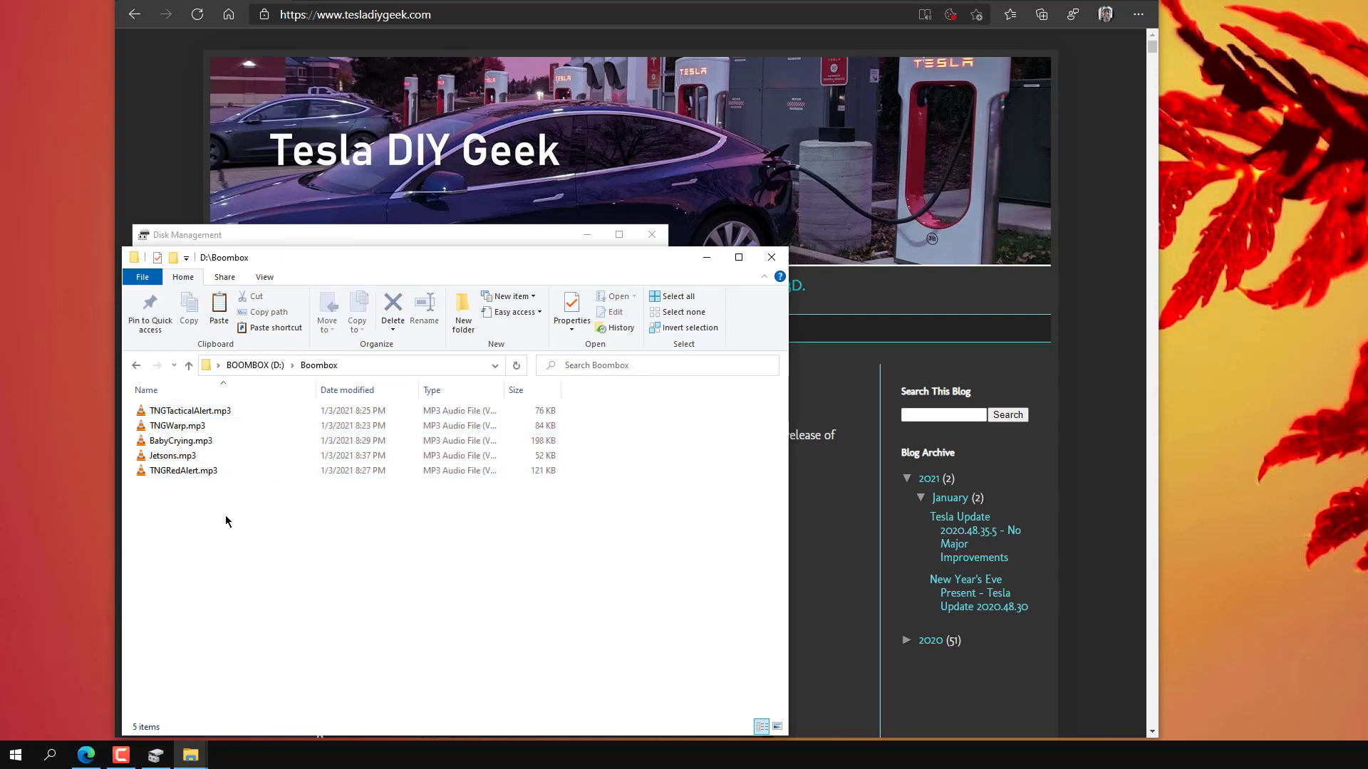
left_click(189, 410)
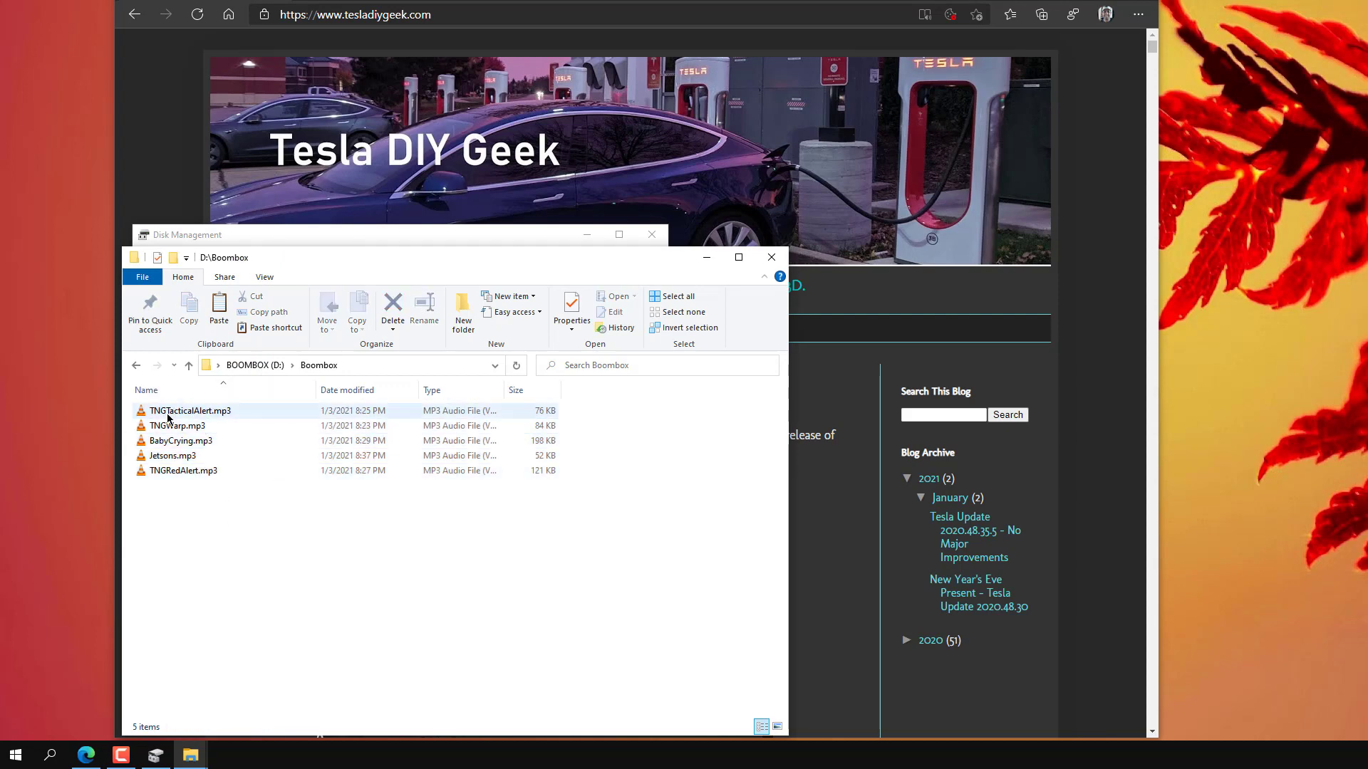
mouse_move(190, 410)
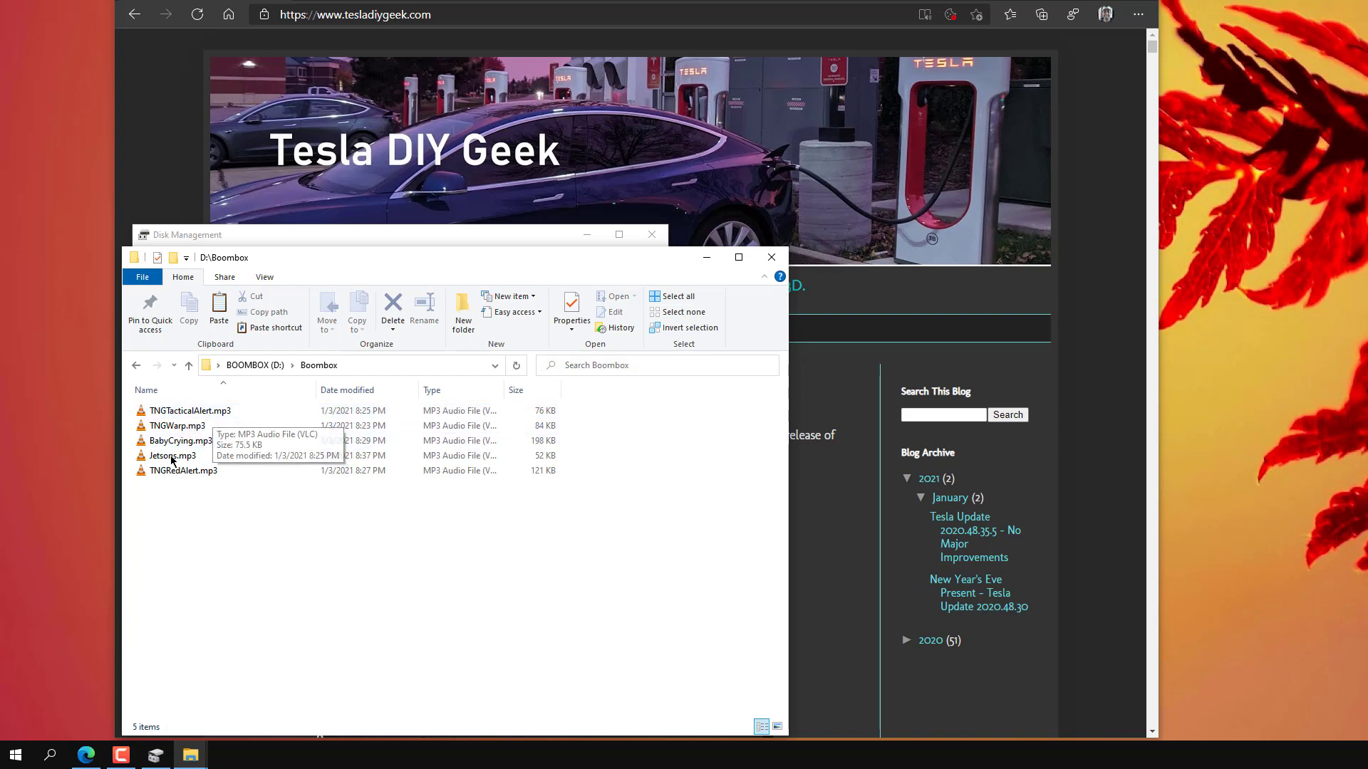
mouse_move(174, 485)
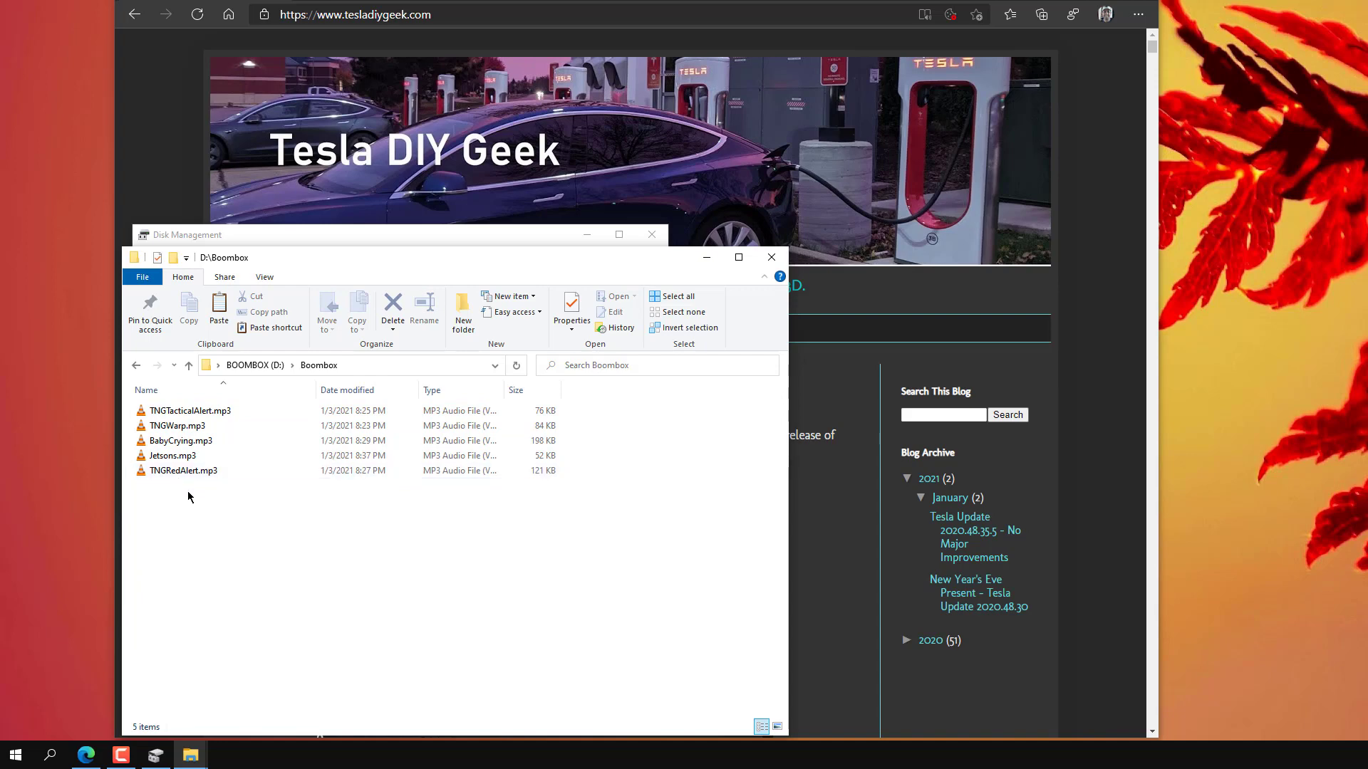
left_click(184, 470)
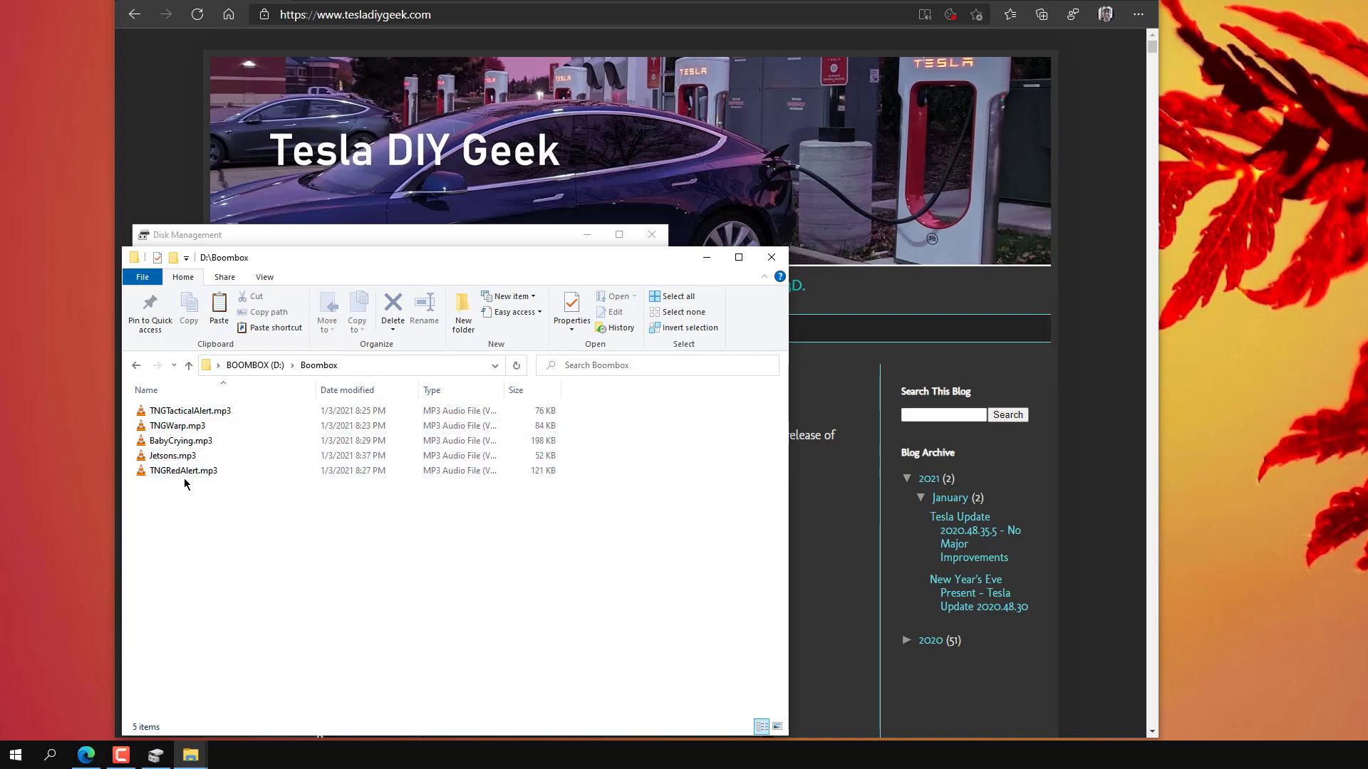
mouse_move(173, 456)
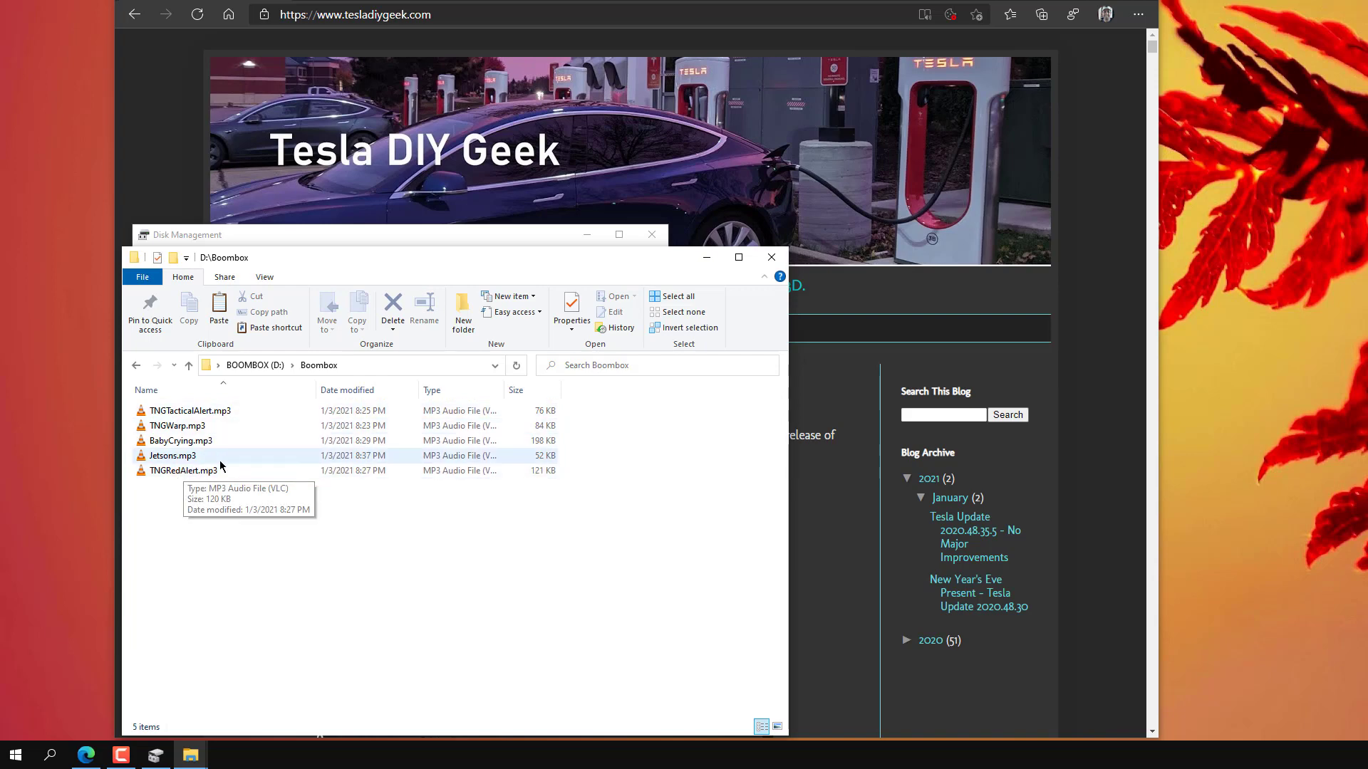
mouse_move(198, 456)
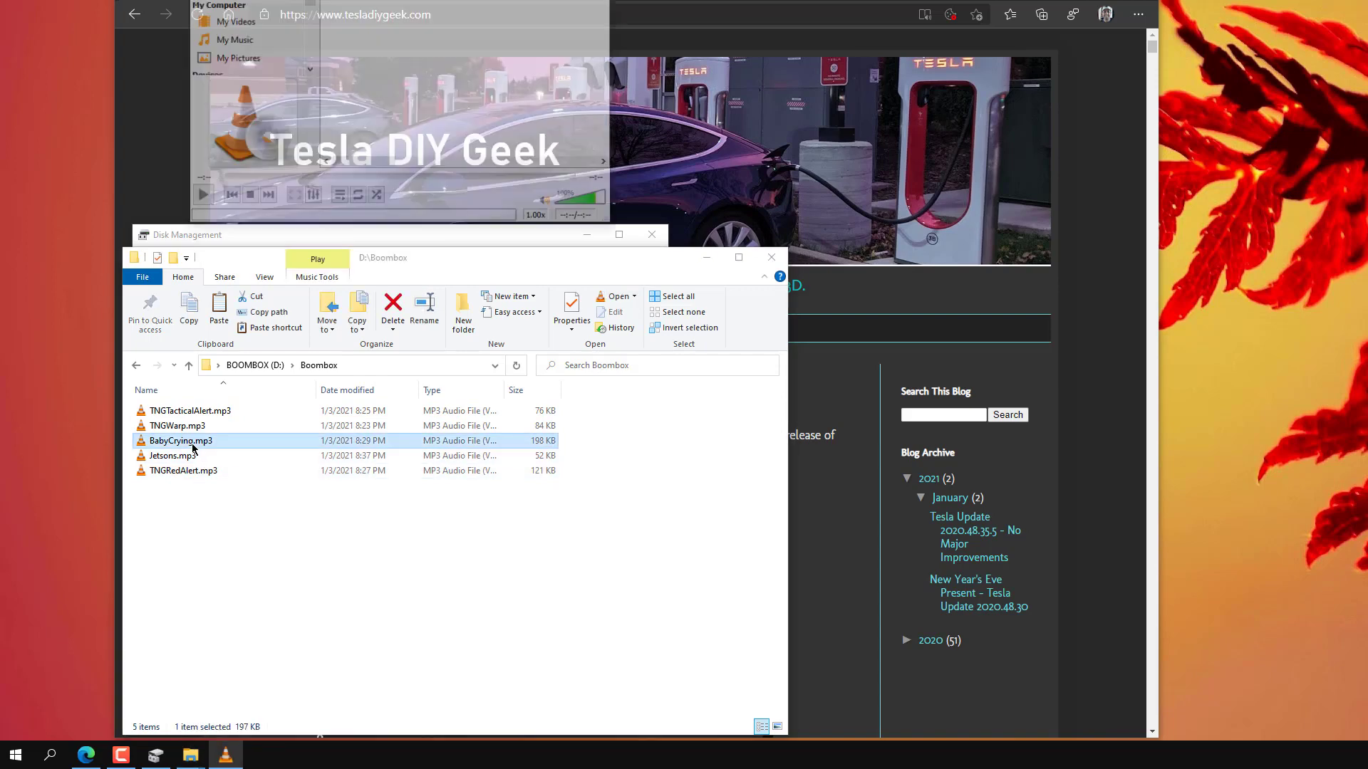
double_click(181, 440)
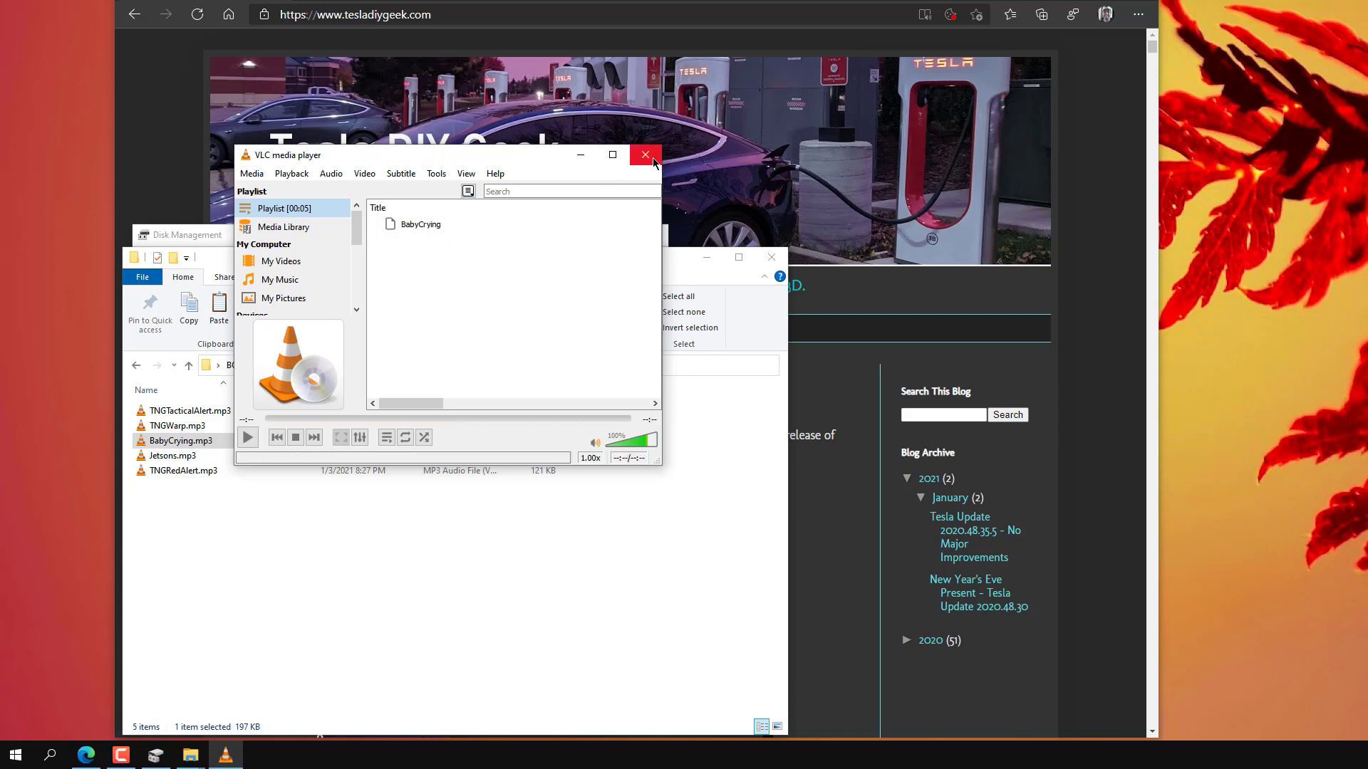
left_click(644, 153)
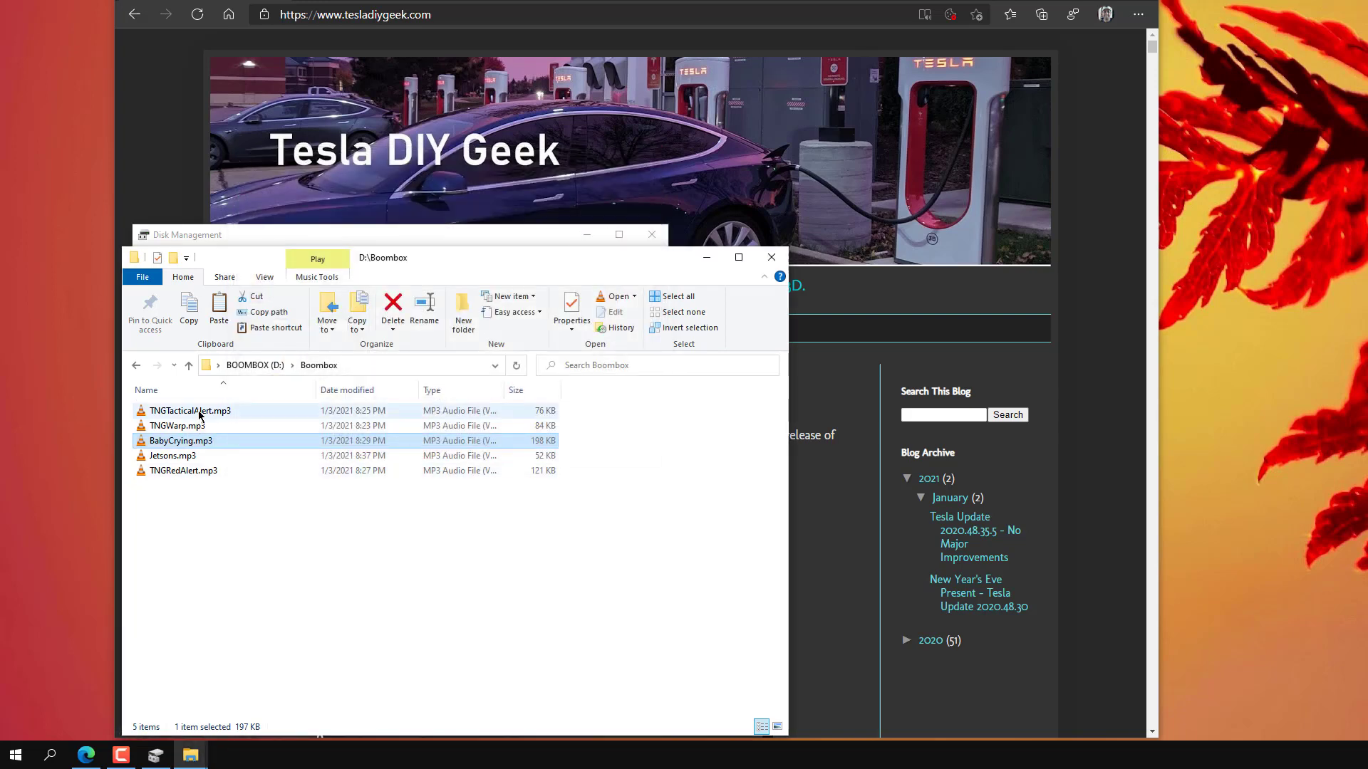
double_click(190, 410)
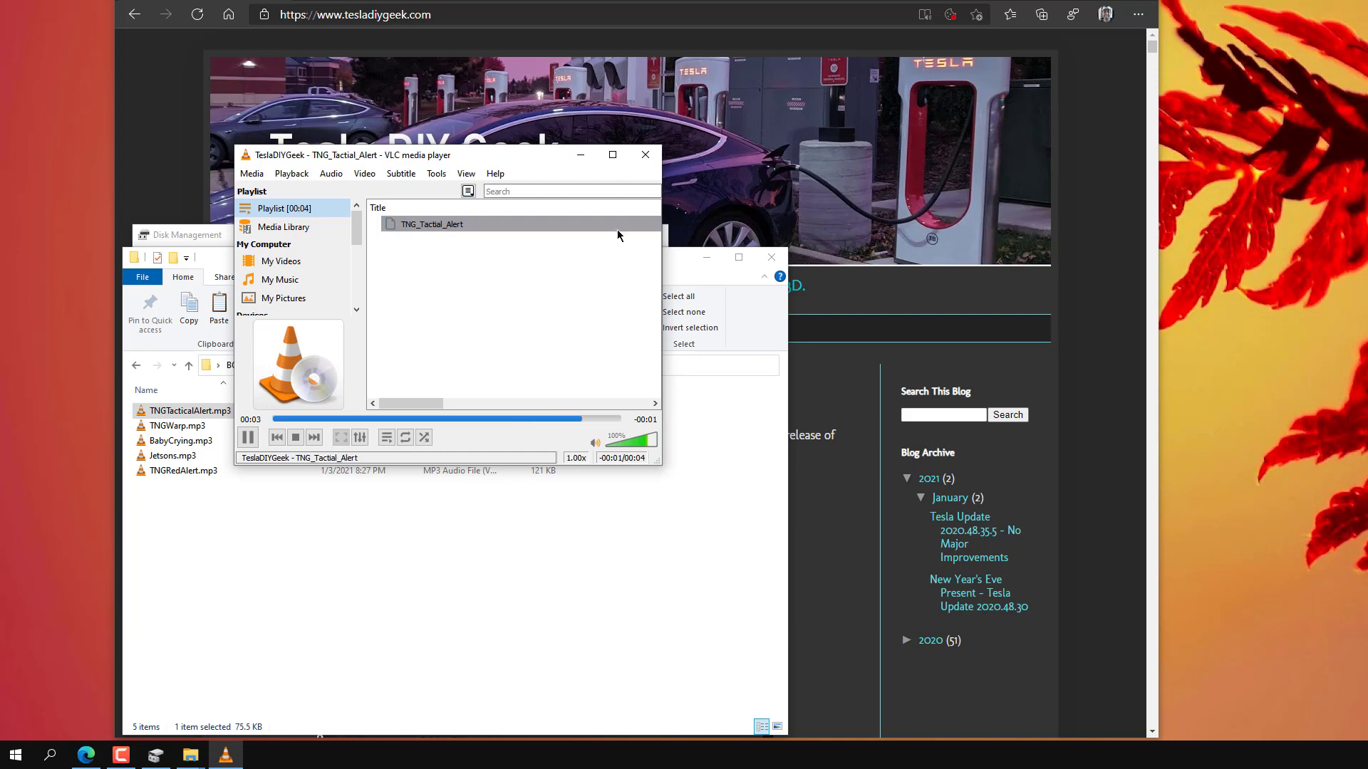
left_click(644, 154)
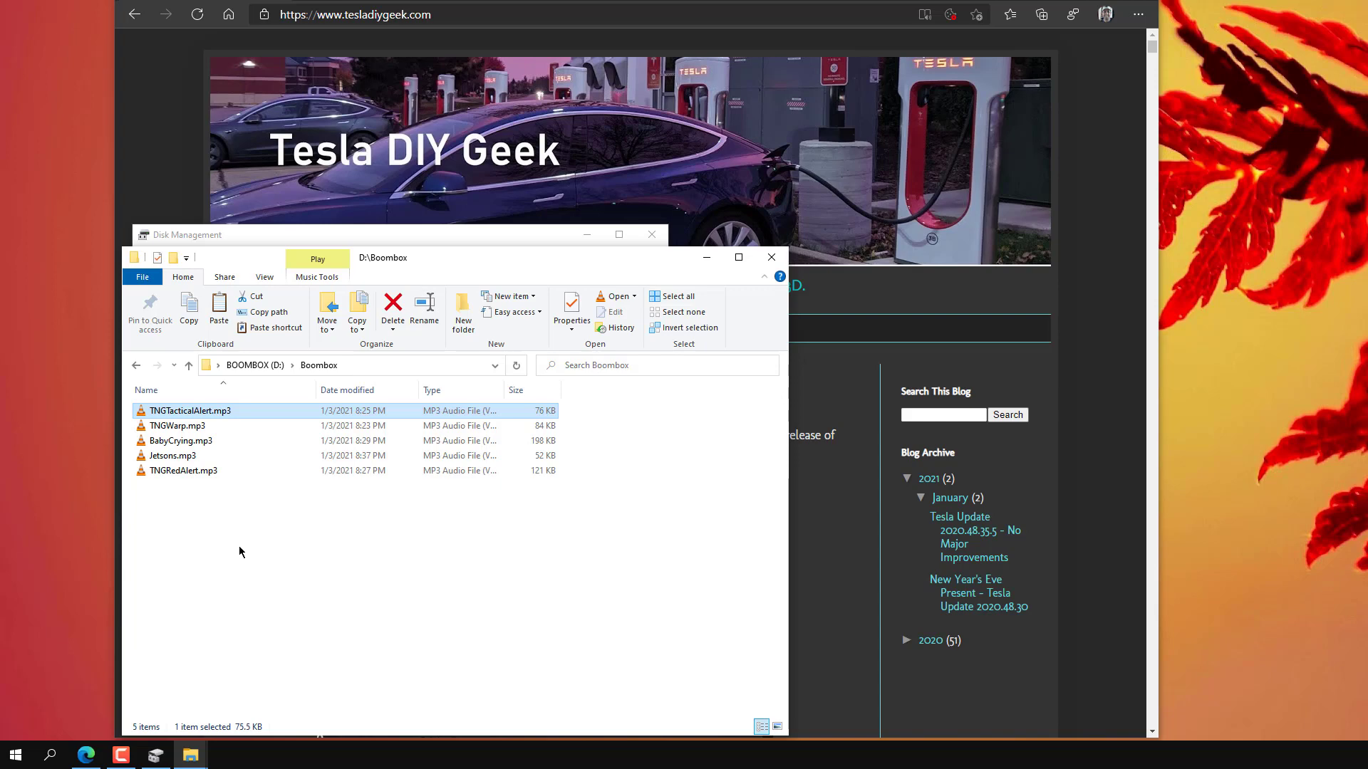
mouse_move(297, 365)
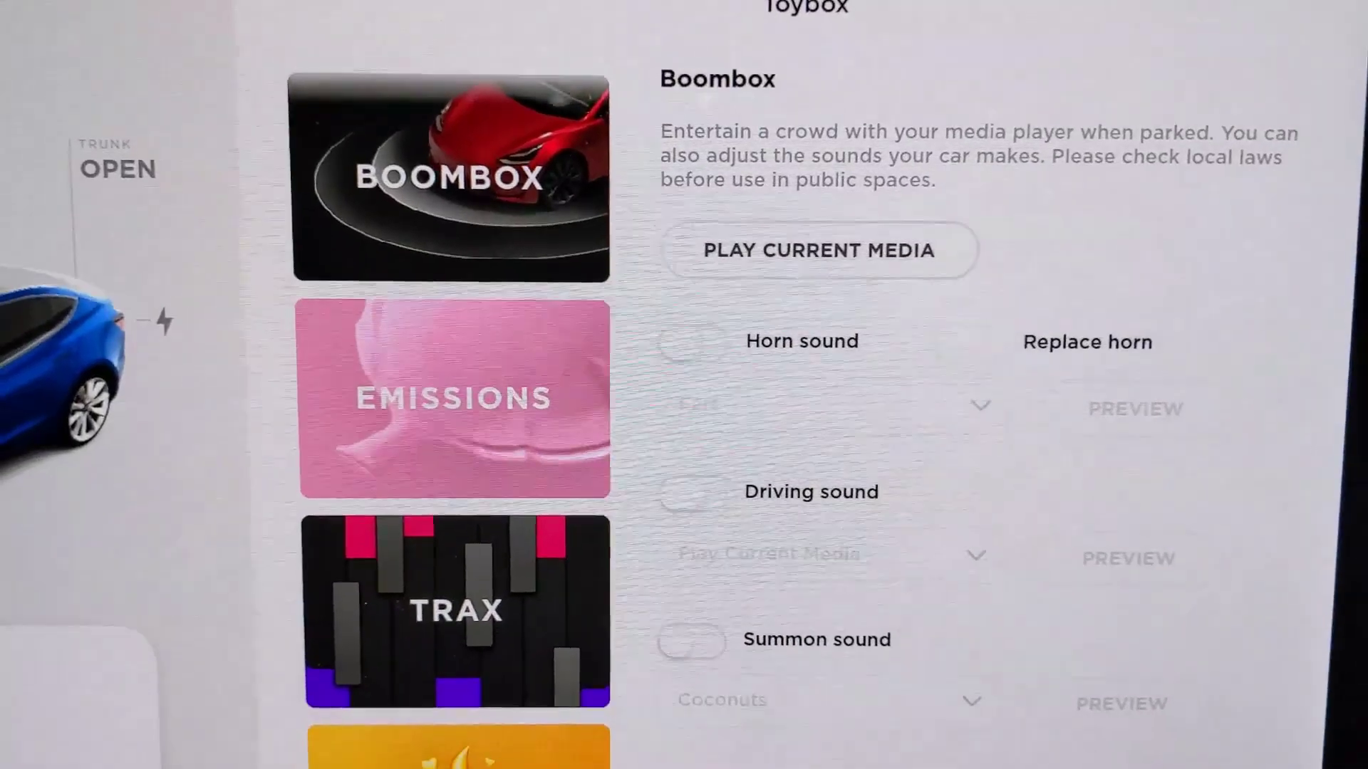
Step: Enable Horn sound on the Boombox page and show its sound choices
left_click(697, 321)
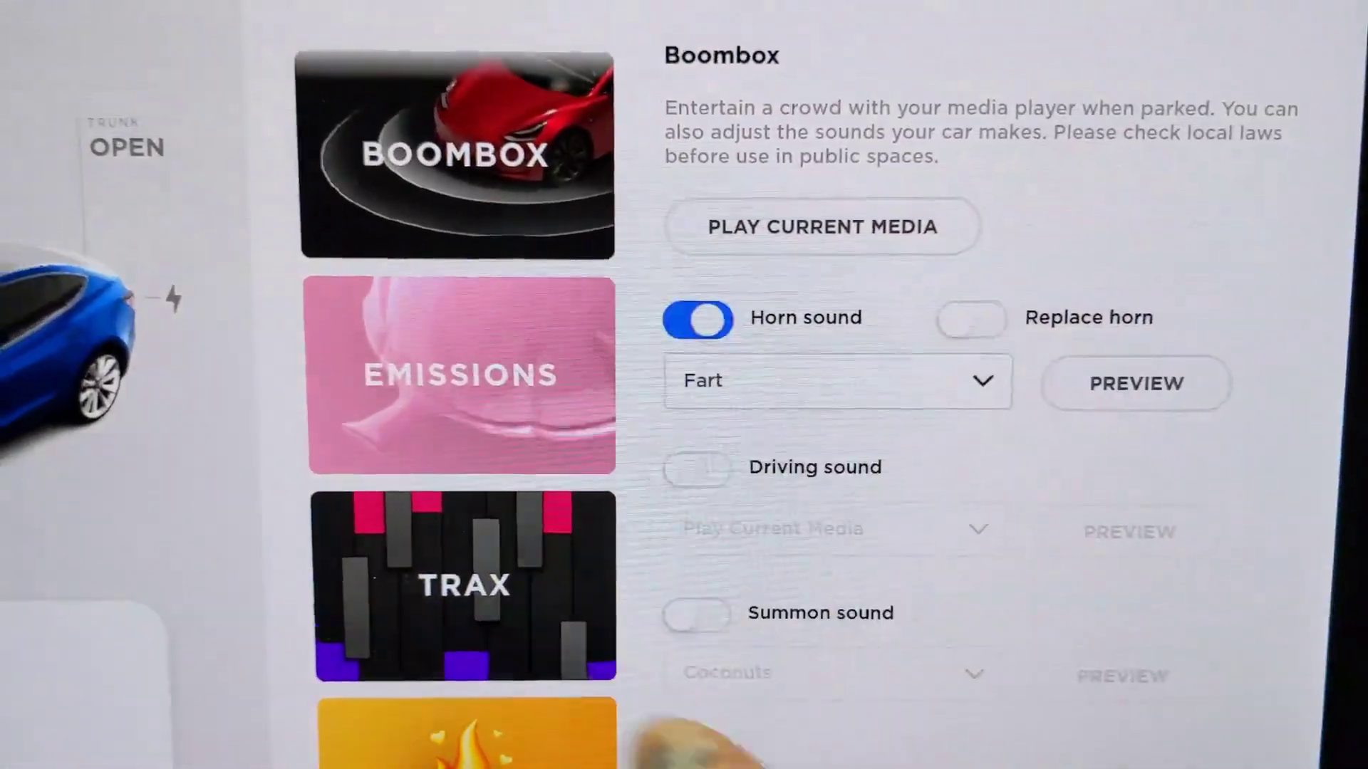
left_click(834, 380)
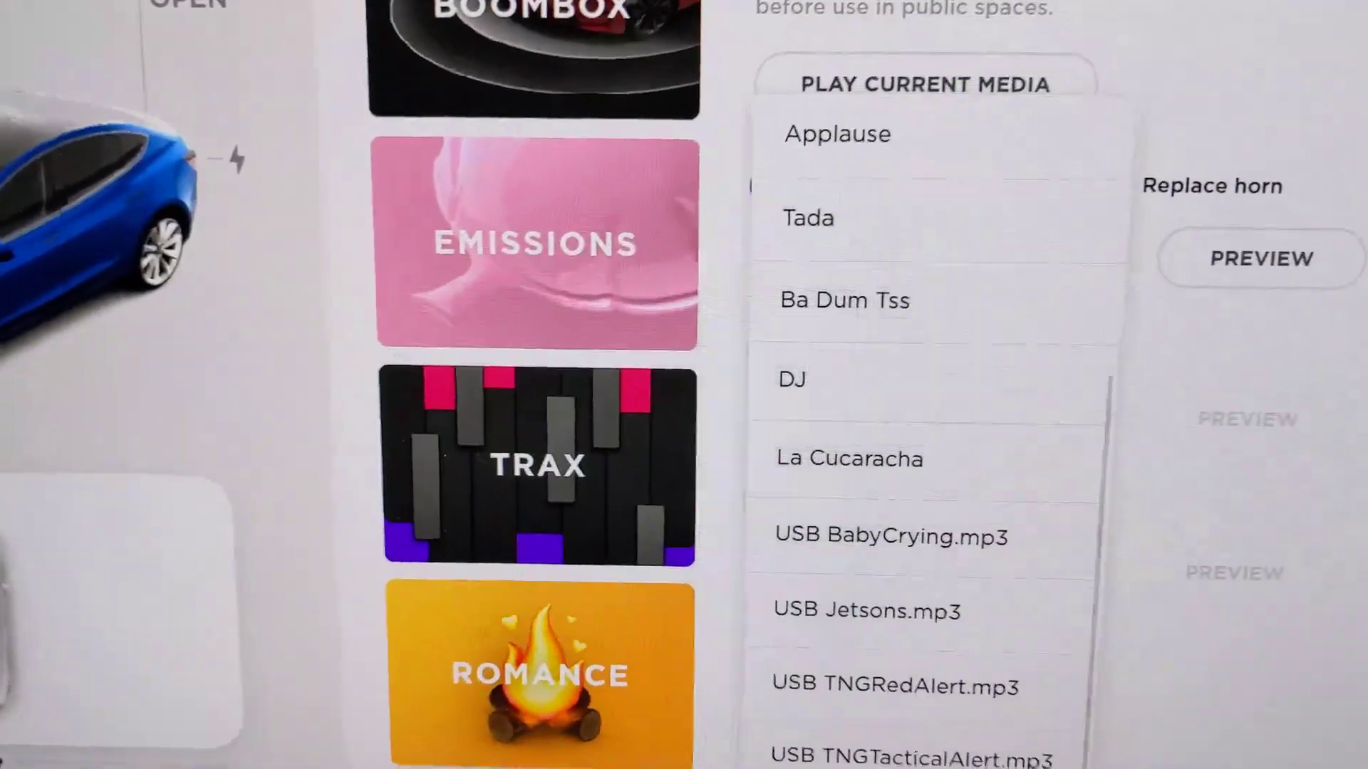
Step: Choose USB TNGWarp.mp3 as the horn sound, stopping the tactical alert preview
scroll("down", 3)
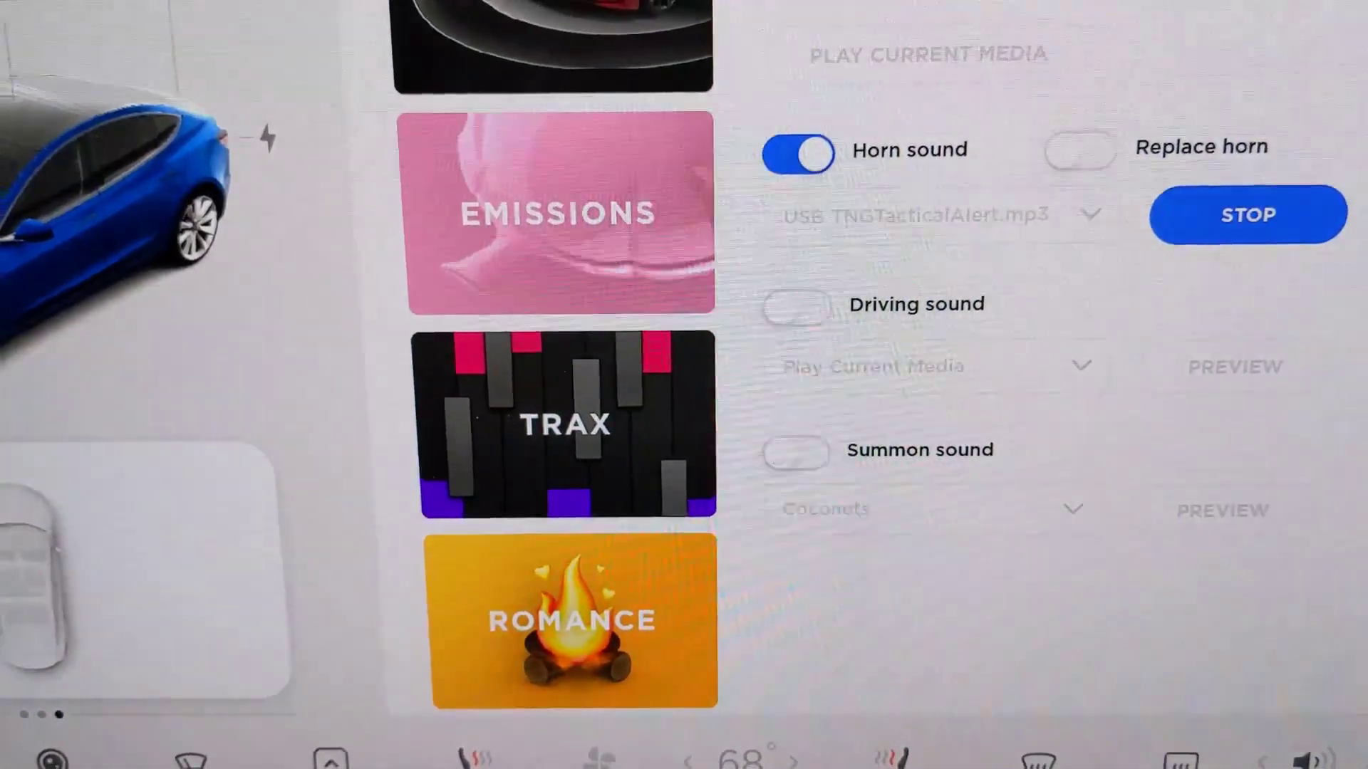
left_click(1245, 215)
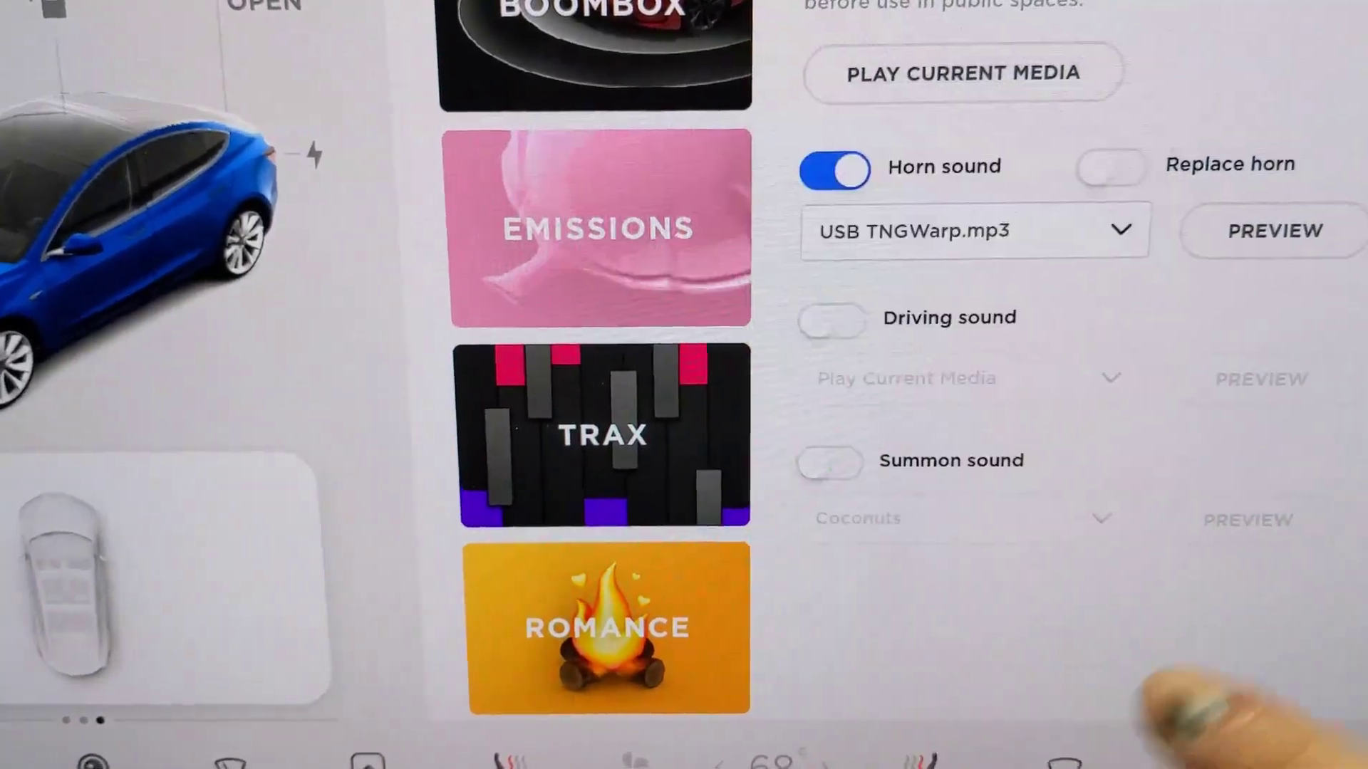
left_click(846, 329)
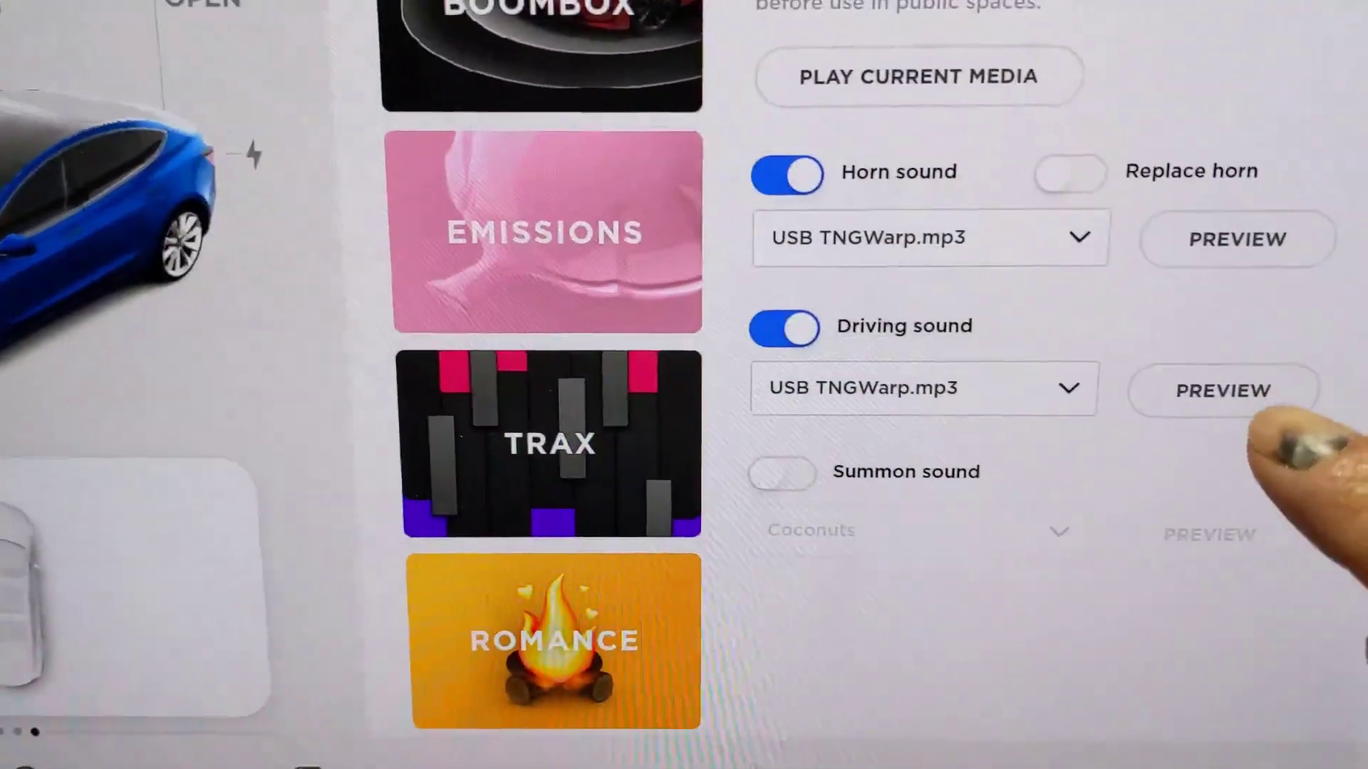
Step: Preview the TNGWarp.mp3 driving sound and stop it
left_click(1221, 391)
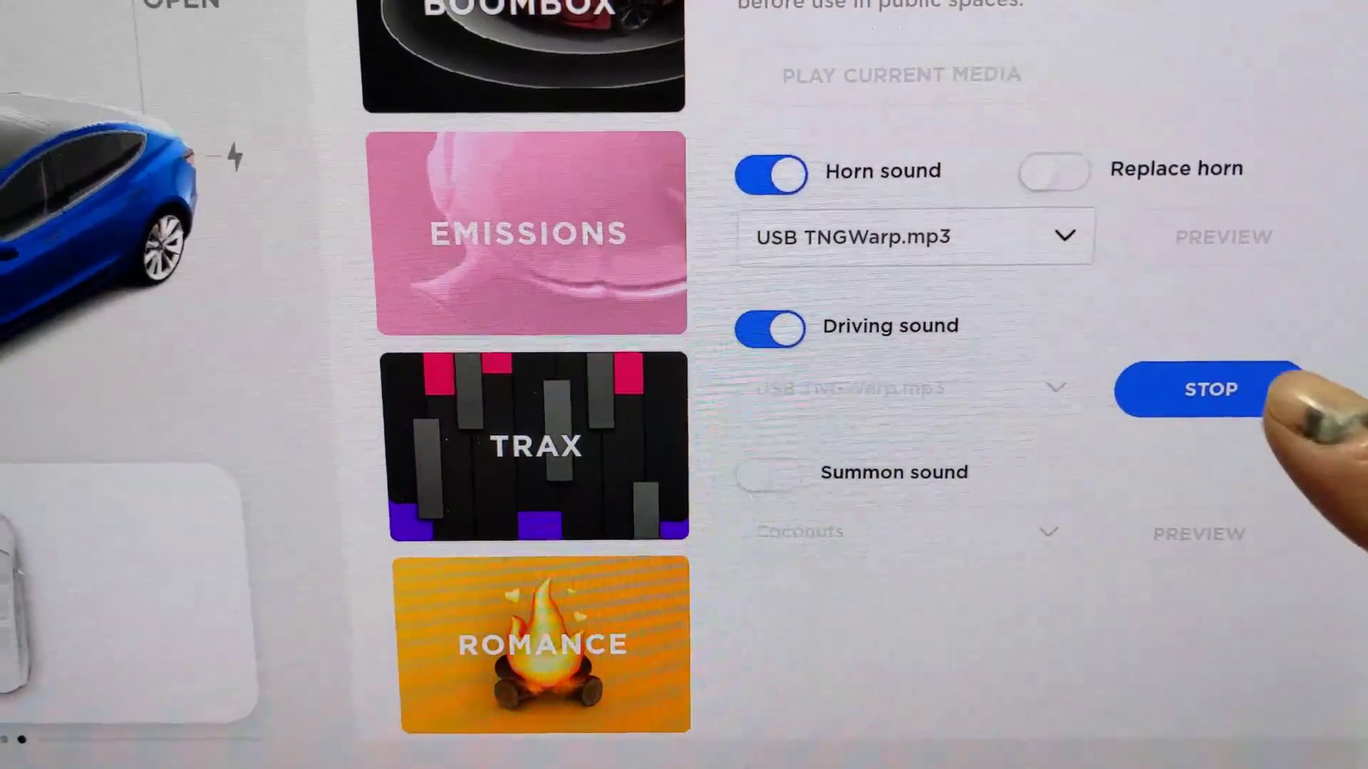
left_click(1207, 389)
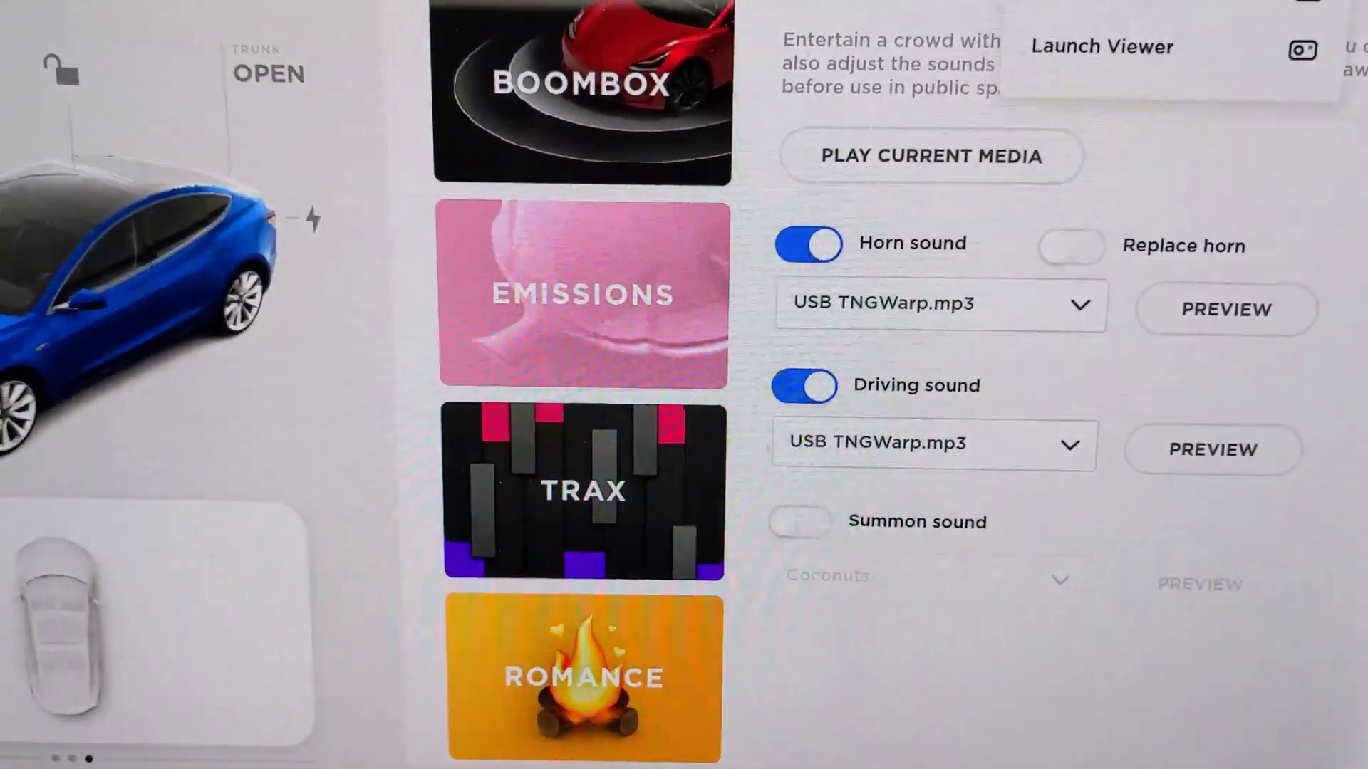
Step: Launch the dashcam viewer to play the TeslaCam recordings
left_click(1101, 46)
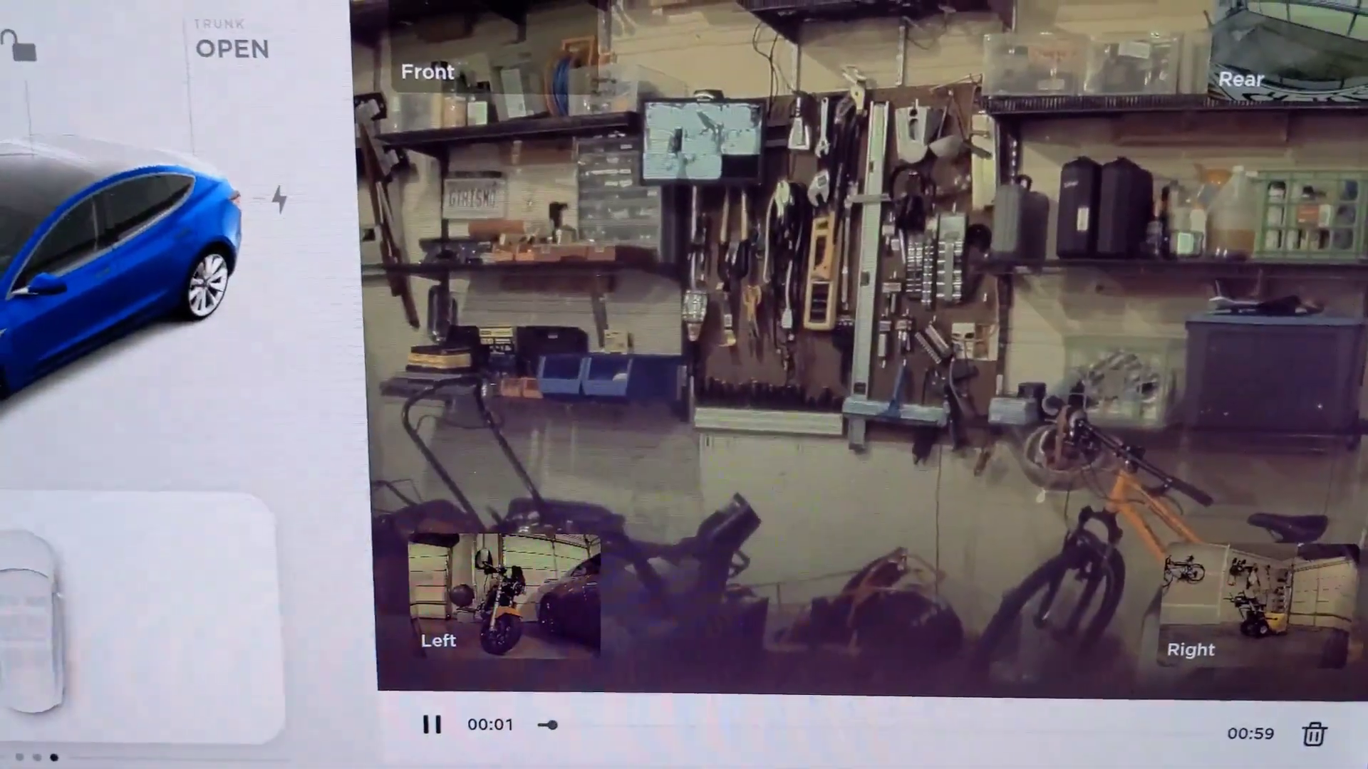